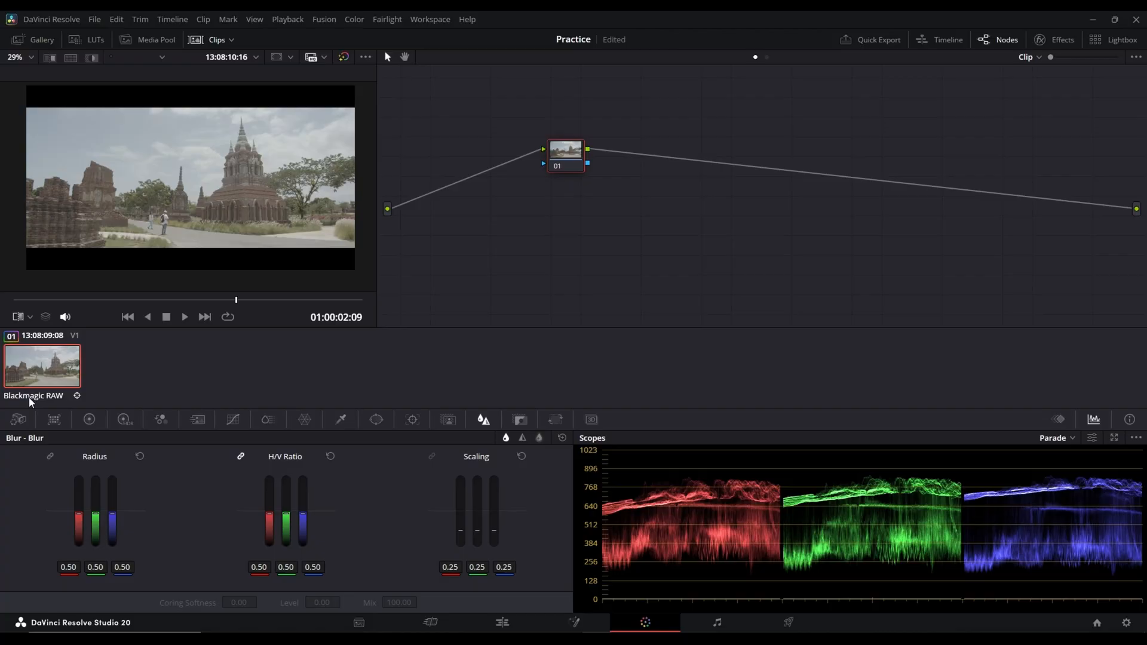
Open the Camera Raw palette and toggle Highlight Recovery off, then back on.
left_click(17, 419)
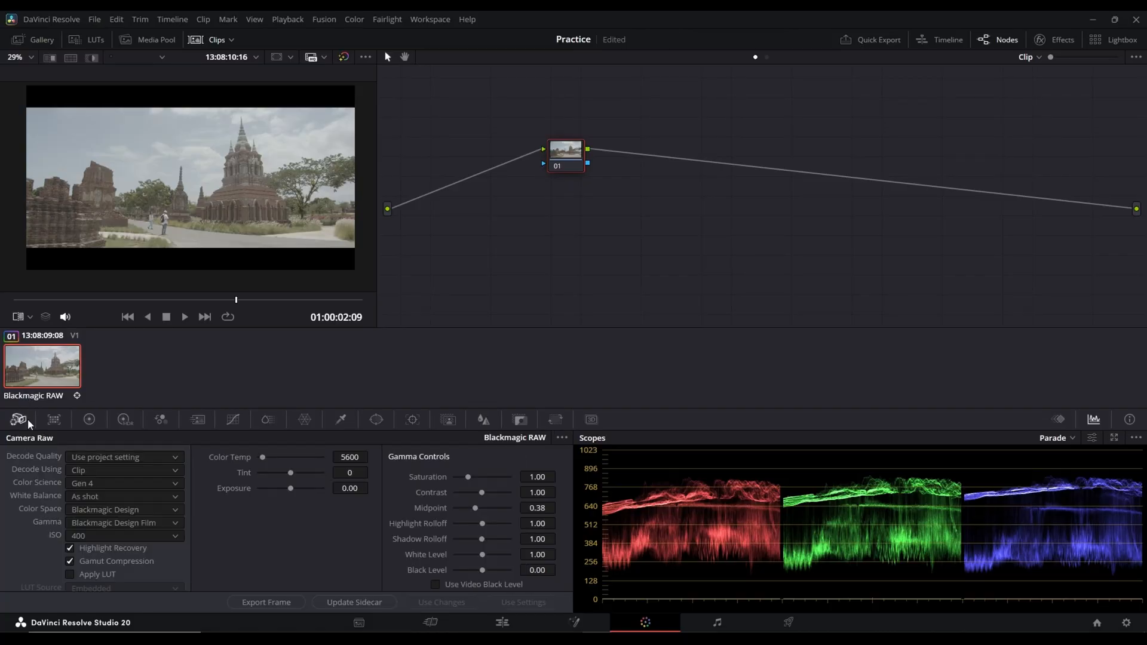
mouse_move(77, 489)
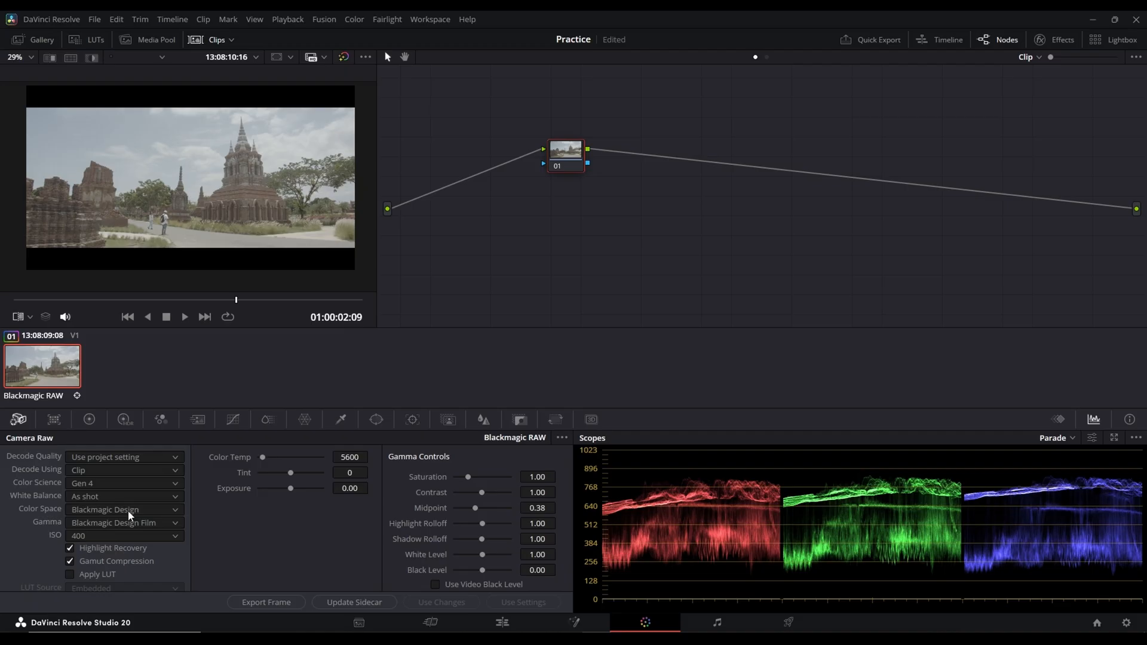
left_click(69, 548)
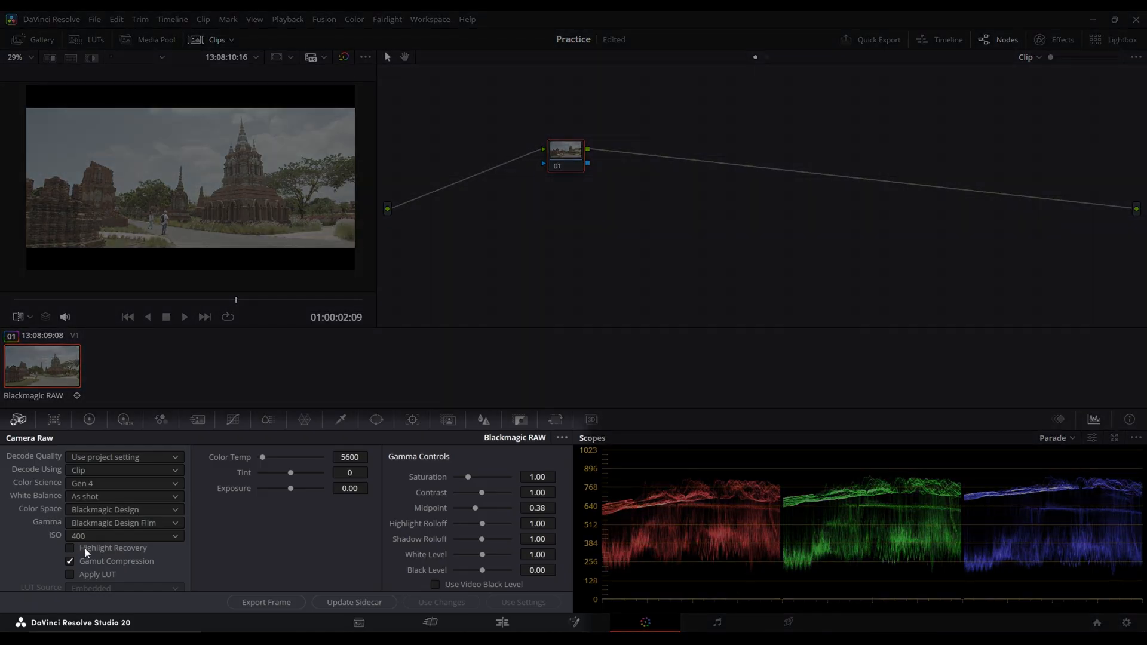
left_click(69, 547)
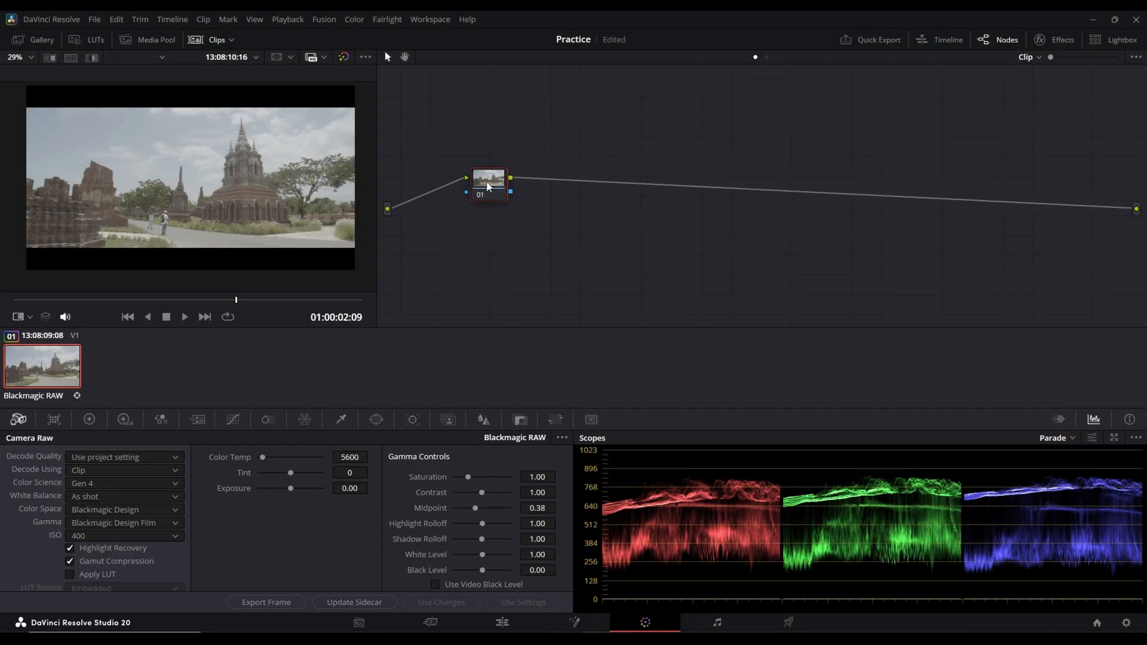
Add serial nodes with Alt+S and apply Color Space Transform to node 01.
key("alt+s")
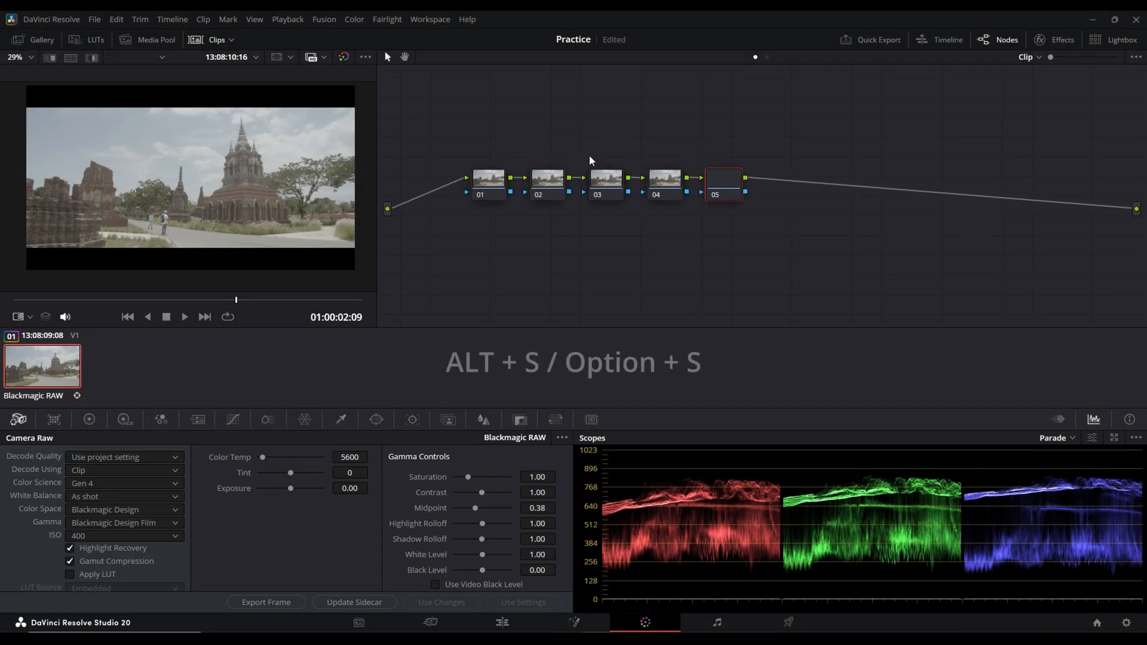
left_click(489, 178)
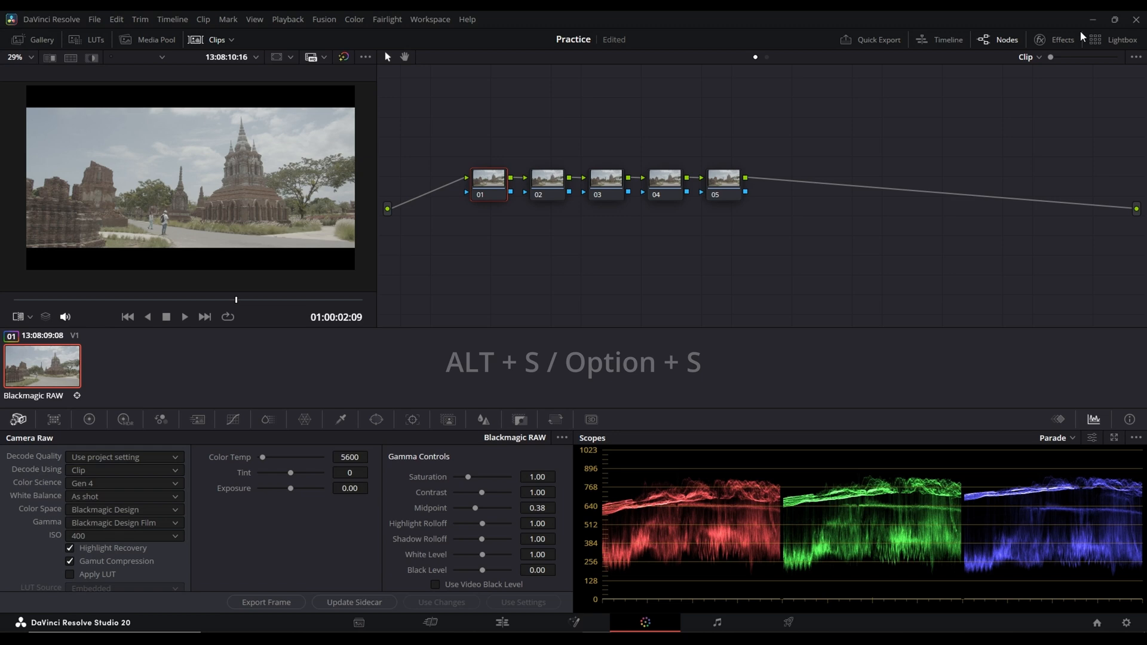
left_click(1055, 40)
type("c")
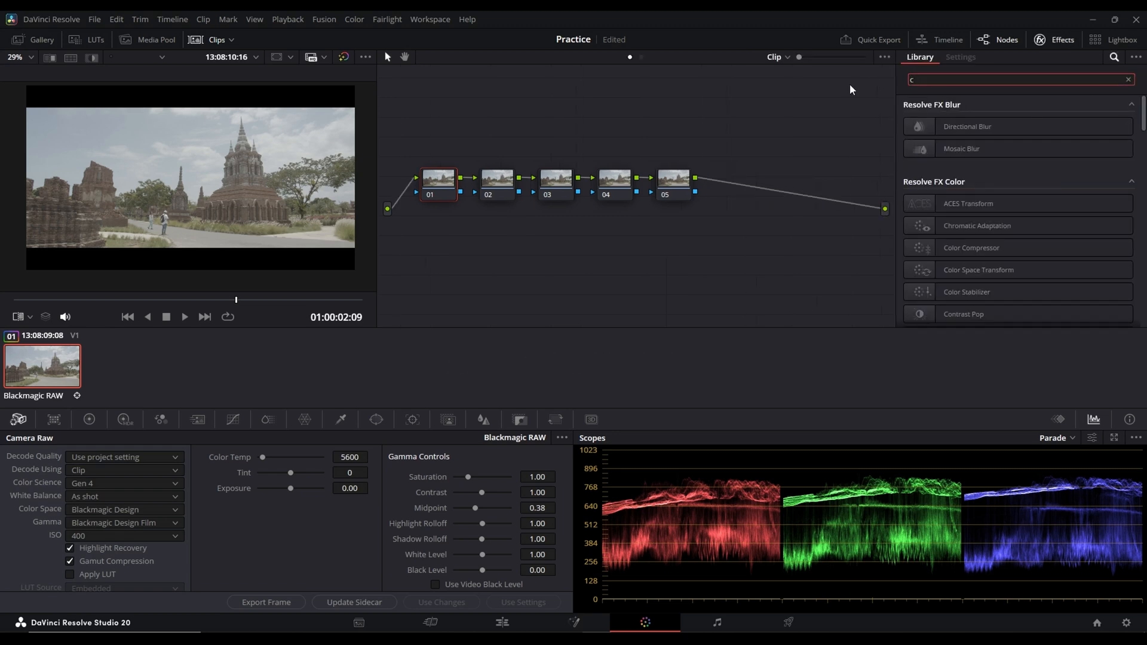
type("olo")
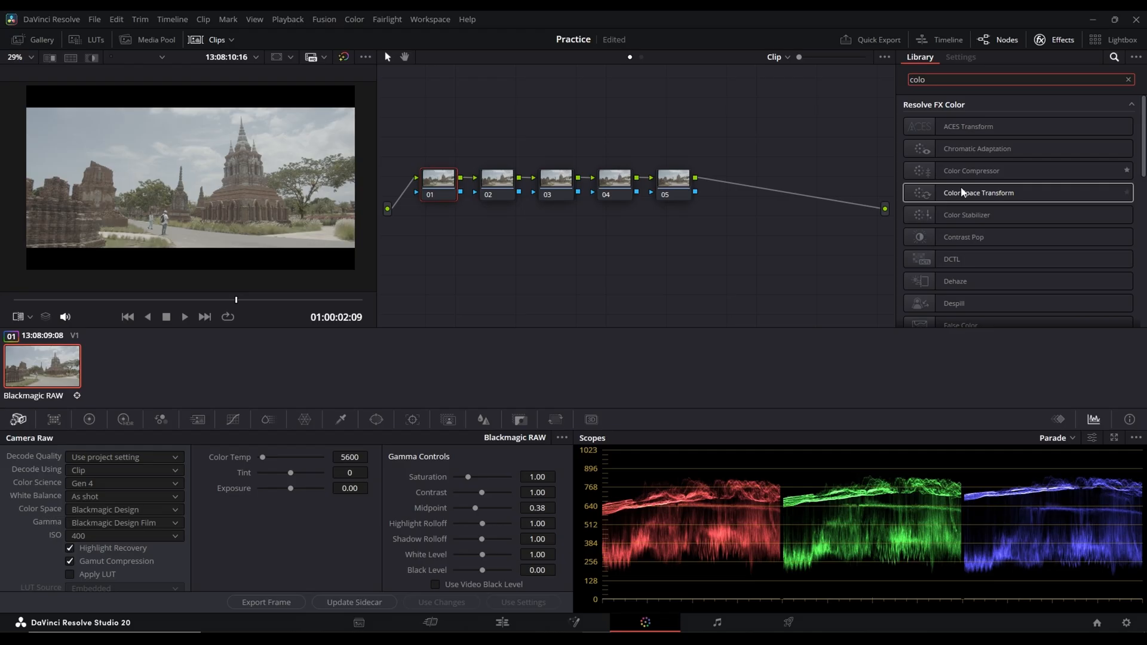
double_click(977, 192)
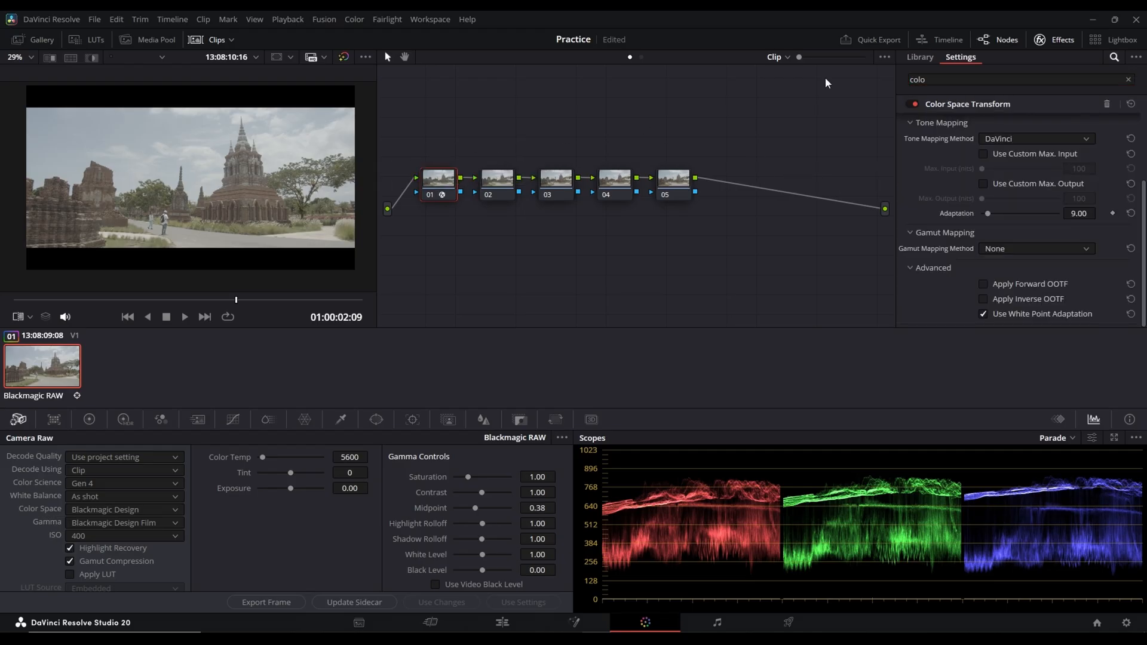
Set the transform's input color space and input gamma to Blackmagic Film Gen 4.
left_click(1033, 140)
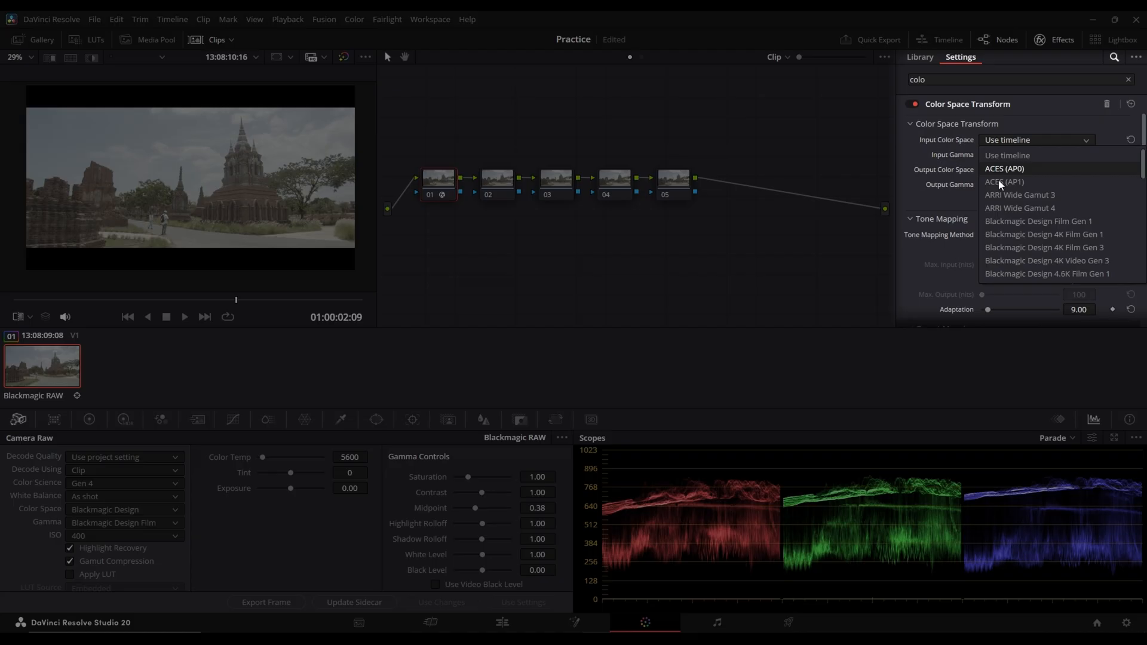
scroll("down", 3)
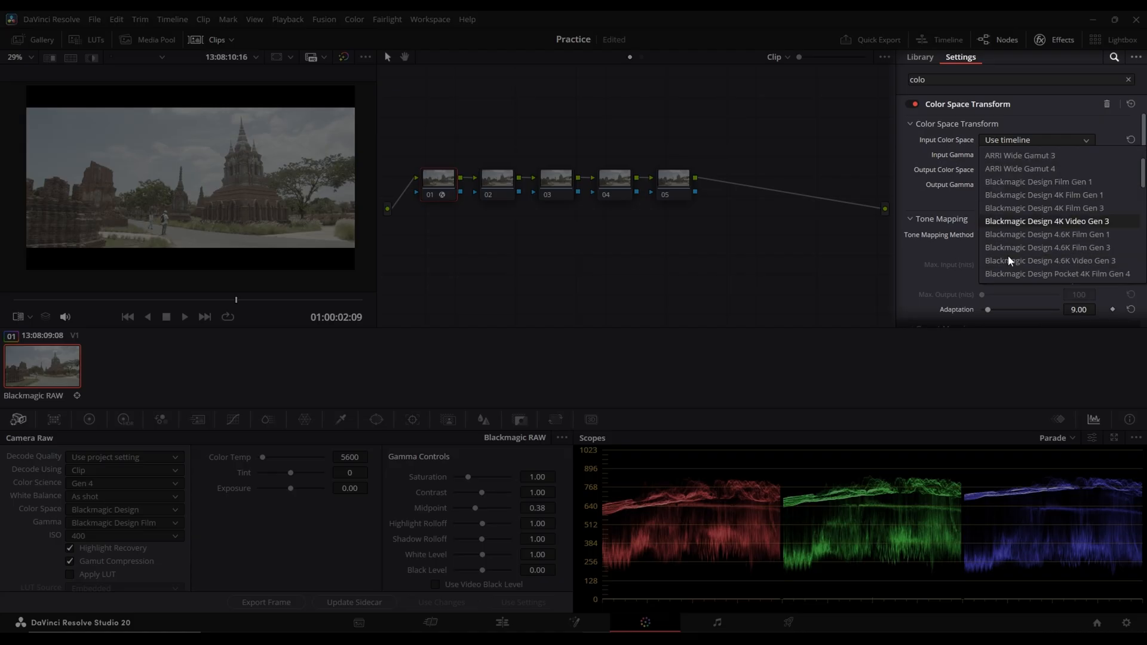
left_click(1056, 273)
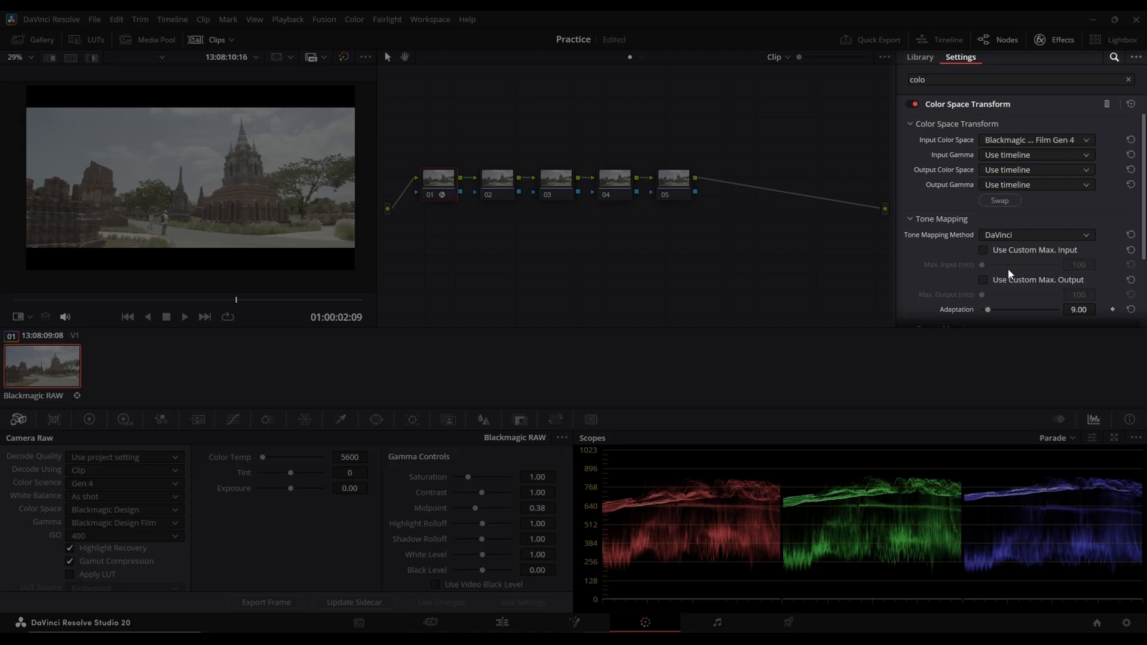
left_click(1034, 169)
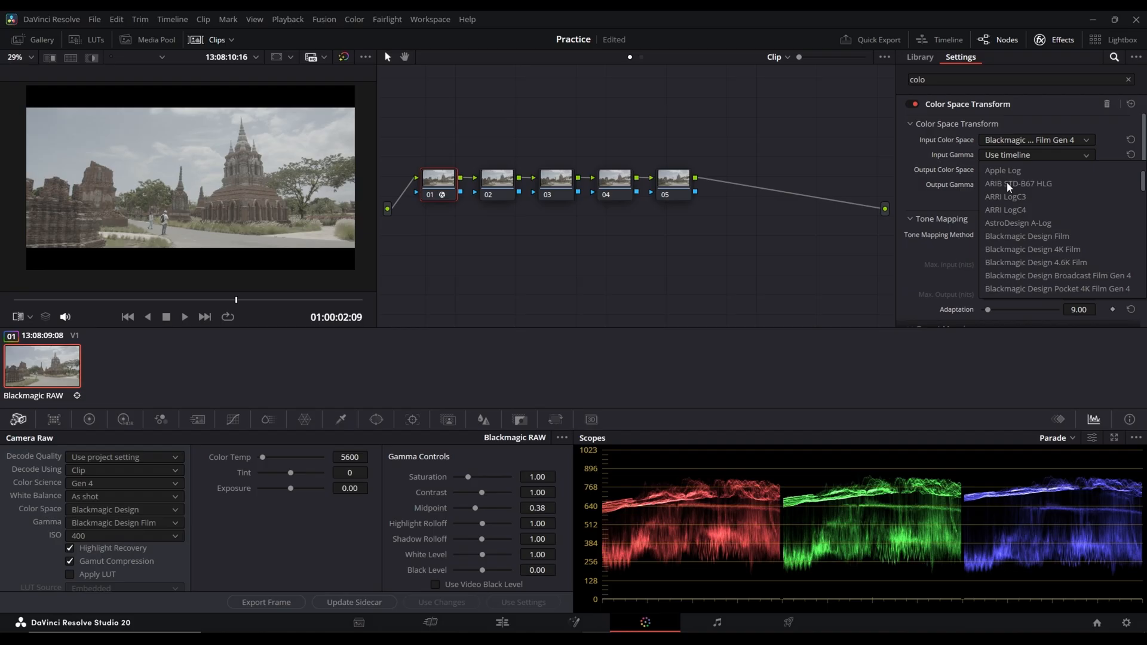
scroll("down", 3)
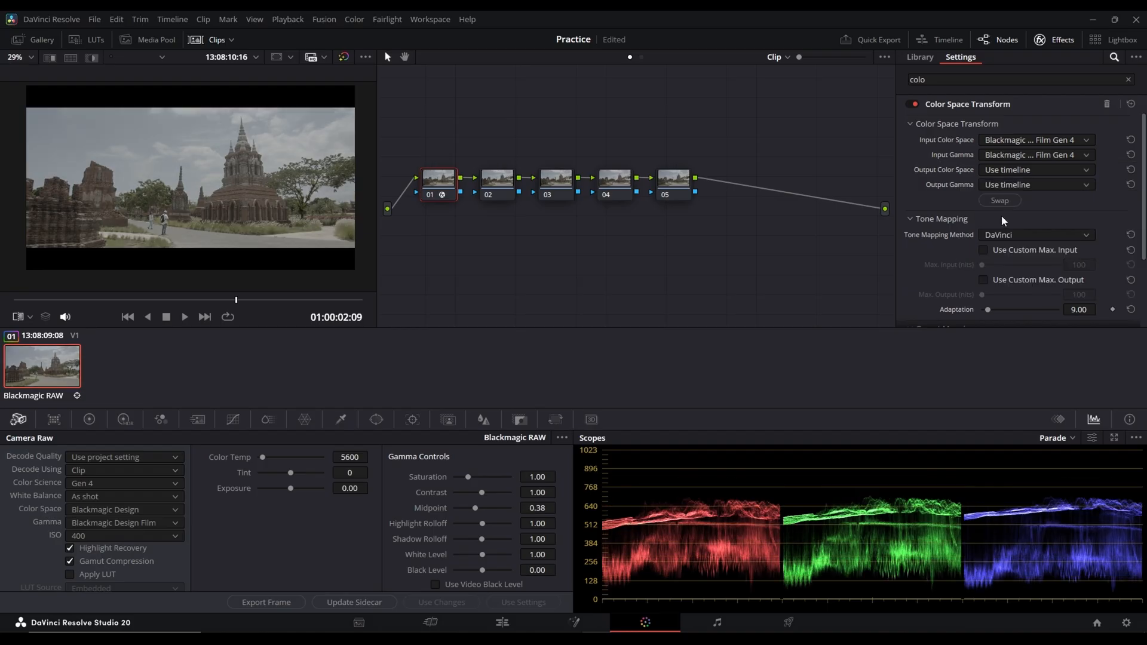
left_click(1034, 169)
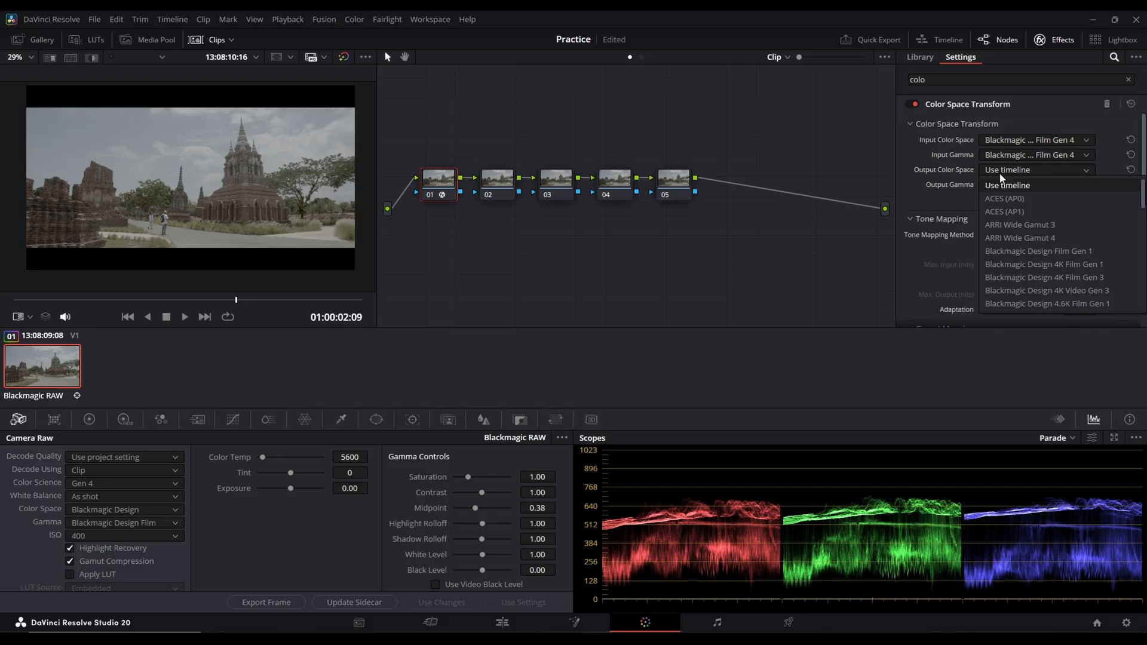
left_click(1035, 169)
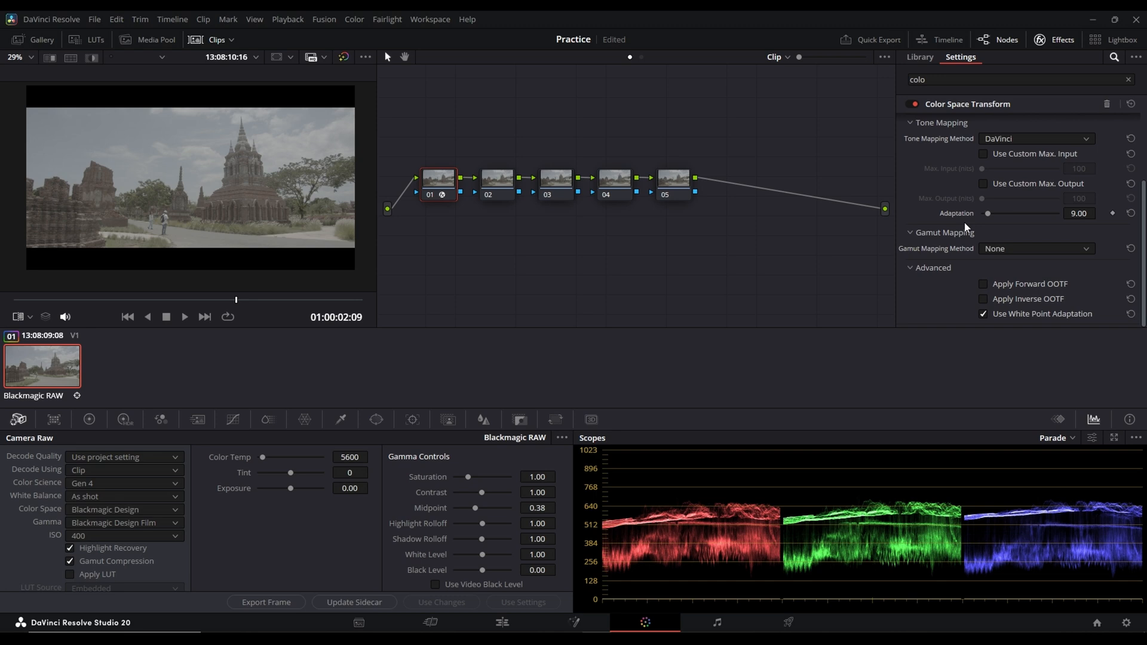
mouse_move(1049, 126)
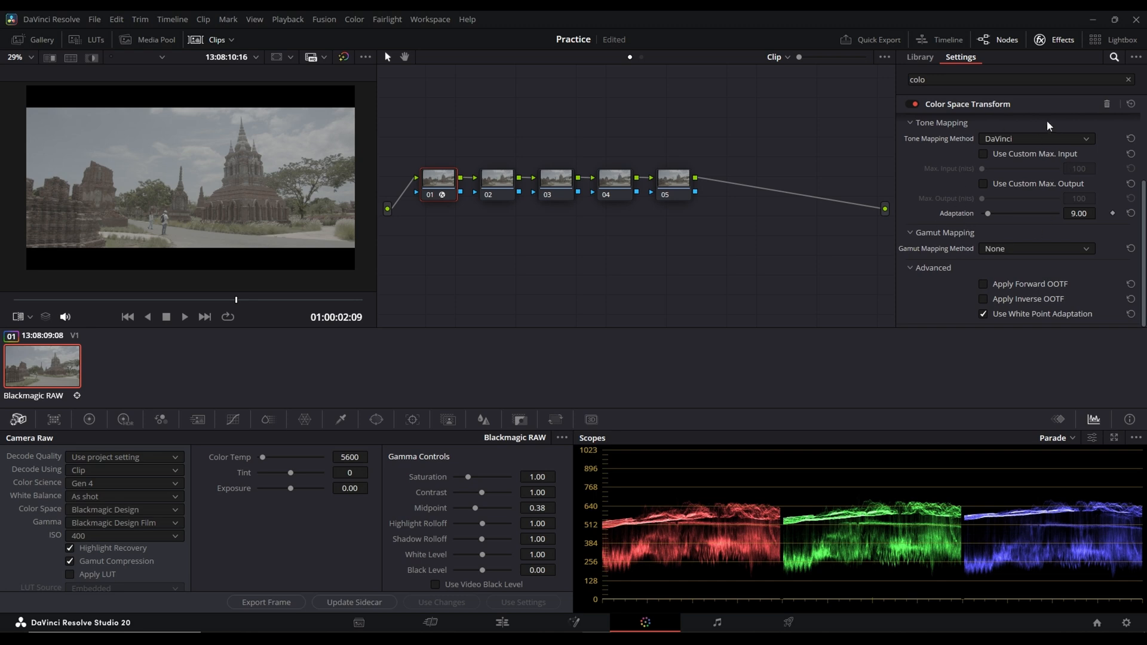
mouse_move(1119, 618)
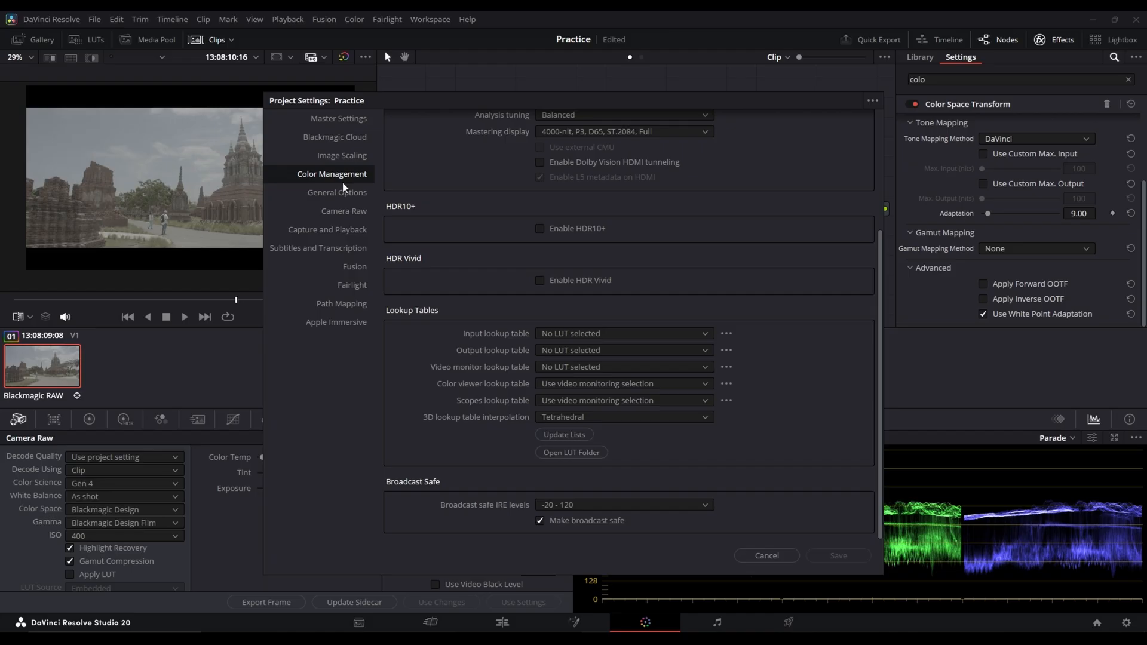
scroll("up", 3)
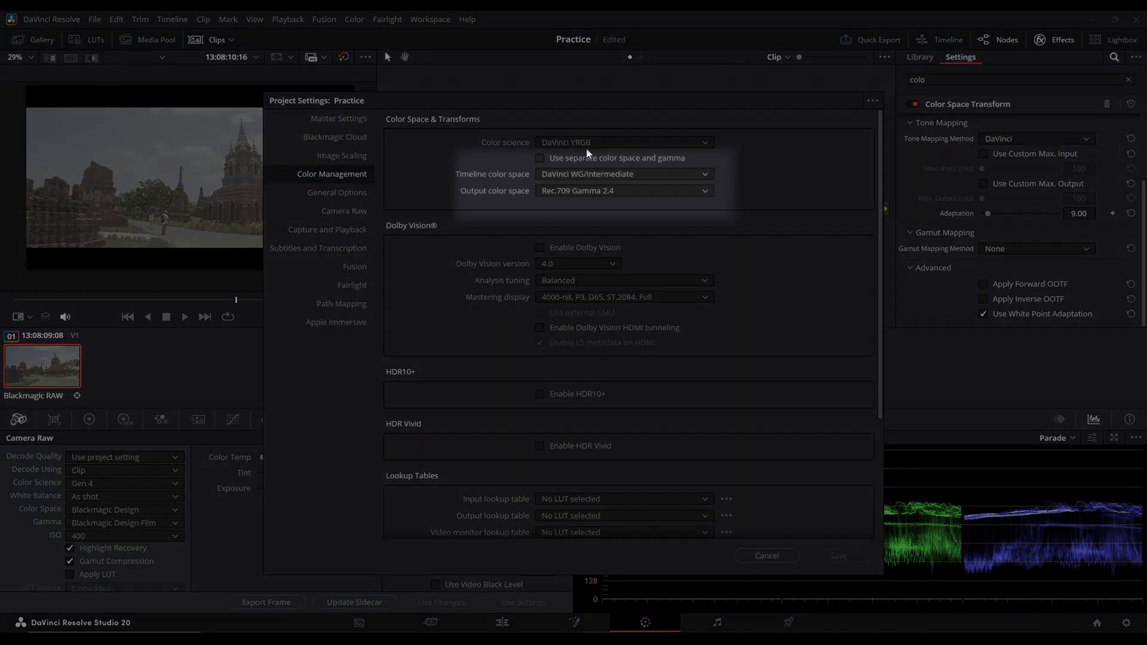
mouse_move(616, 191)
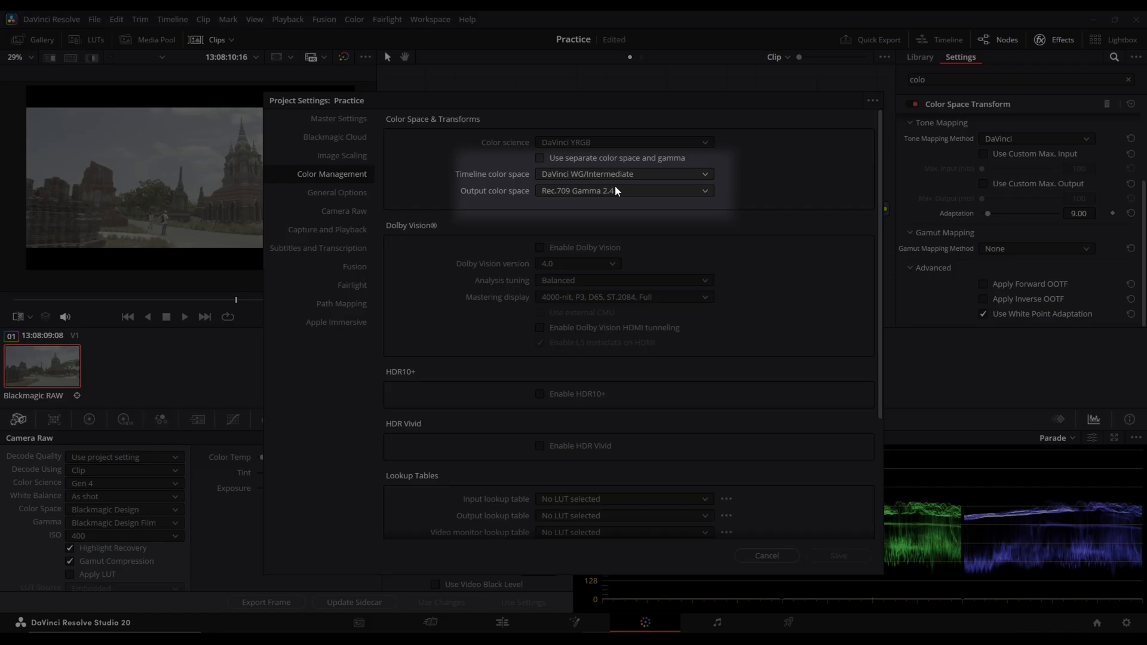
mouse_move(604, 198)
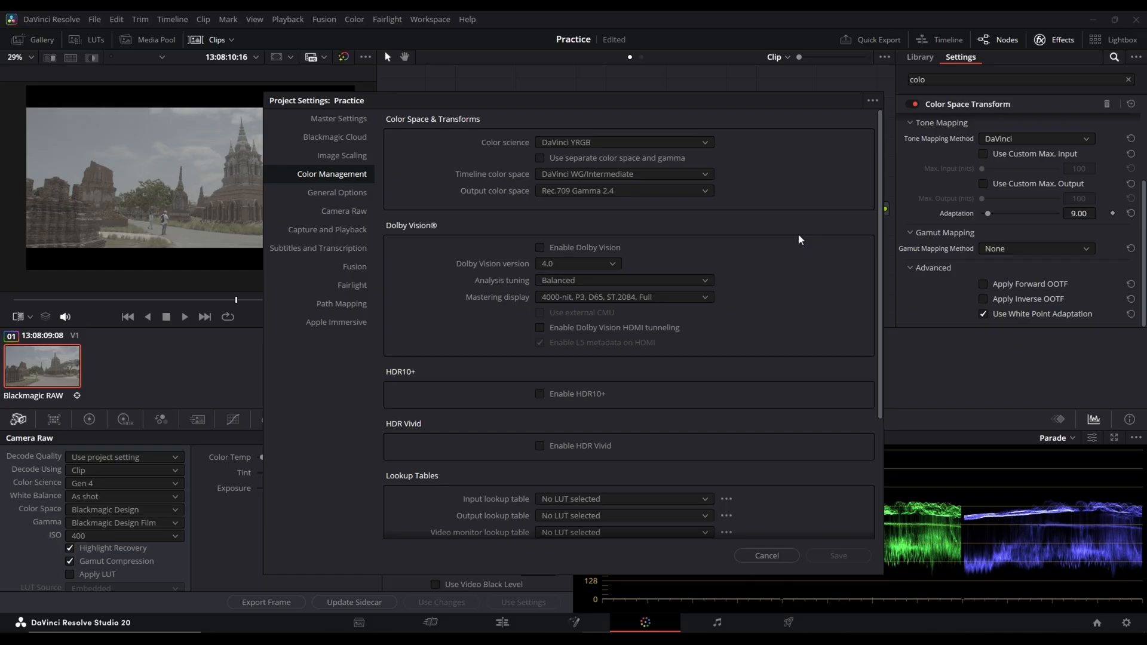
scroll("down", 3)
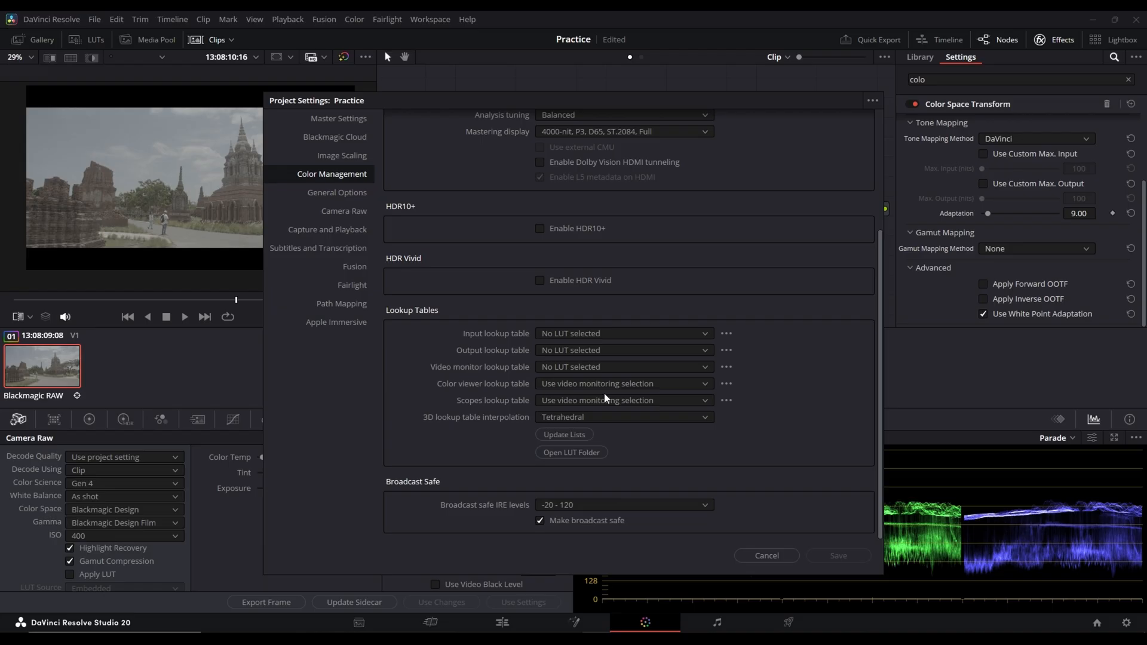
left_click(623, 417)
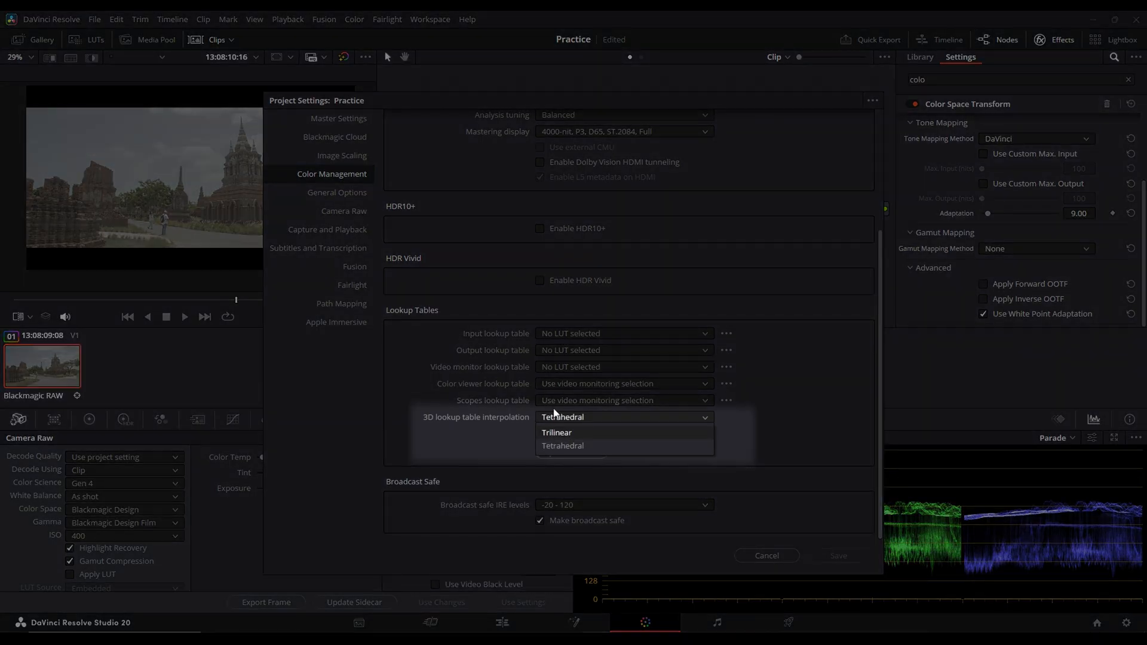
left_click(563, 446)
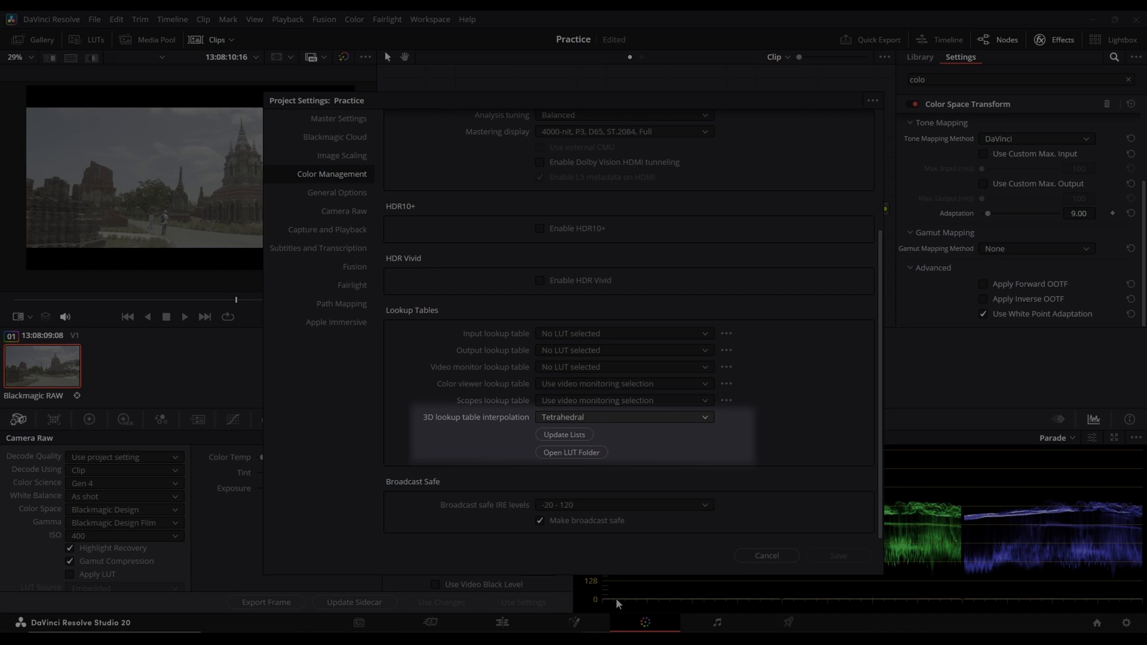
mouse_move(528, 516)
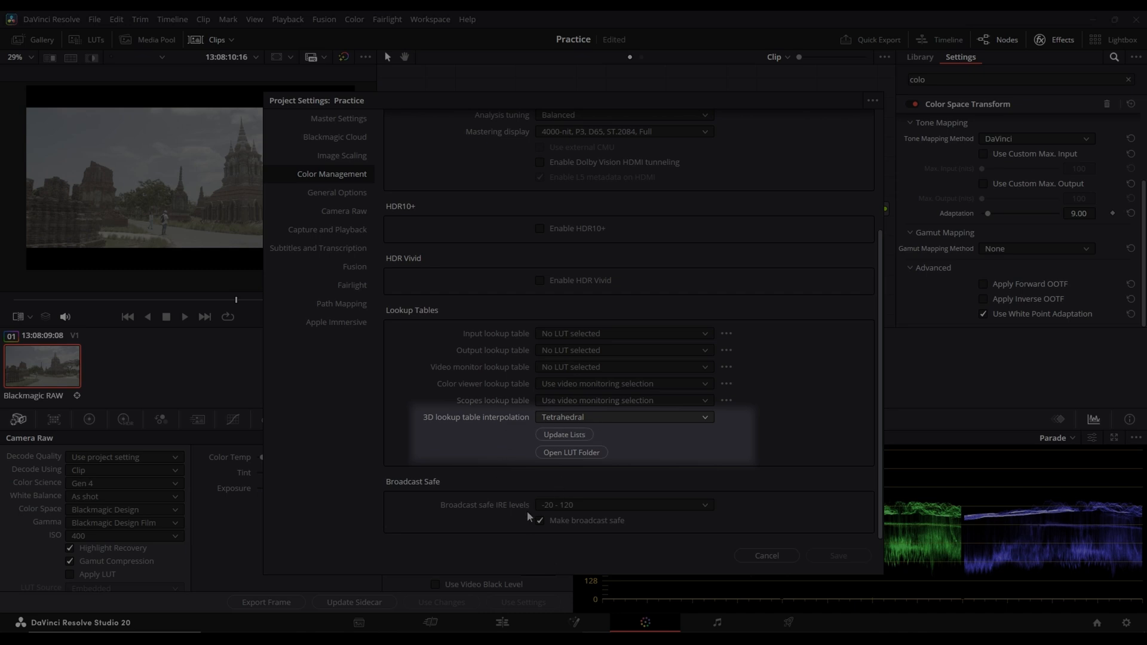
mouse_move(581, 532)
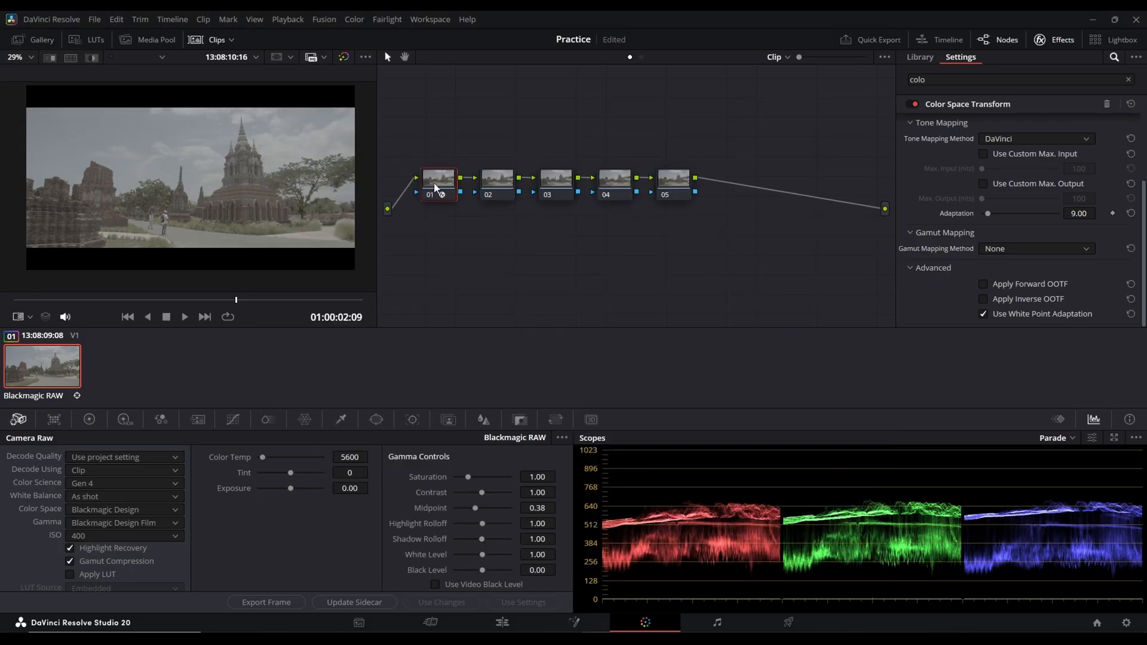
Set the Color Space Transform input gamma to DaVinci Intermediate and choose the output gamma.
left_click(919, 58)
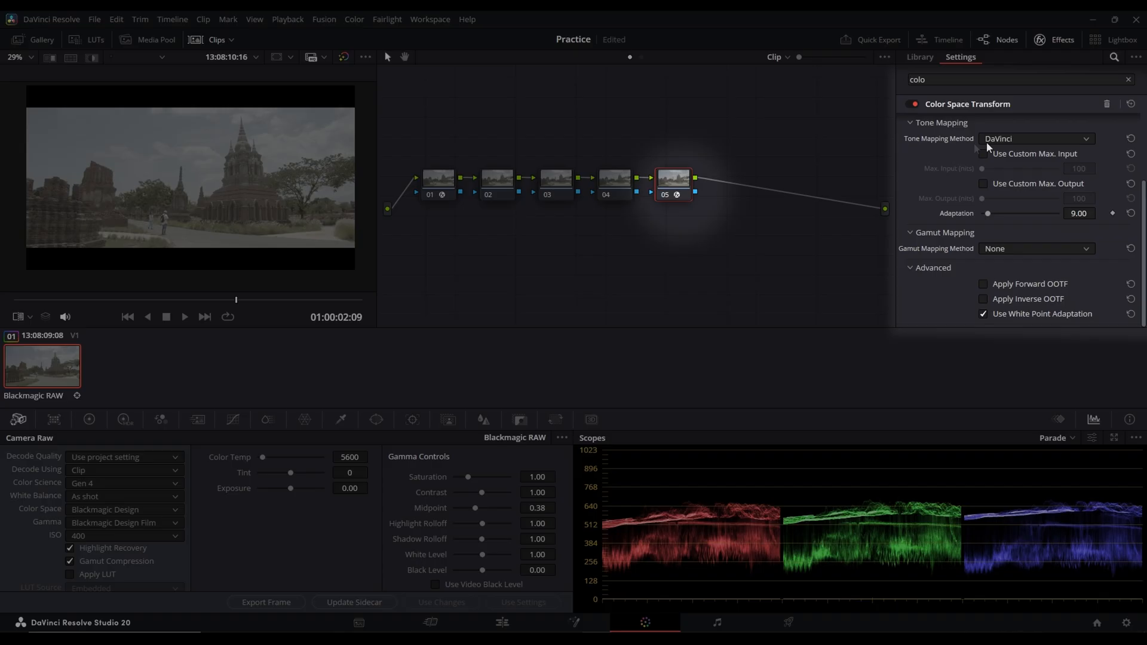
left_click(1034, 140)
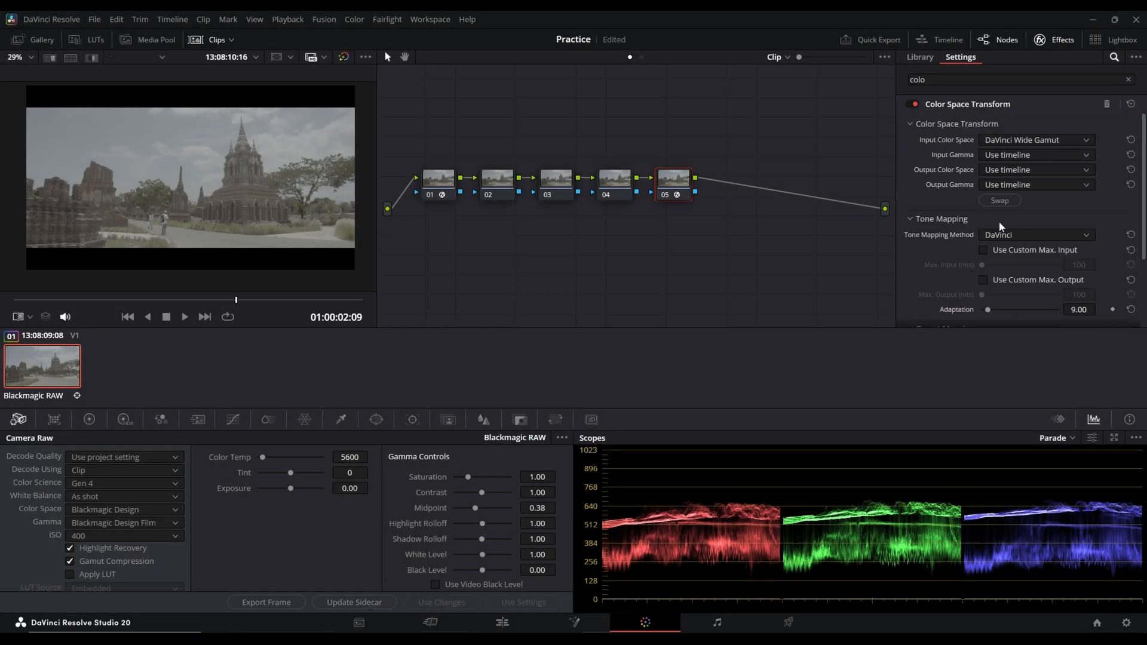
left_click(1034, 154)
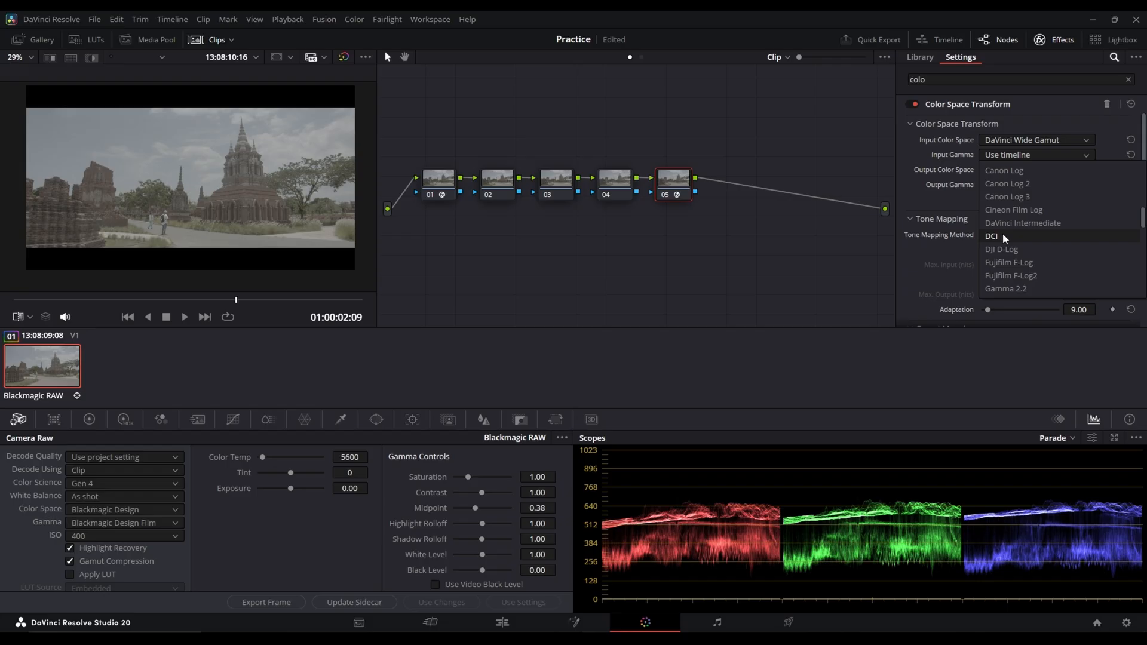
left_click(1022, 222)
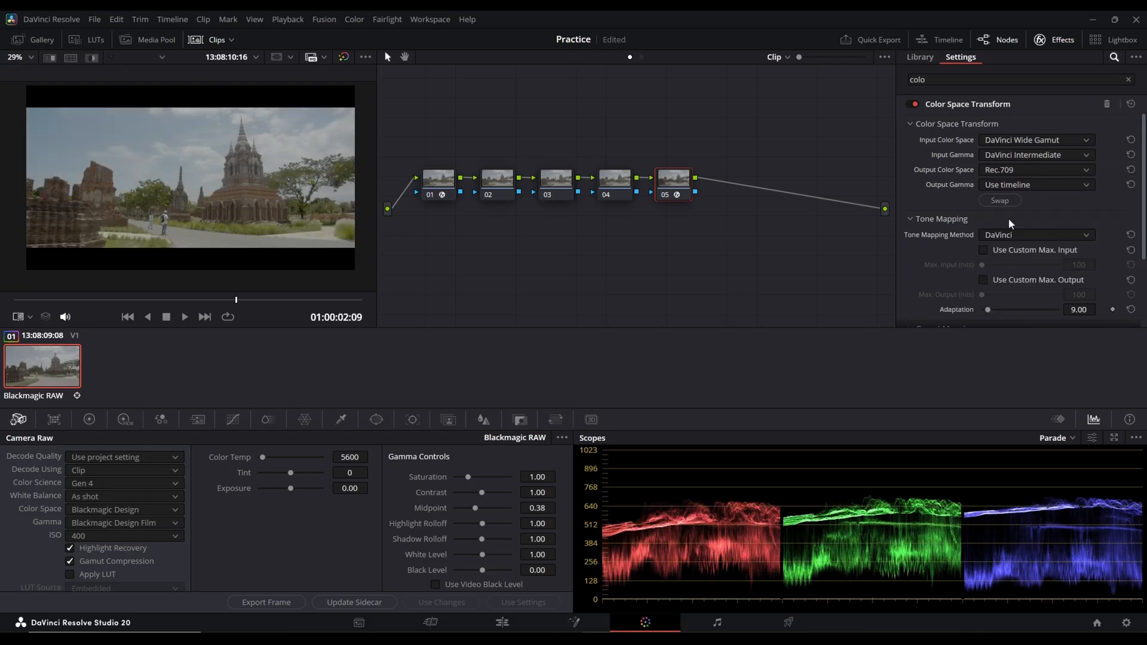
left_click(1033, 184)
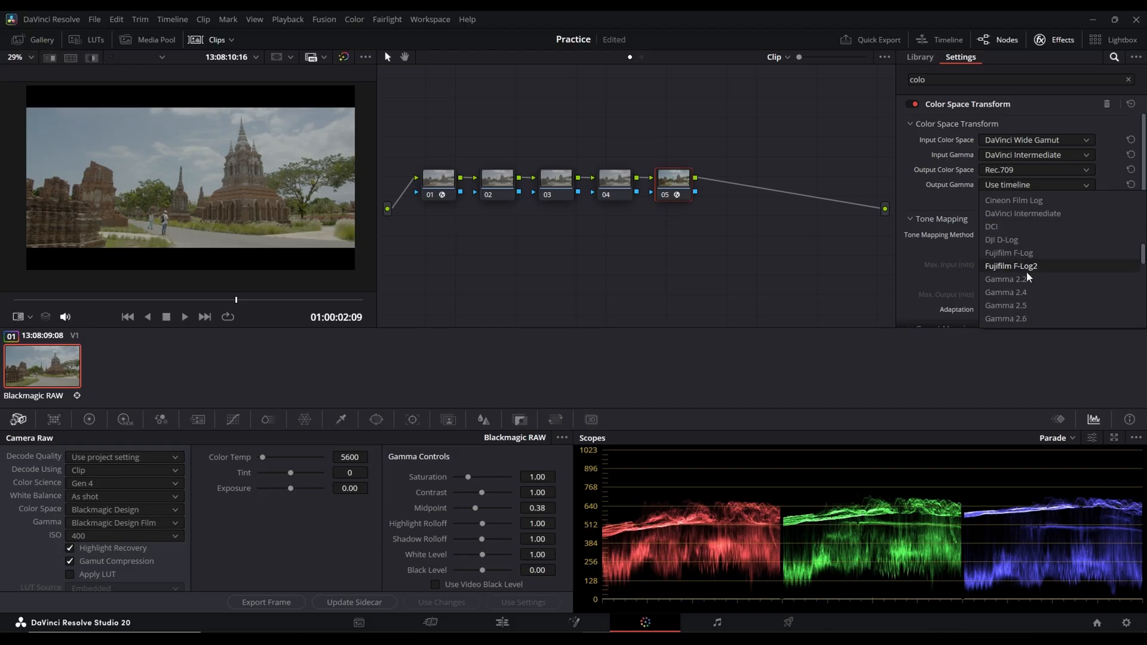
left_click(1006, 292)
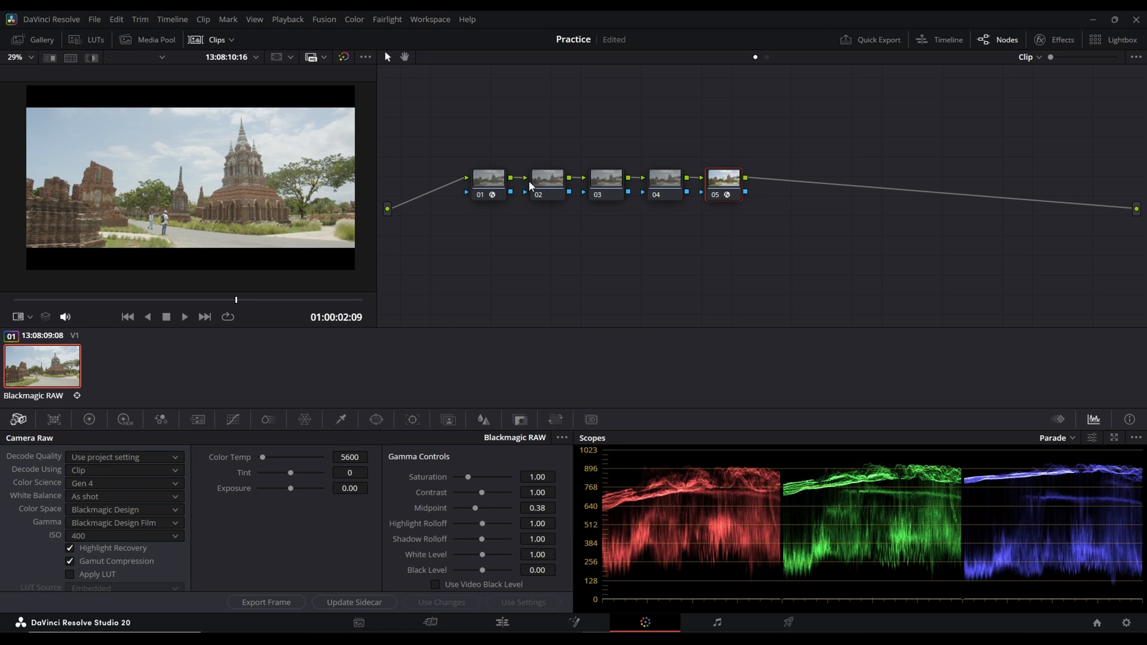
Label node 01 'IDT' and start labelling node 05 'ODT' via Node Label.
right_click(488, 178)
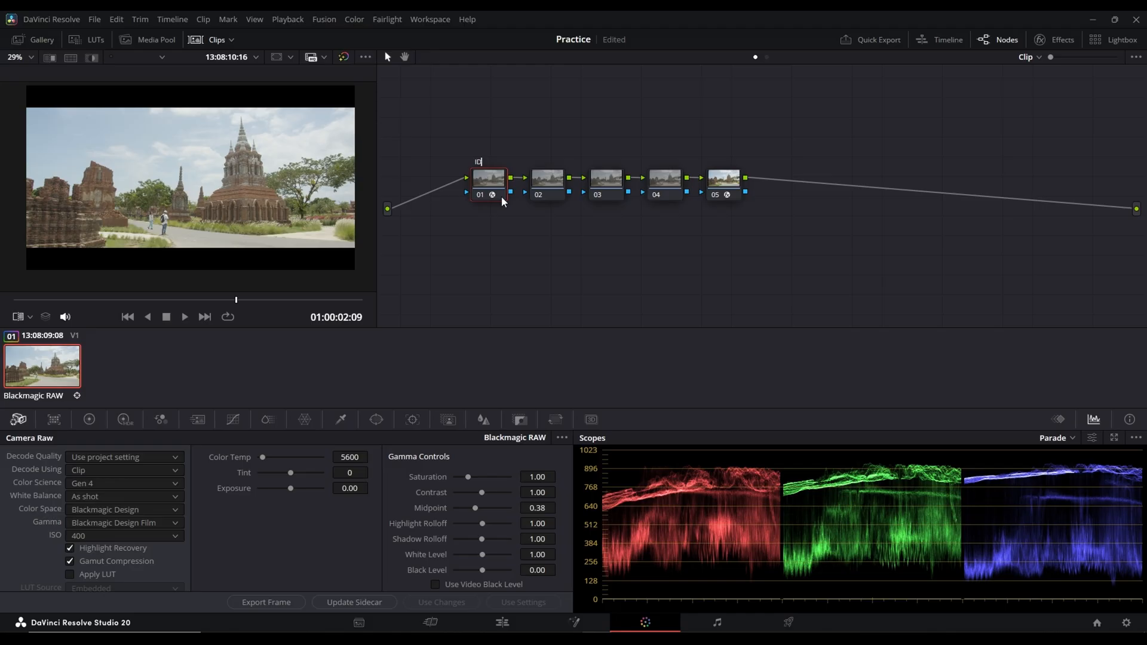
type("1")
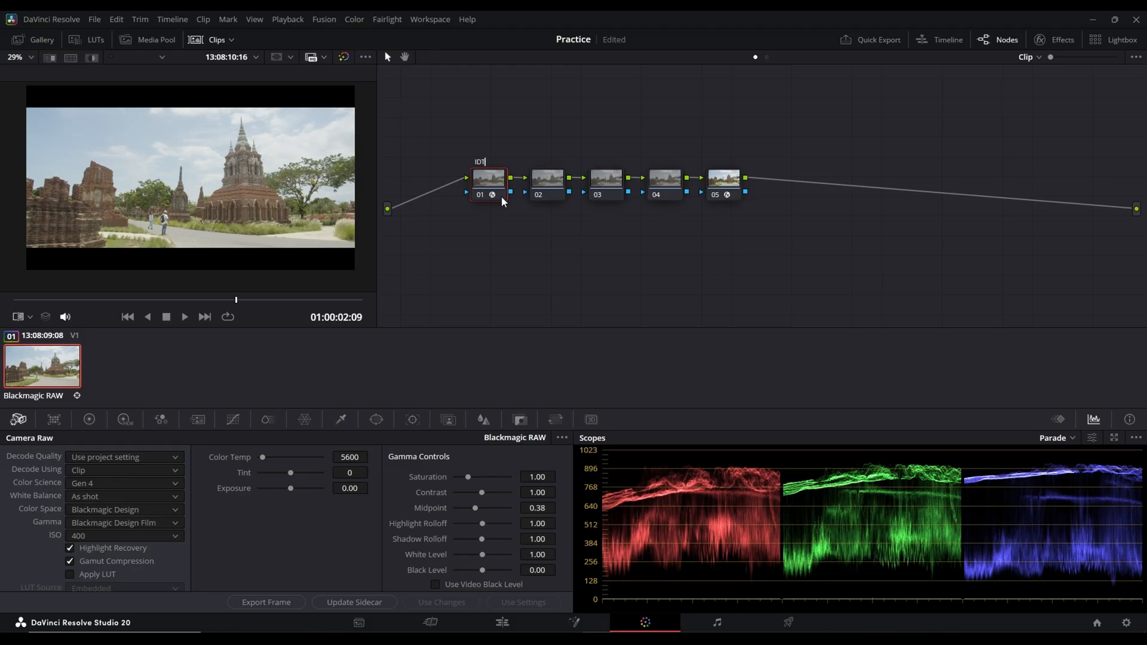
right_click(724, 179)
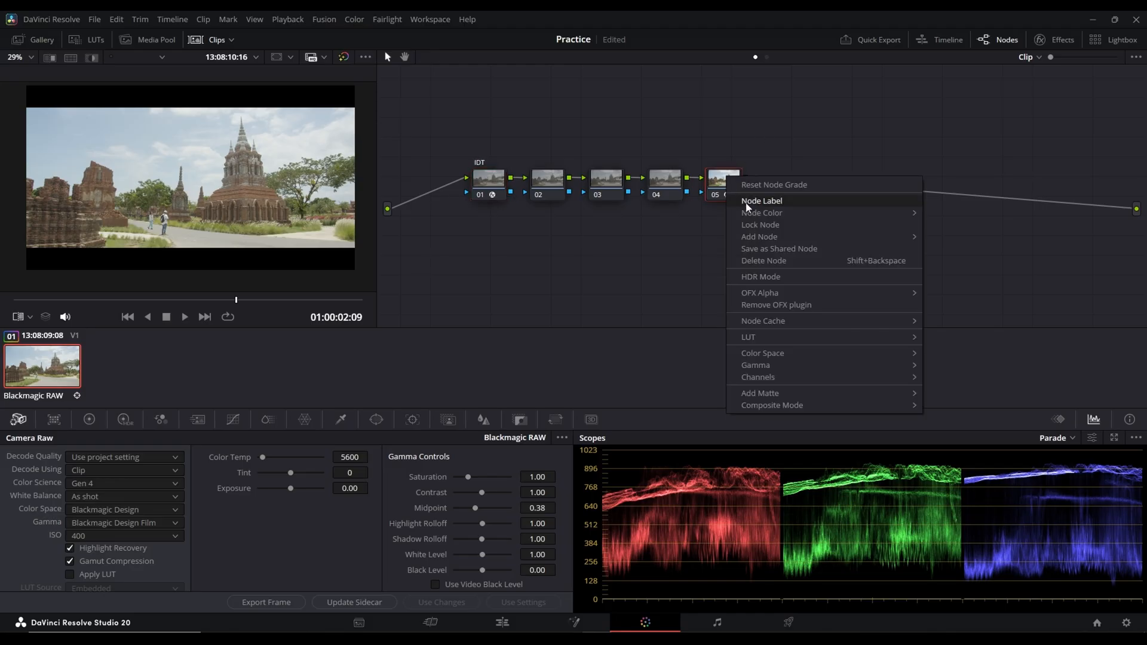
left_click(762, 200)
type("ODT")
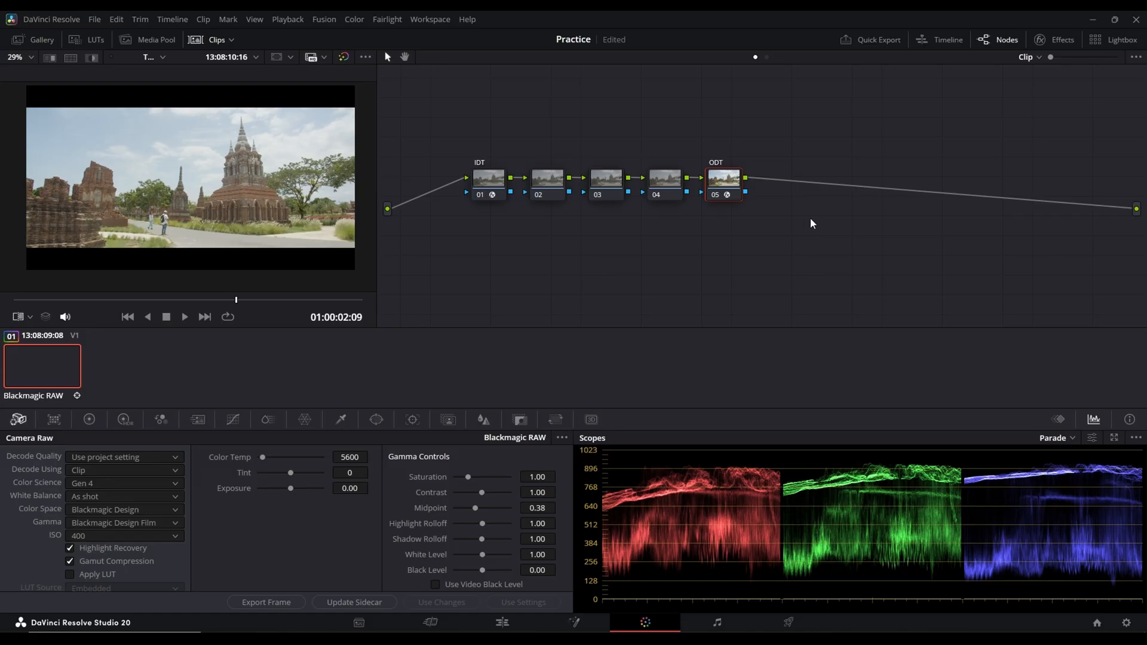
Label node 02 'Highlight', key its bright areas with Qualifier, and check the matte.
left_click(546, 178)
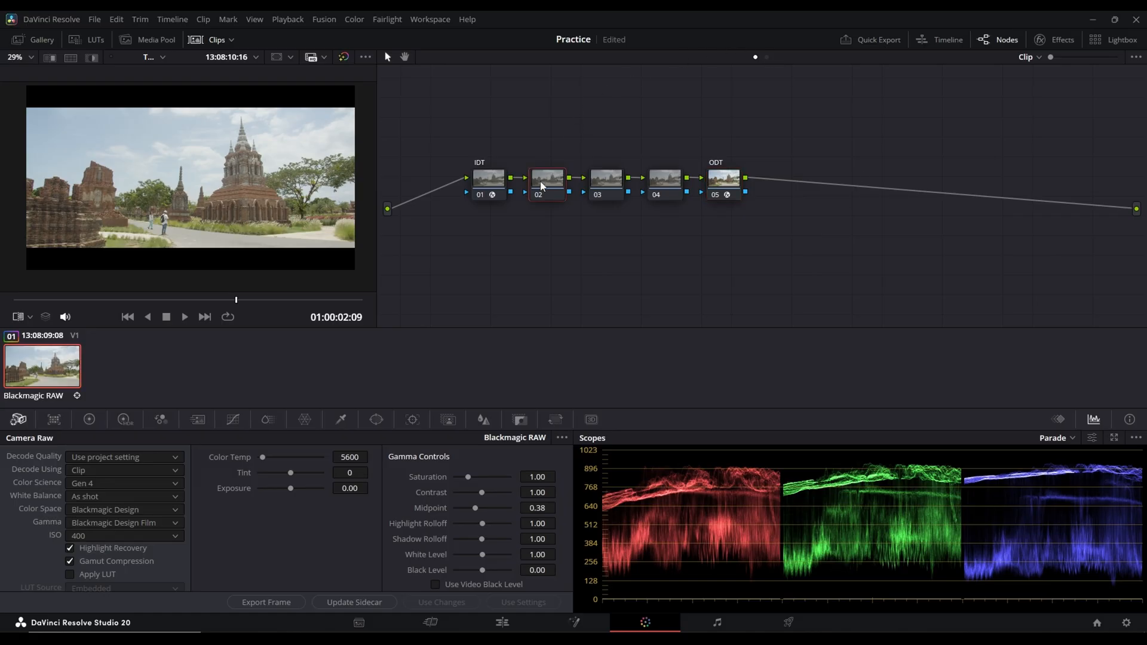
mouse_move(551, 212)
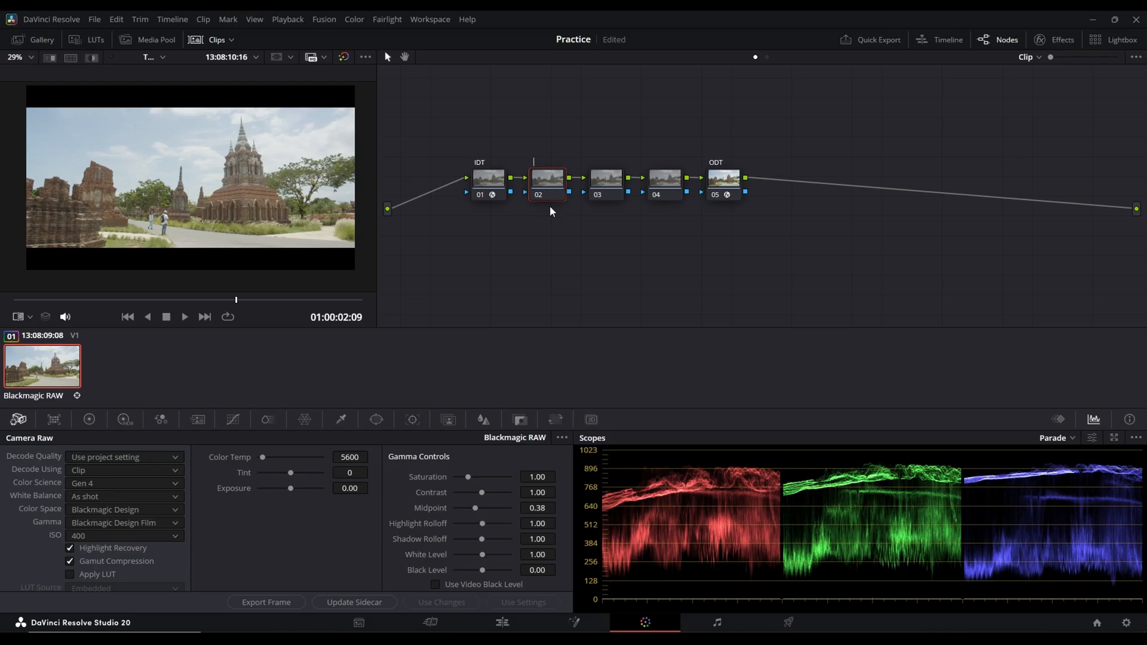
type("HI/lIGHT")
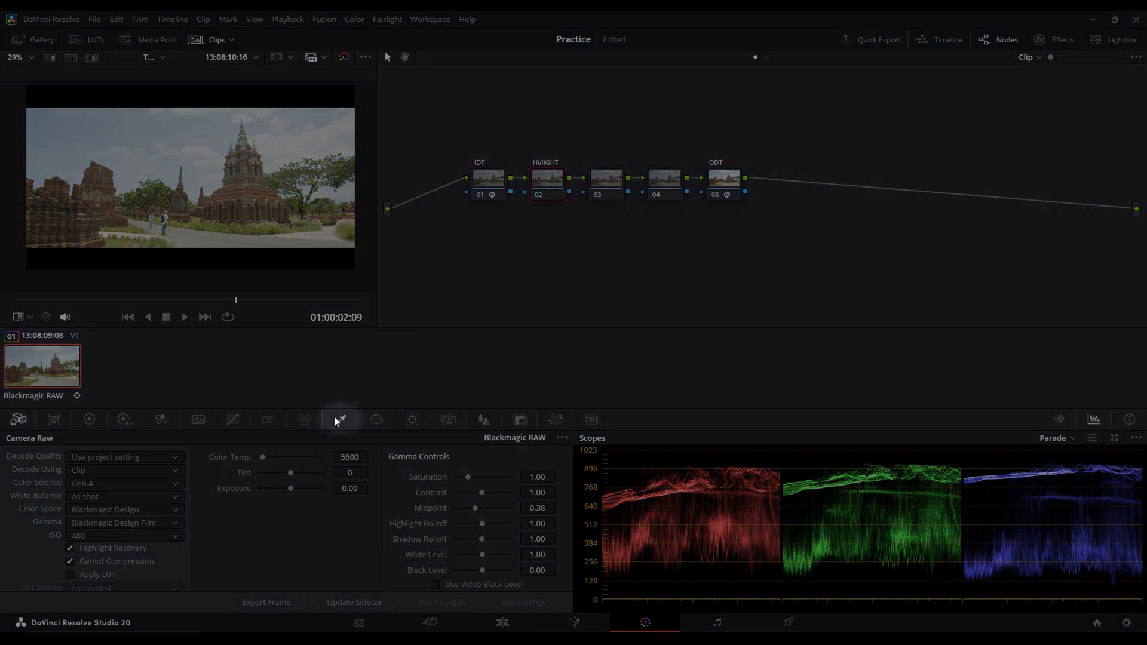
left_click(340, 419)
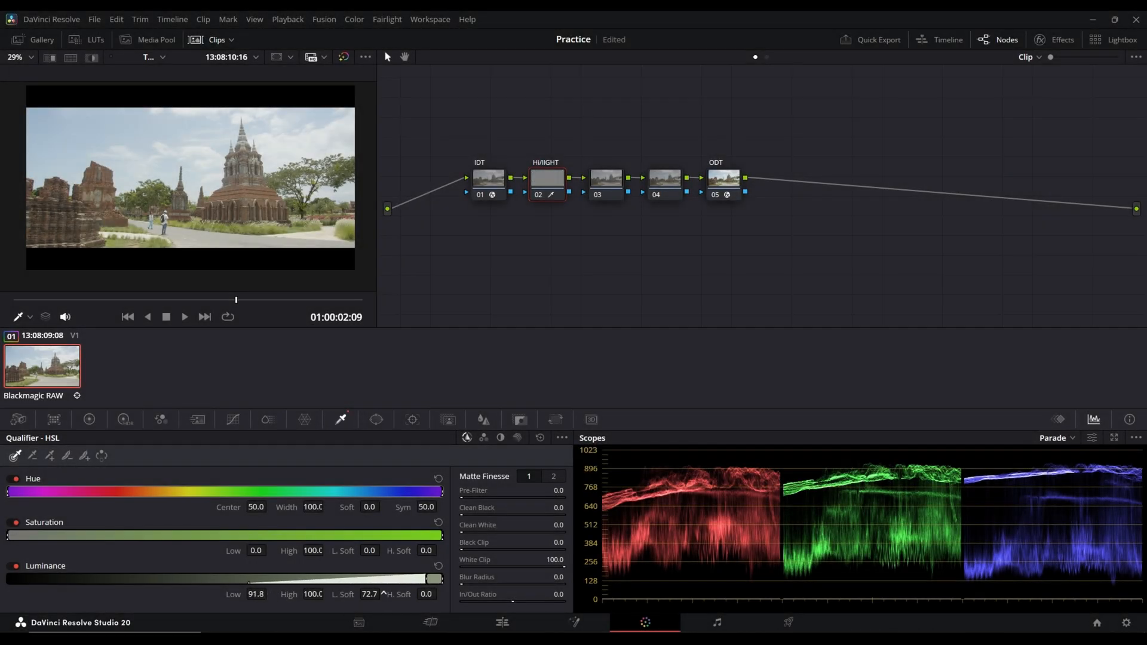
key("shift+h")
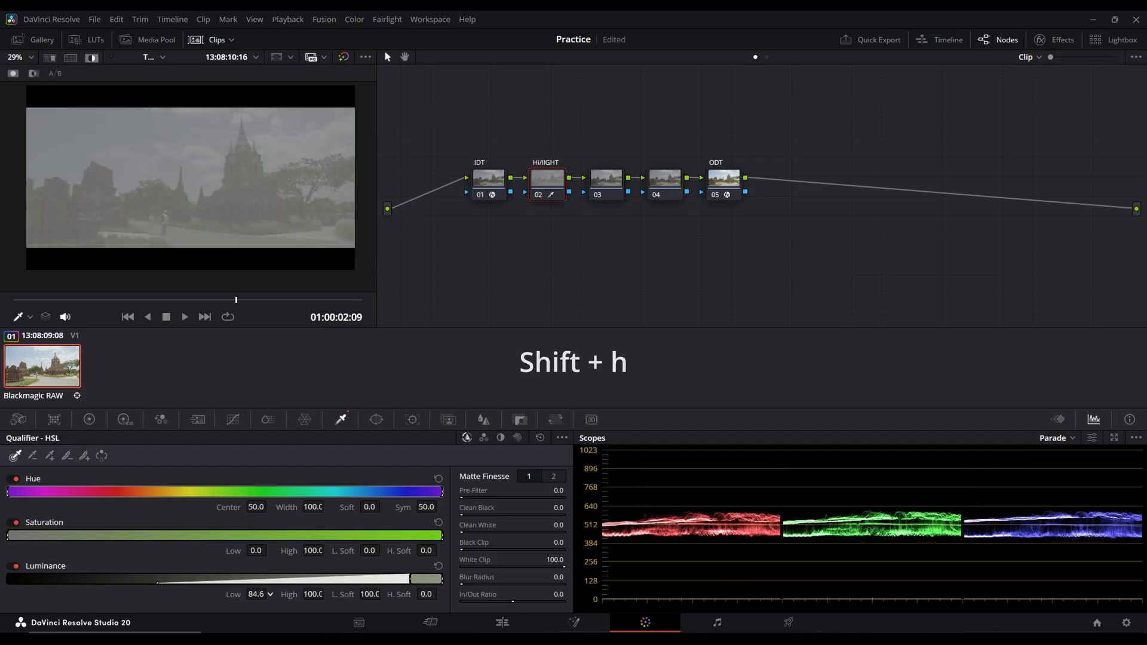
key("shift+h")
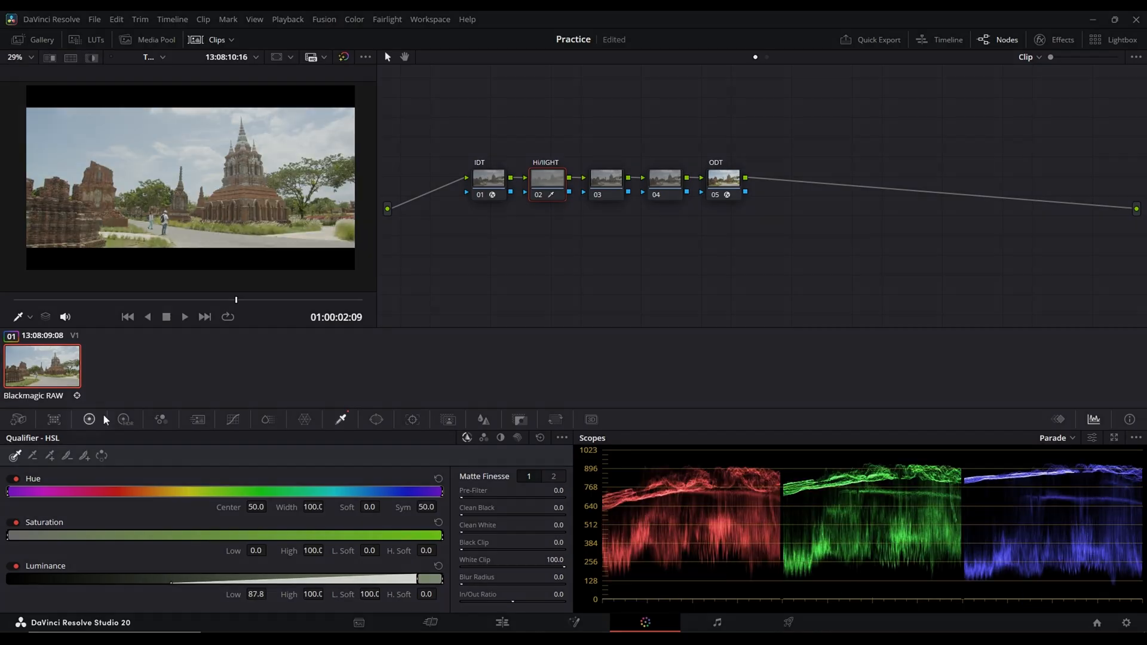
left_click(89, 420)
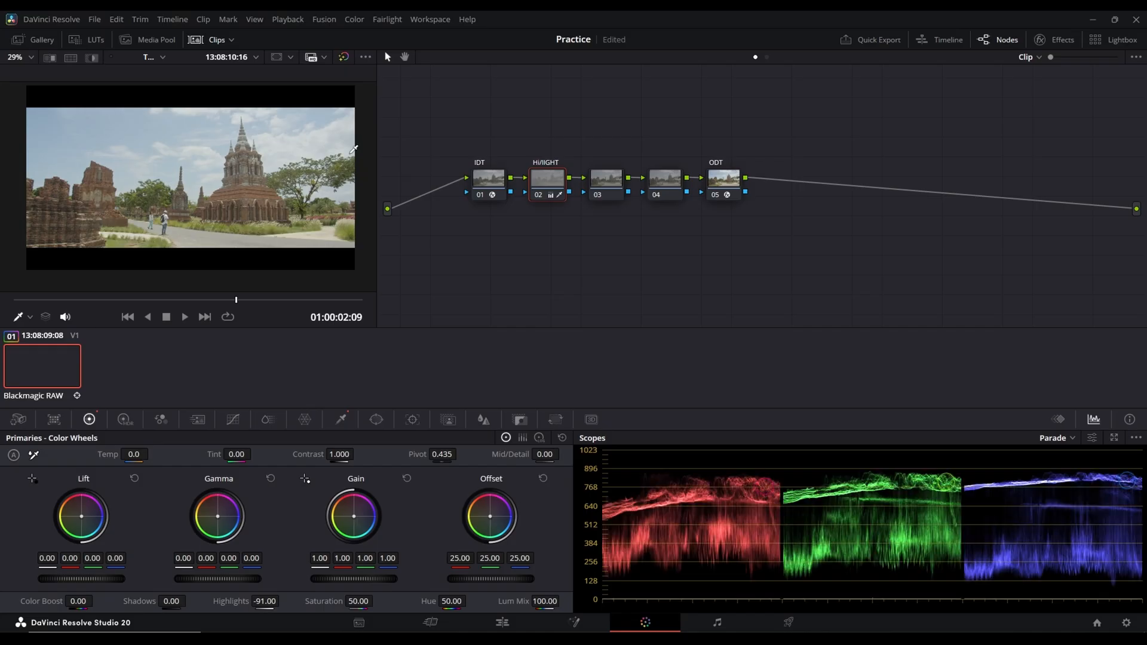
Select node 03 for the exposure correction.
left_click(605, 179)
type("Exposure")
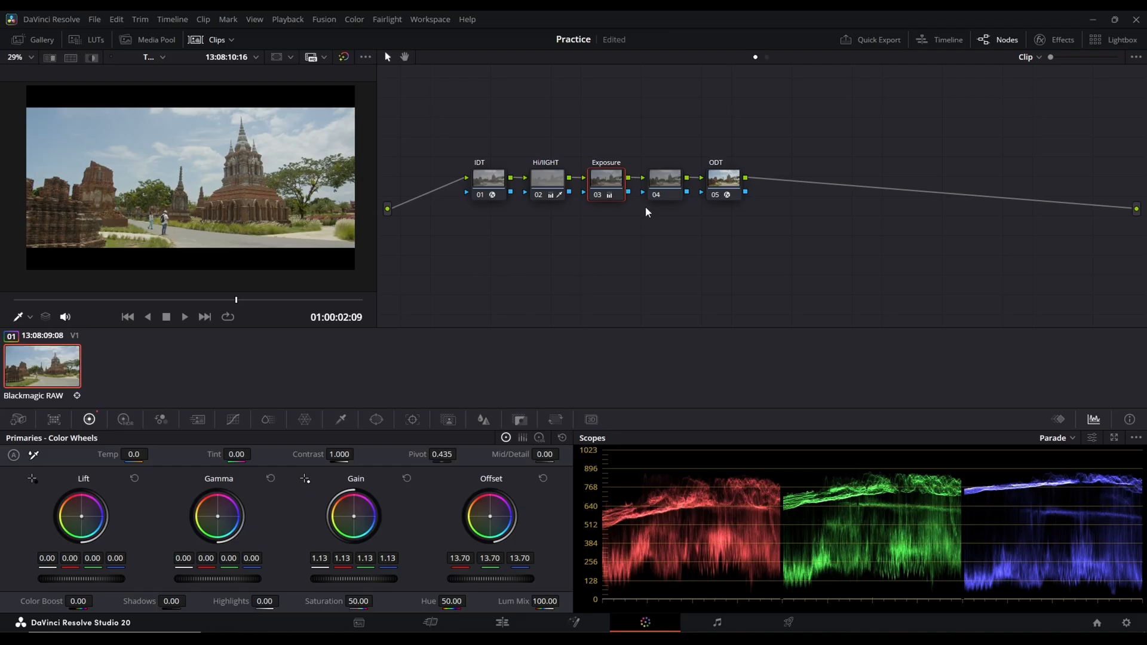
Select node 04 and look up the printer light commands in the Color menu.
left_click(663, 178)
type("Balance")
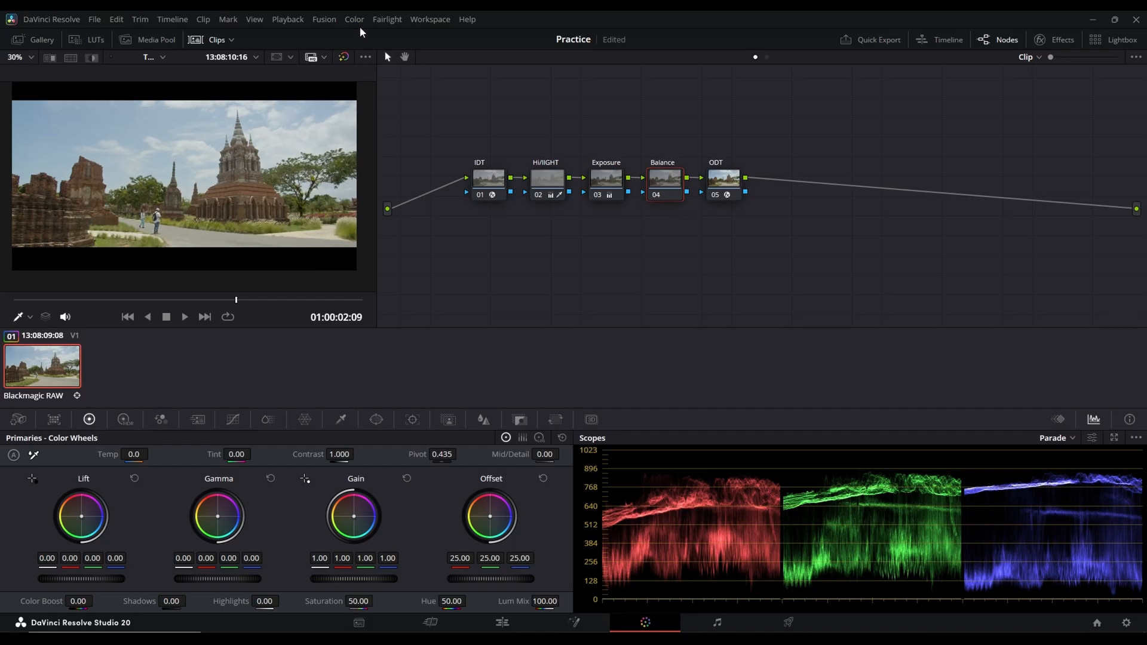
left_click(354, 19)
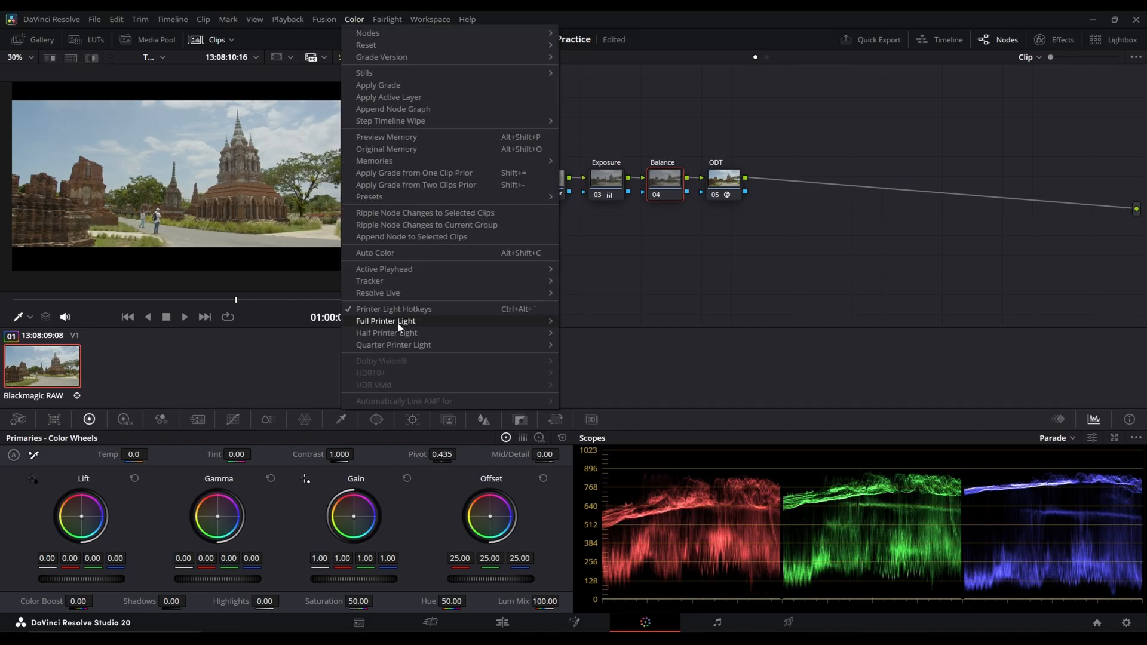
mouse_move(393, 308)
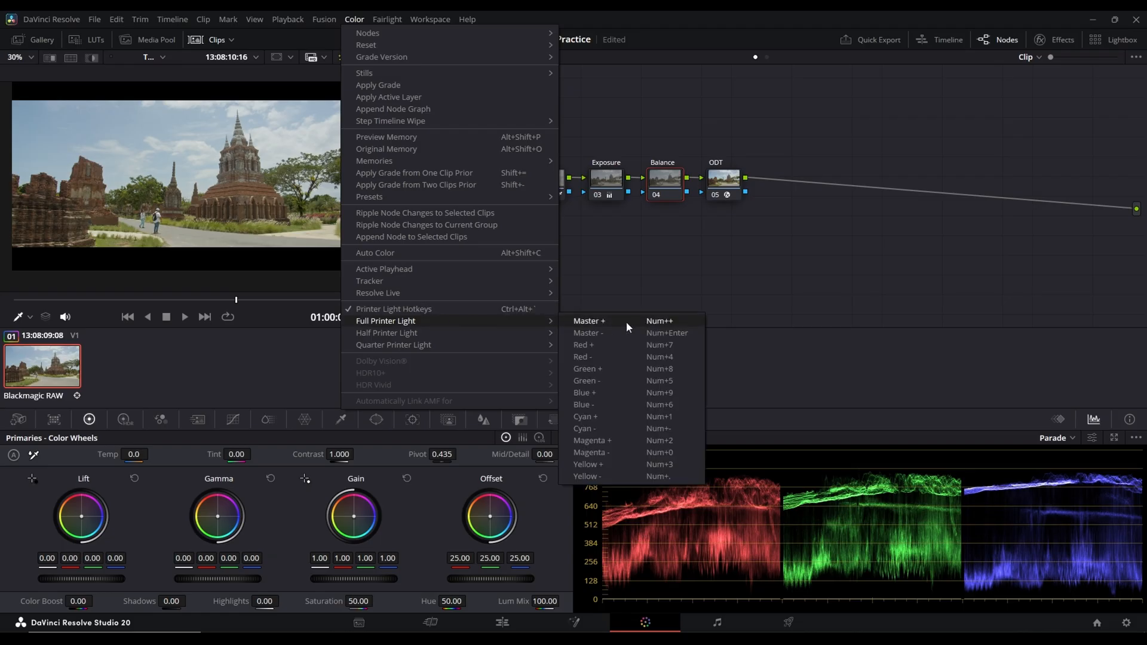
mouse_move(639, 476)
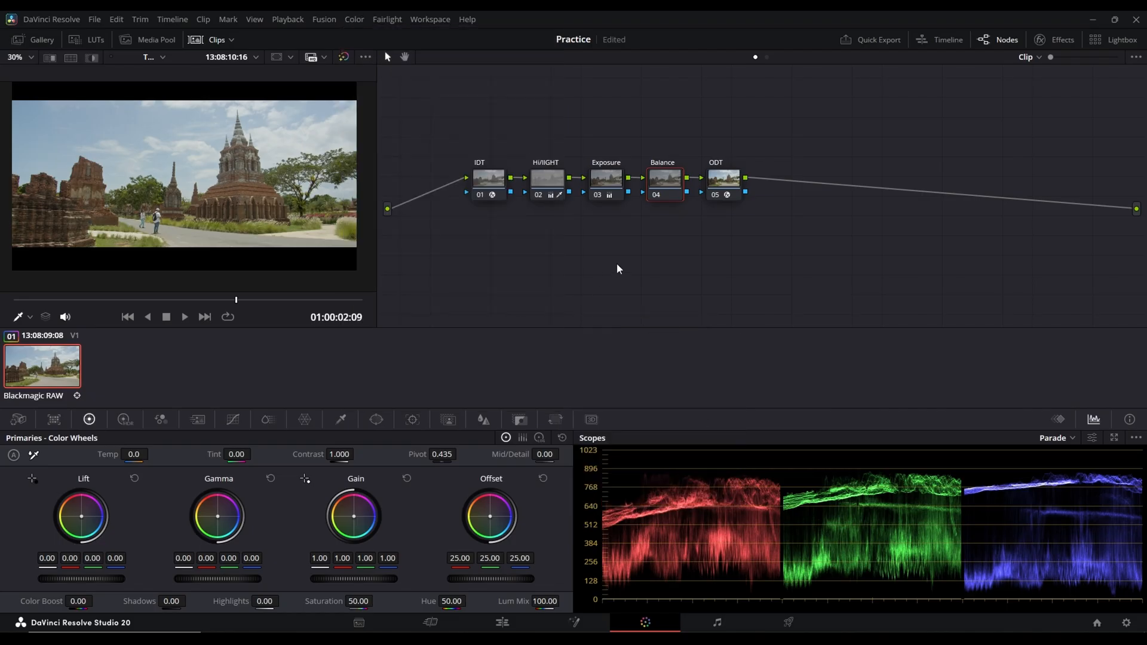
mouse_move(635, 249)
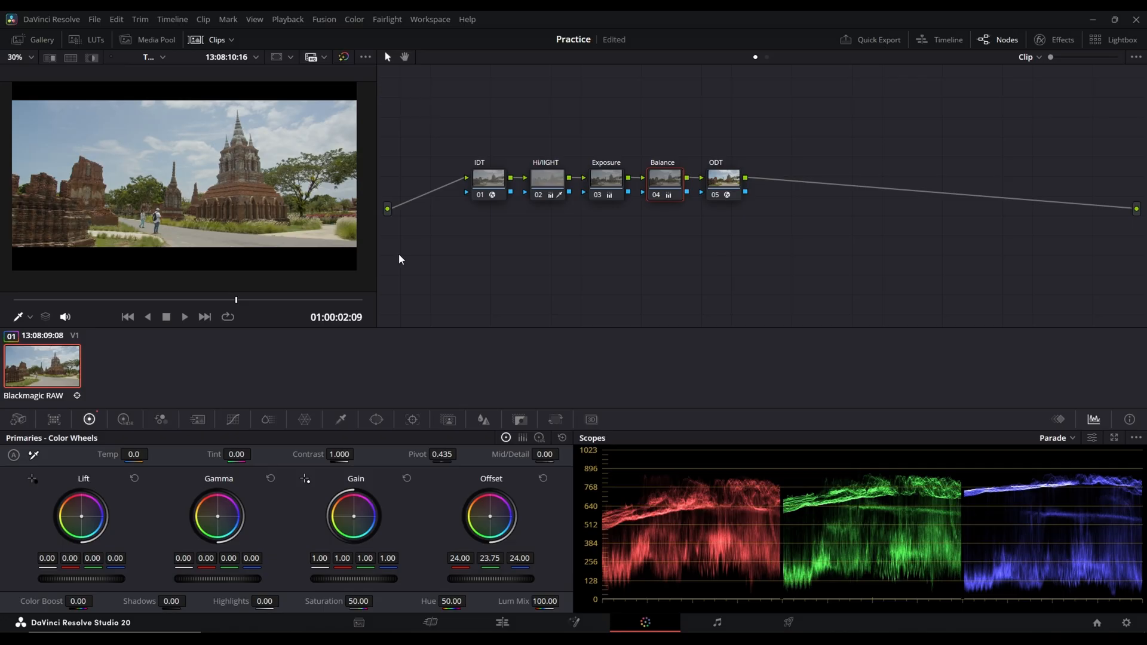
mouse_move(481, 439)
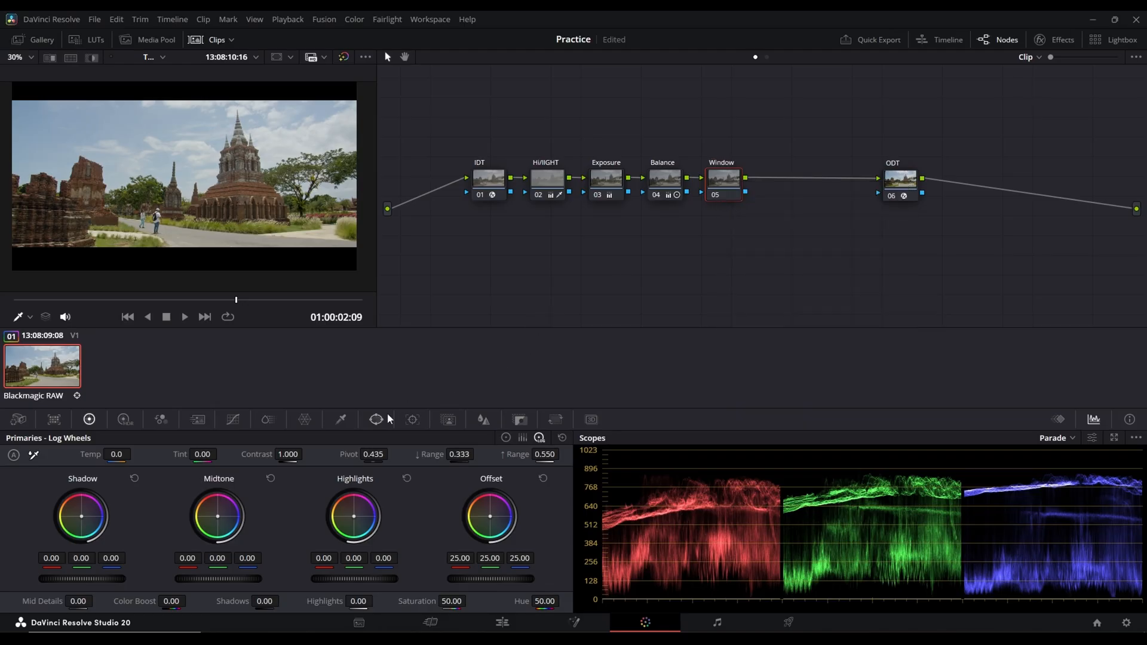
Position a gradient window over the sky on the Window node, previewing its matte.
left_click(376, 419)
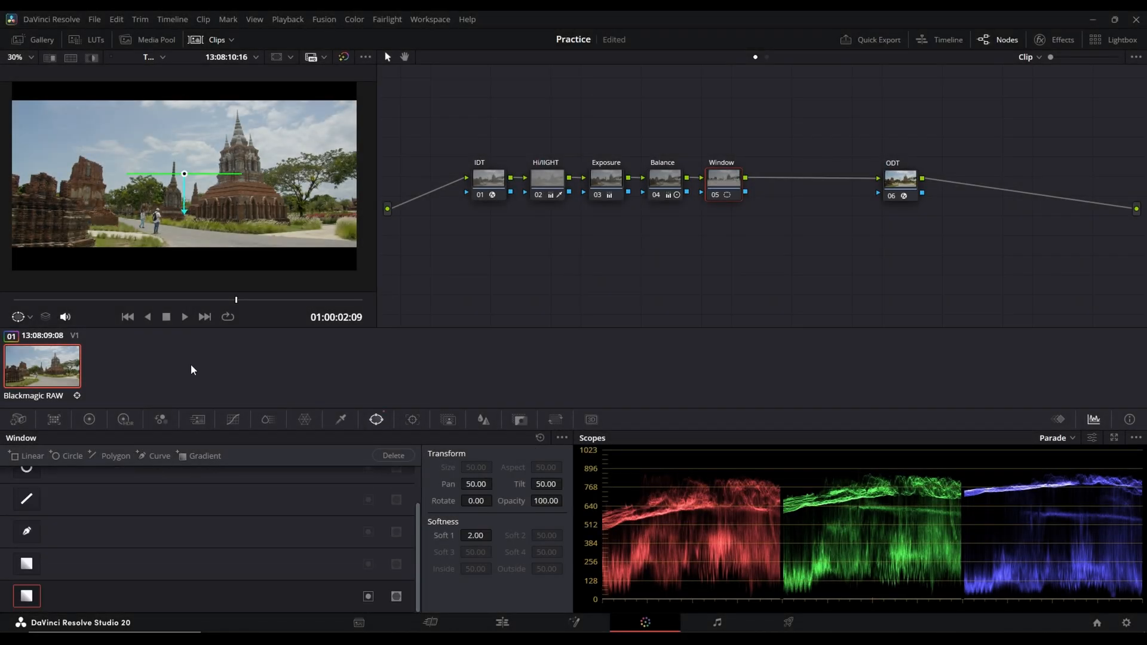
key("shift+h")
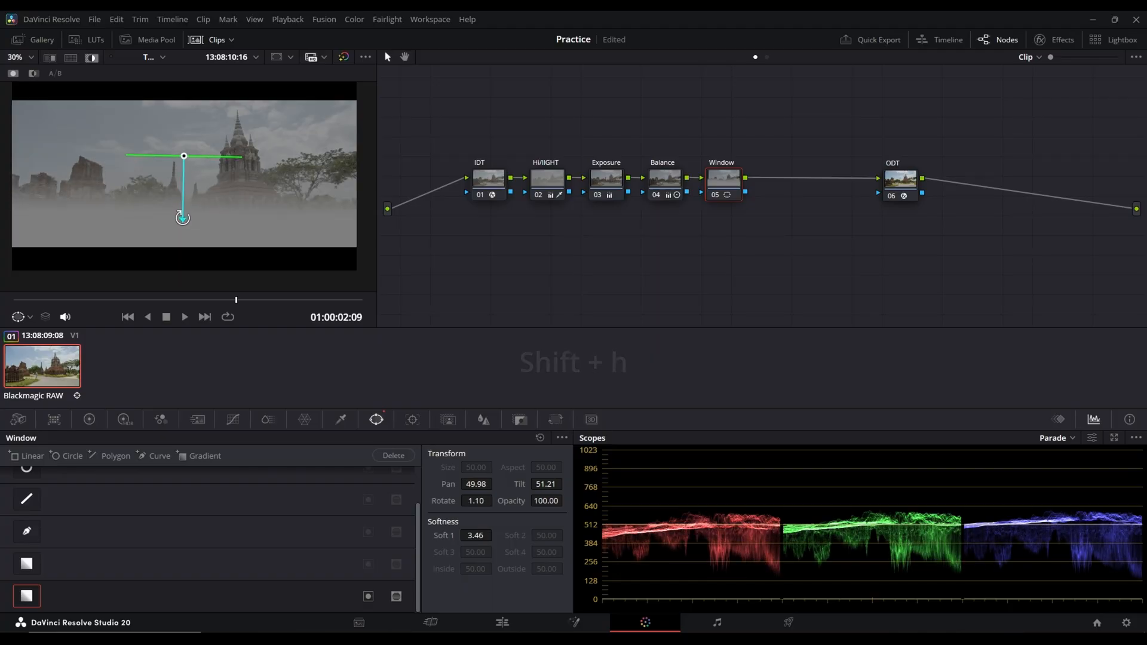
left_click_drag(183, 216, 189, 186)
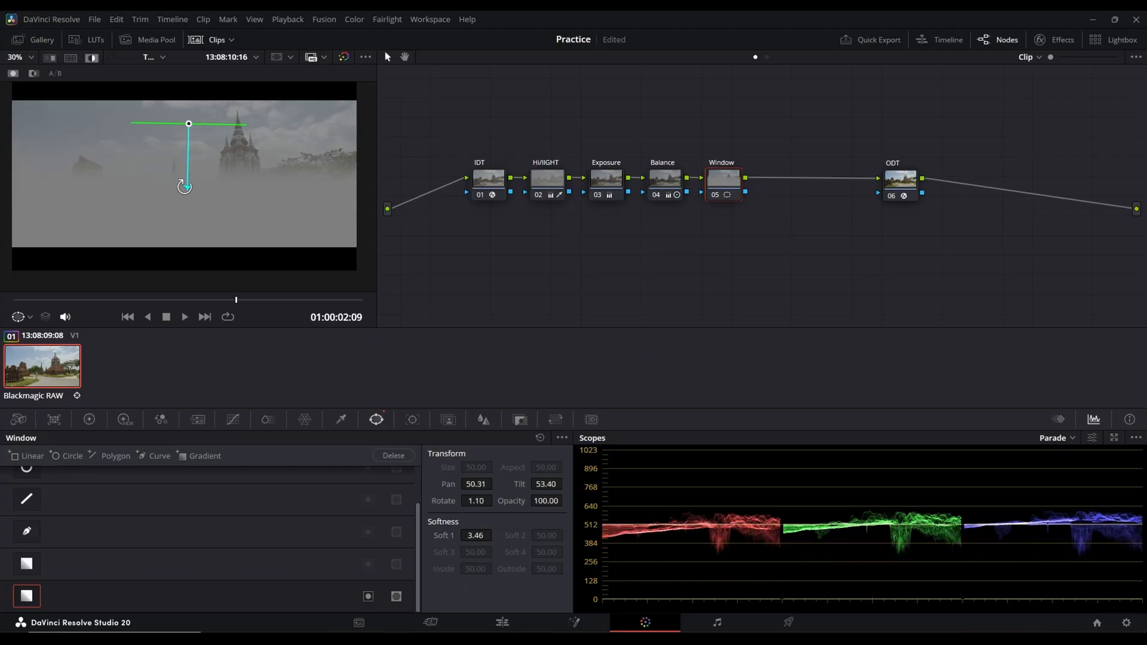
left_click_drag(184, 187, 188, 192)
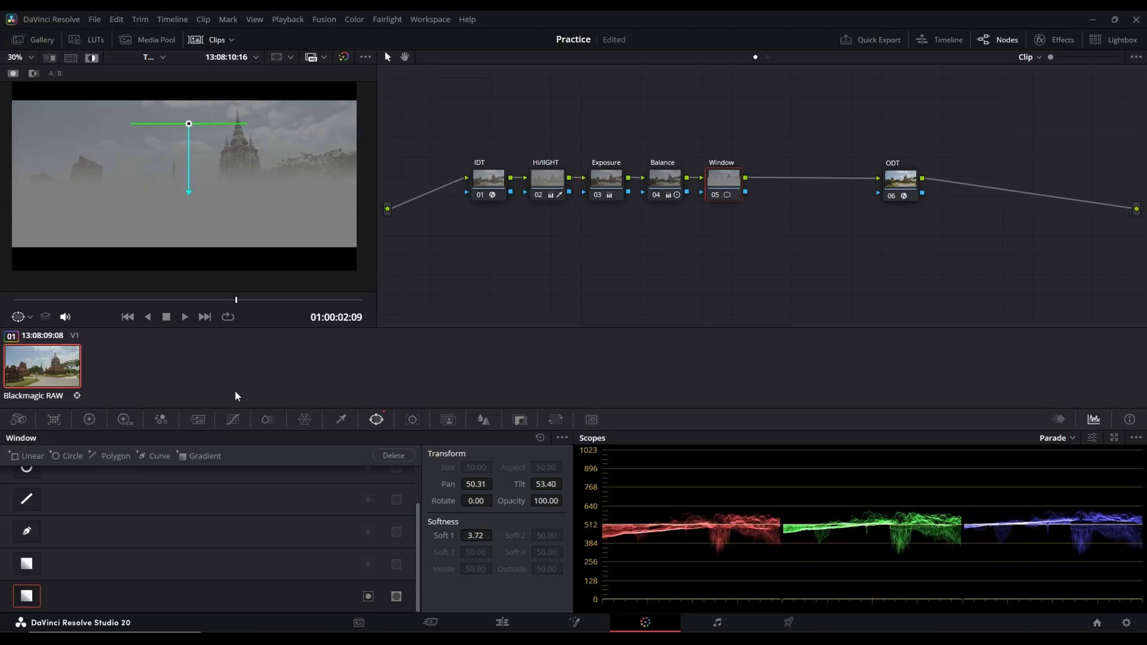
Key bright areas with a luminance qualifier and refine the gradient across the sky.
left_click(89, 420)
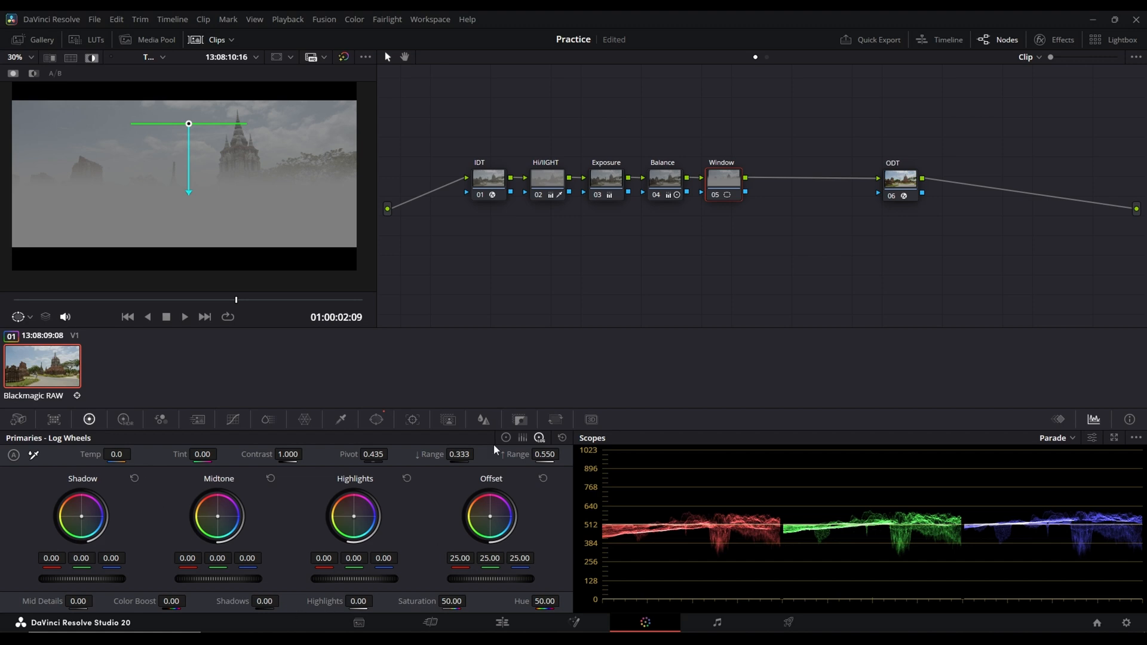
left_click(340, 419)
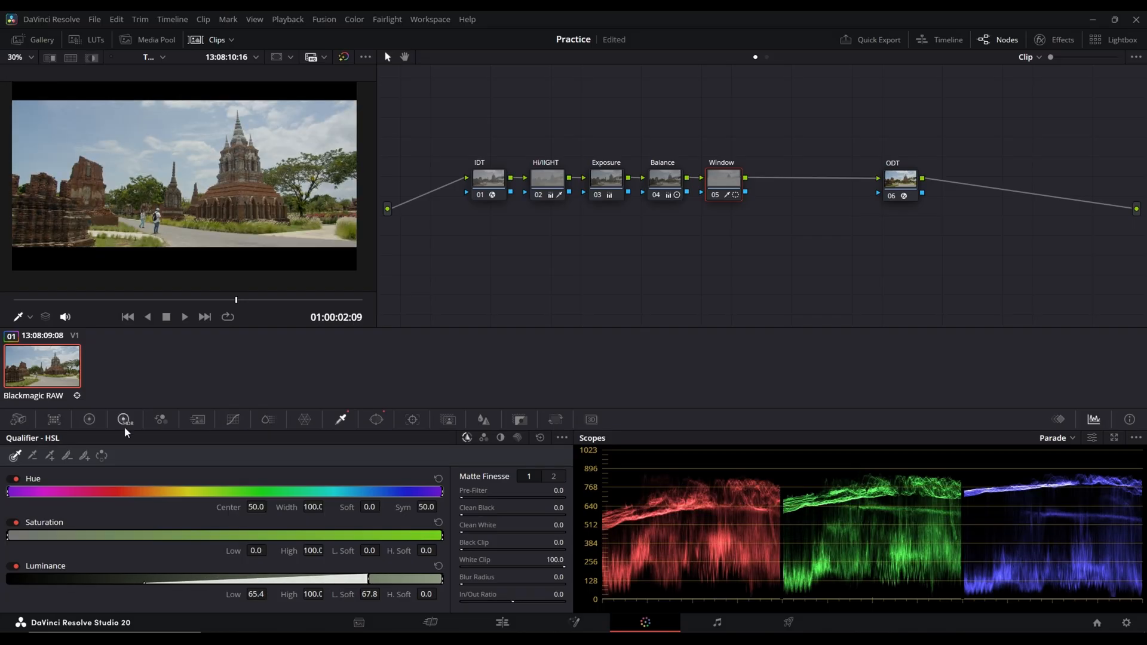
left_click(89, 419)
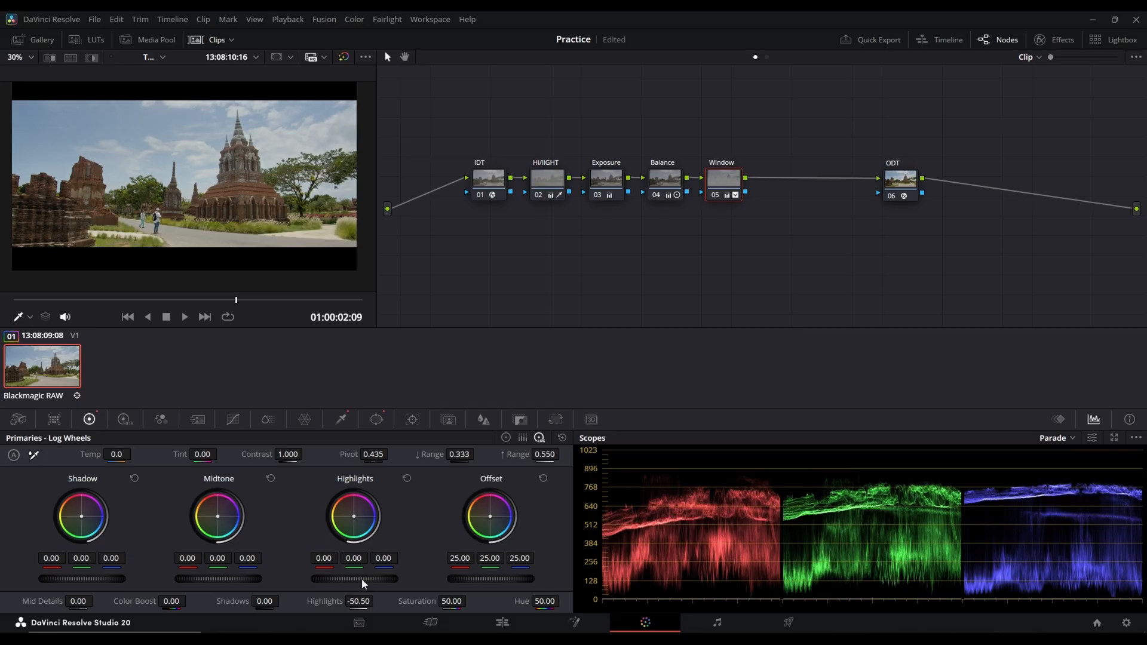
mouse_move(683, 217)
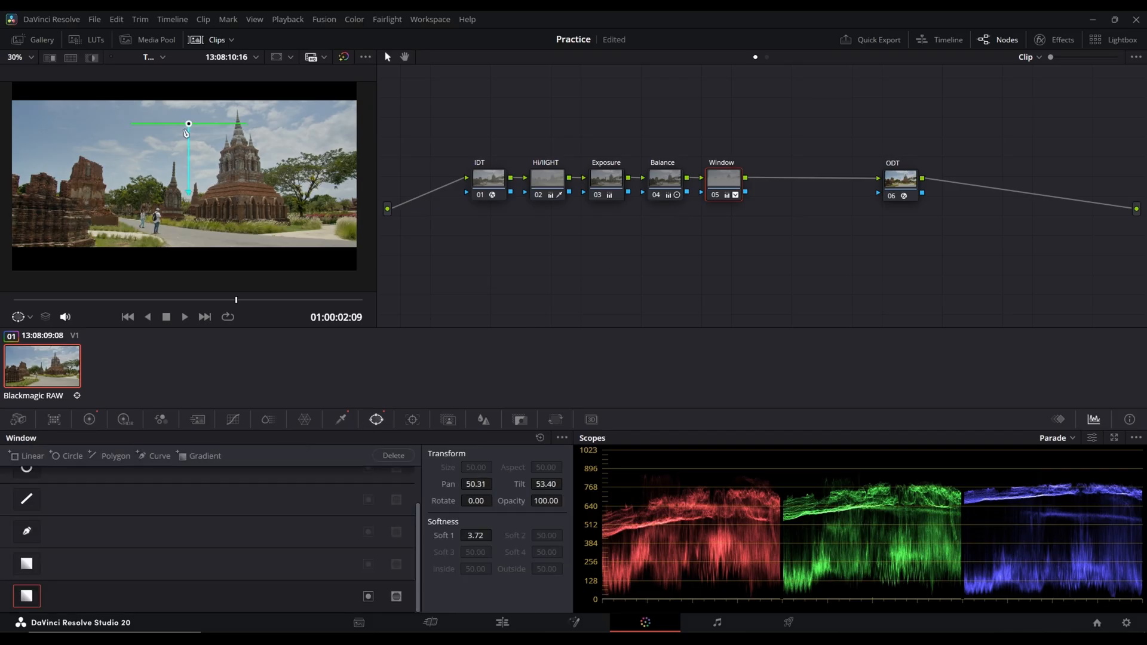
left_click_drag(188, 124, 188, 141)
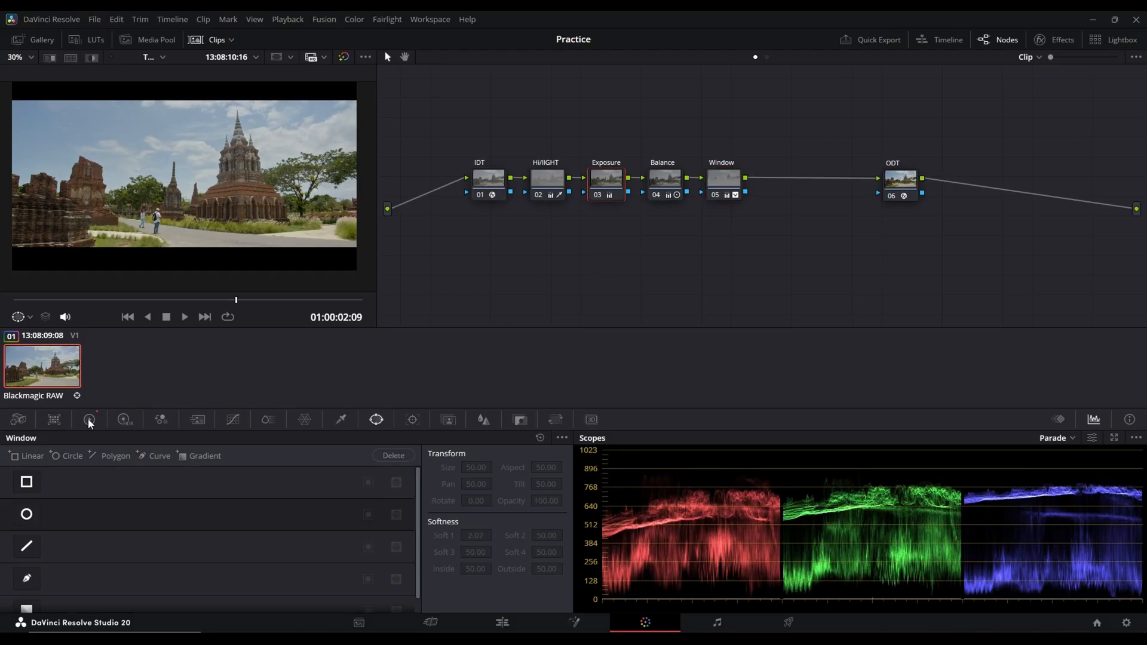
Switch between the color wheels and curves panels, then add a node after ODT.
left_click(88, 420)
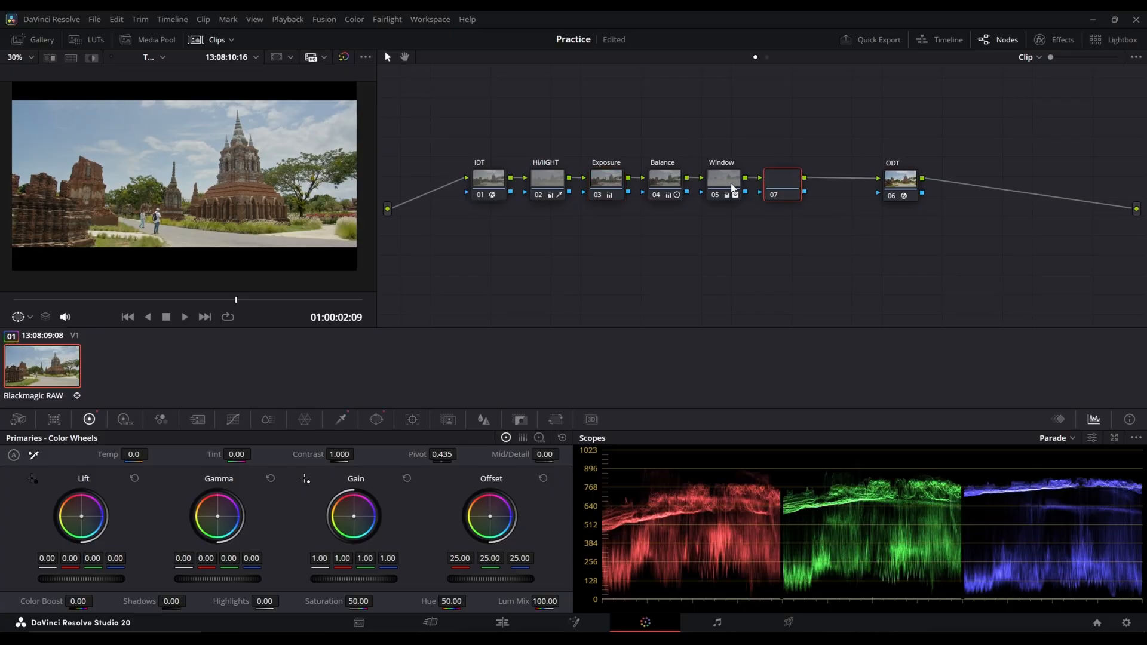
left_click(233, 419)
type("Hues")
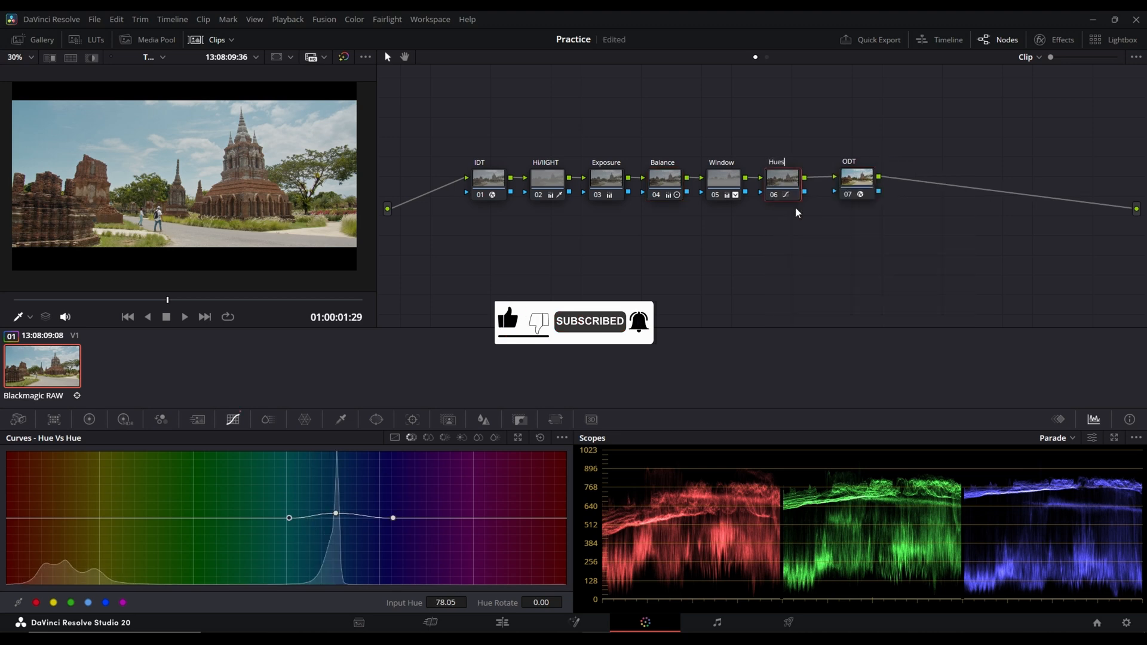
left_click(848, 178)
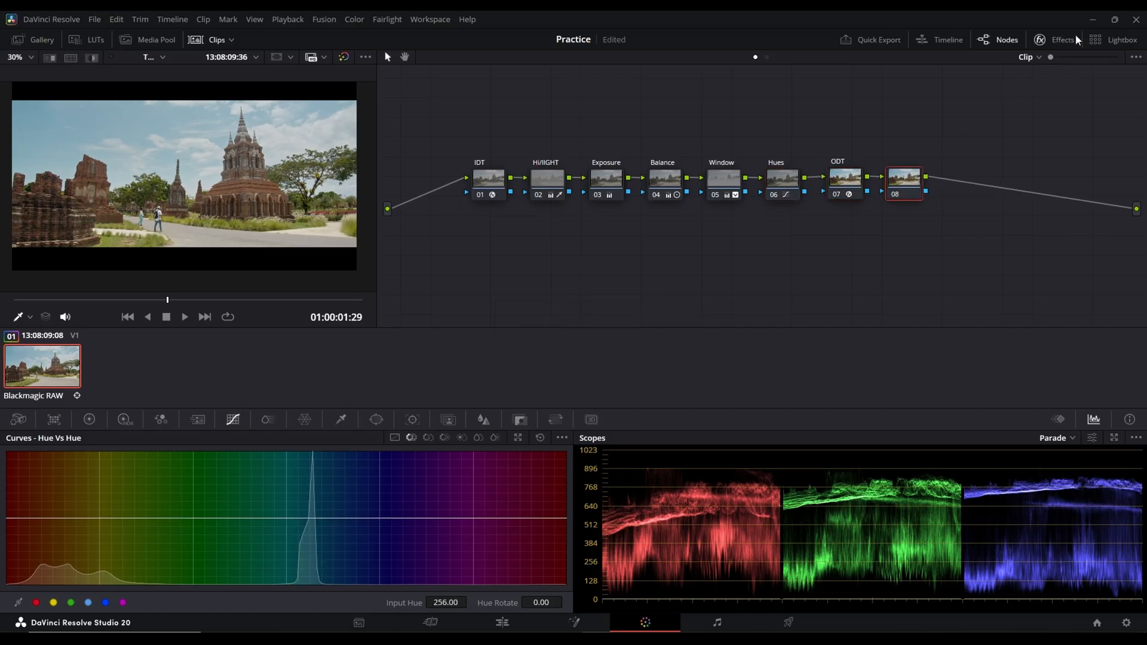
Apply a Color Space Transform on node 08 from Gamma 2.4 to Rec.709 Cineon Film Log.
left_click(1062, 39)
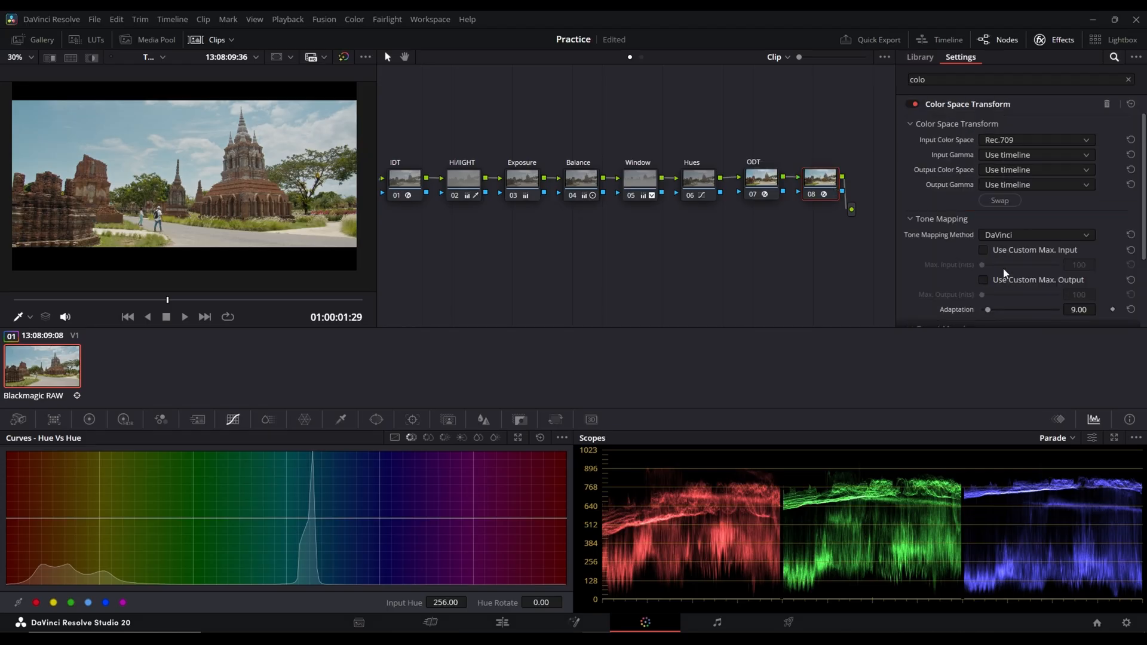
left_click(1035, 154)
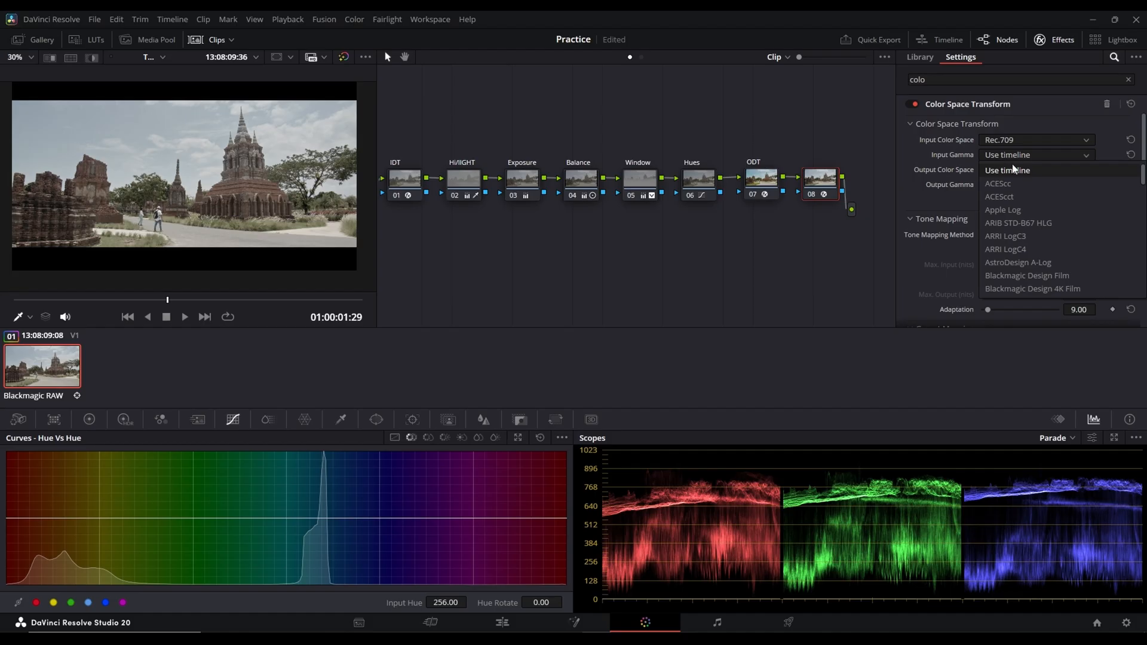
scroll("down", 3)
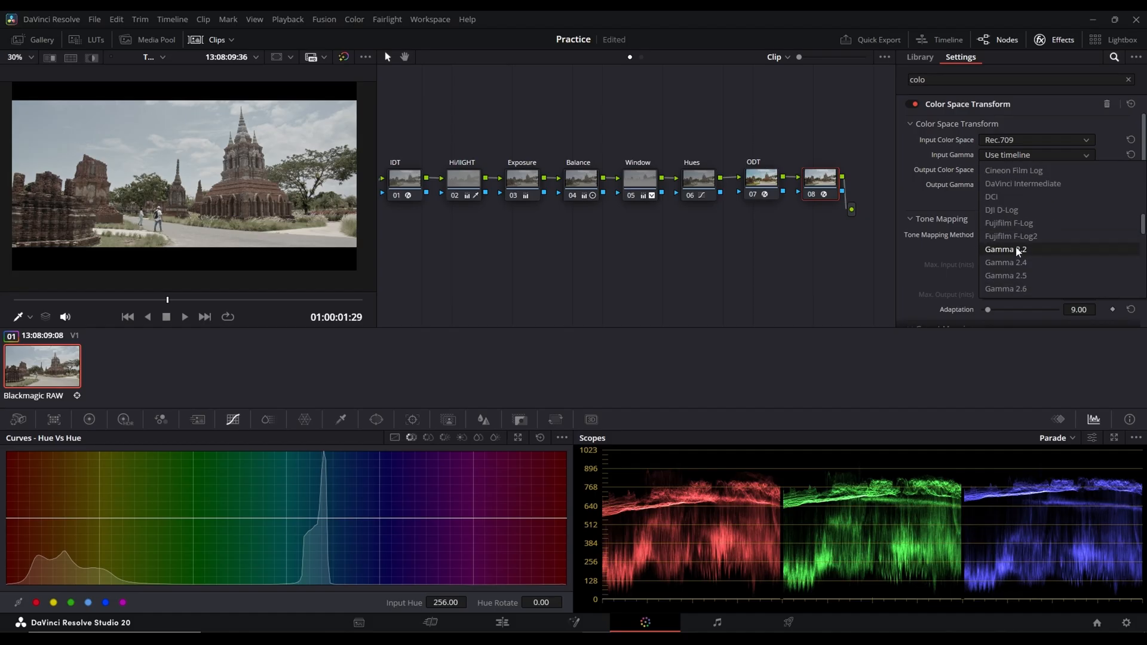
left_click(1013, 249)
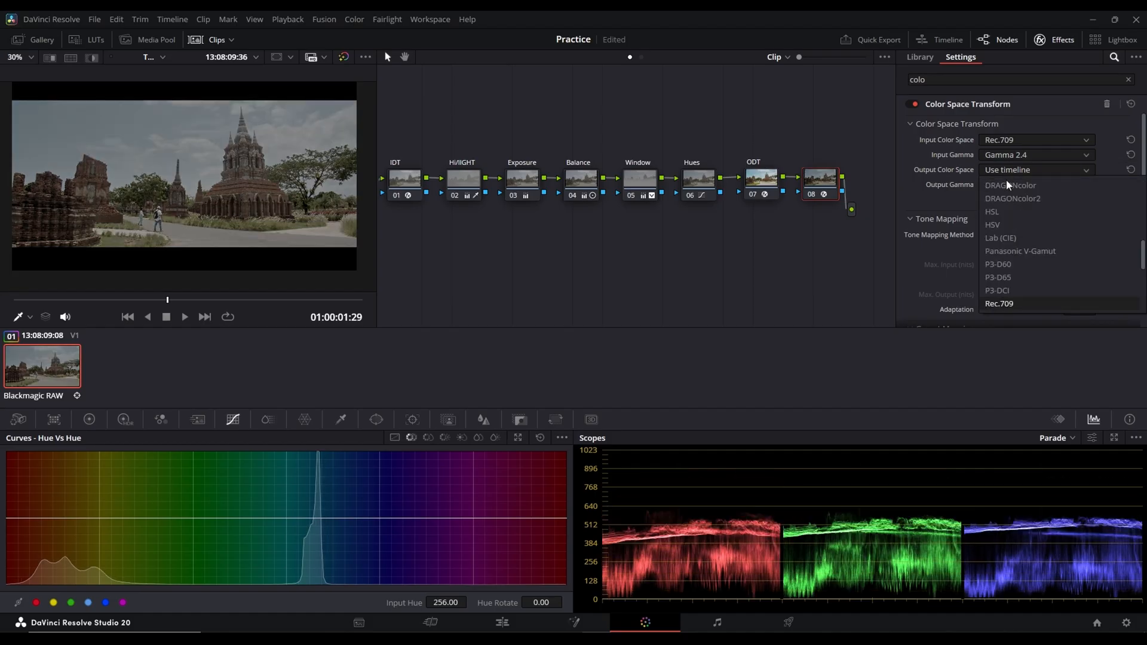
left_click(1000, 303)
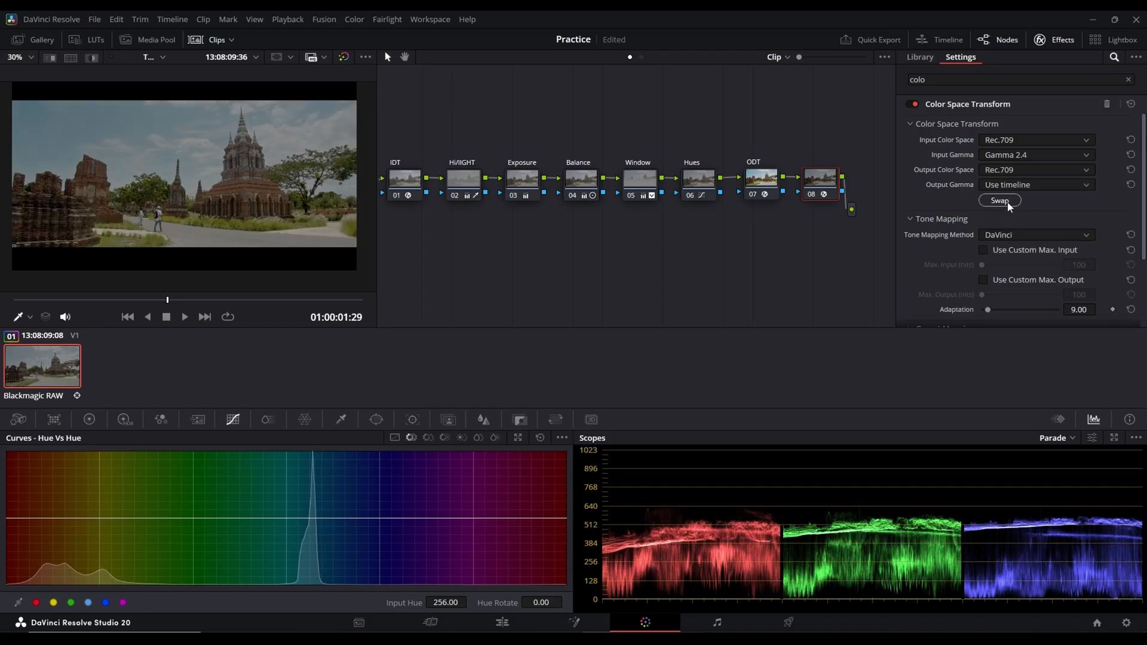
left_click(1035, 184)
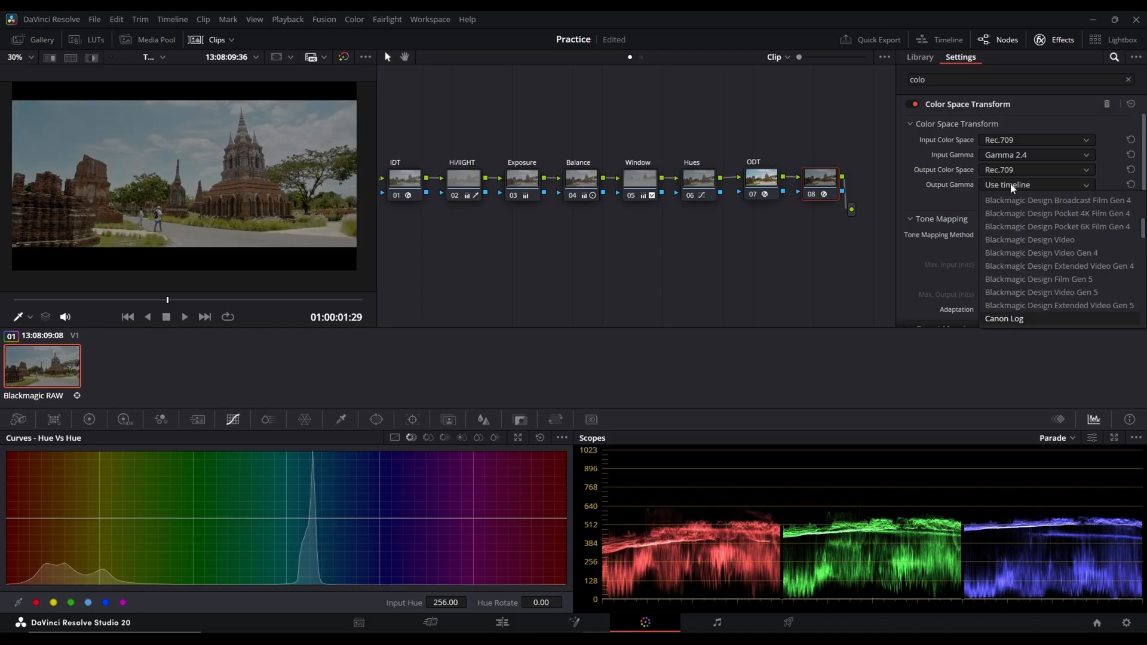
left_click(1015, 319)
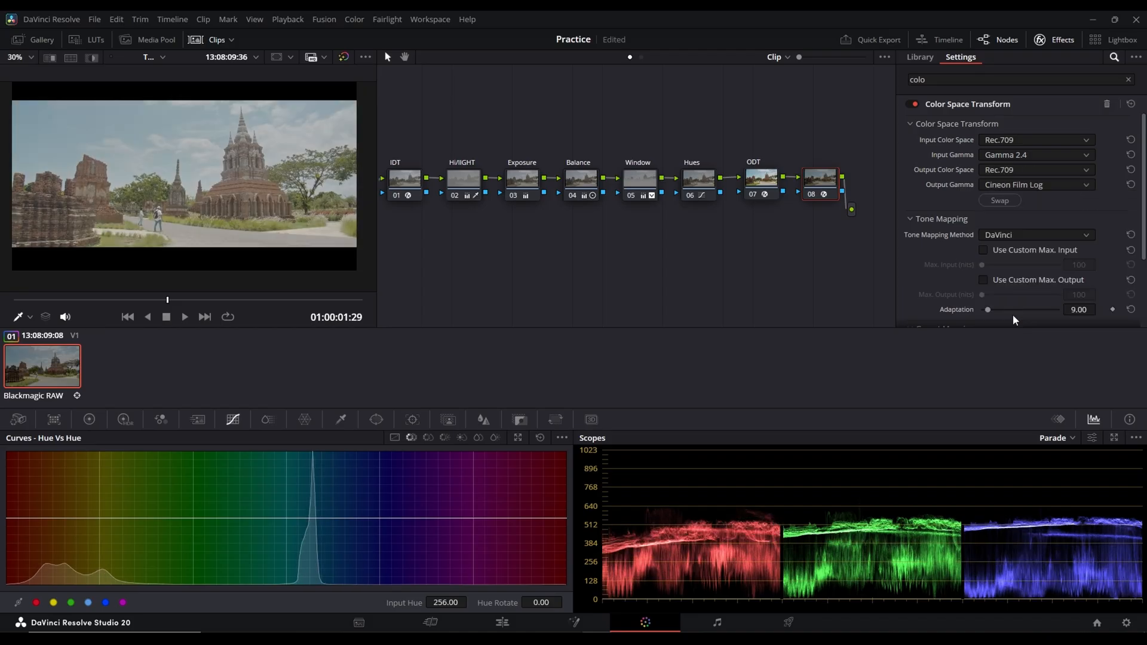
scroll("down", 3)
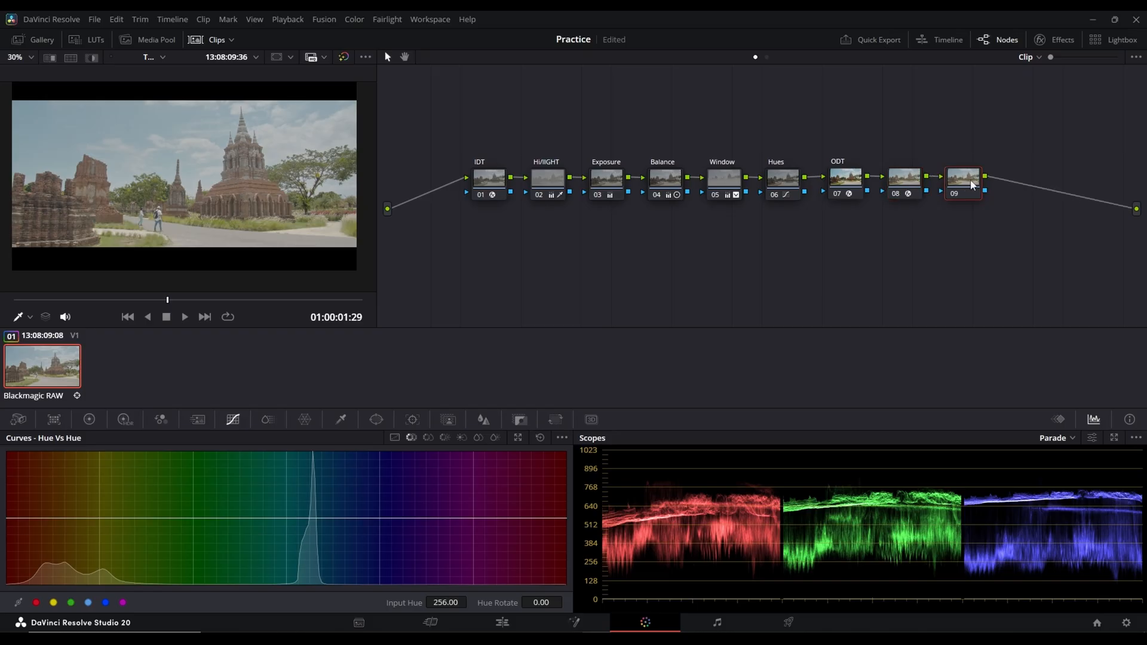
Apply the Rec709 Kodak 2383 D60 film LUT to node 09 and merge it with the Cineon conversion into a compound node.
right_click(964, 178)
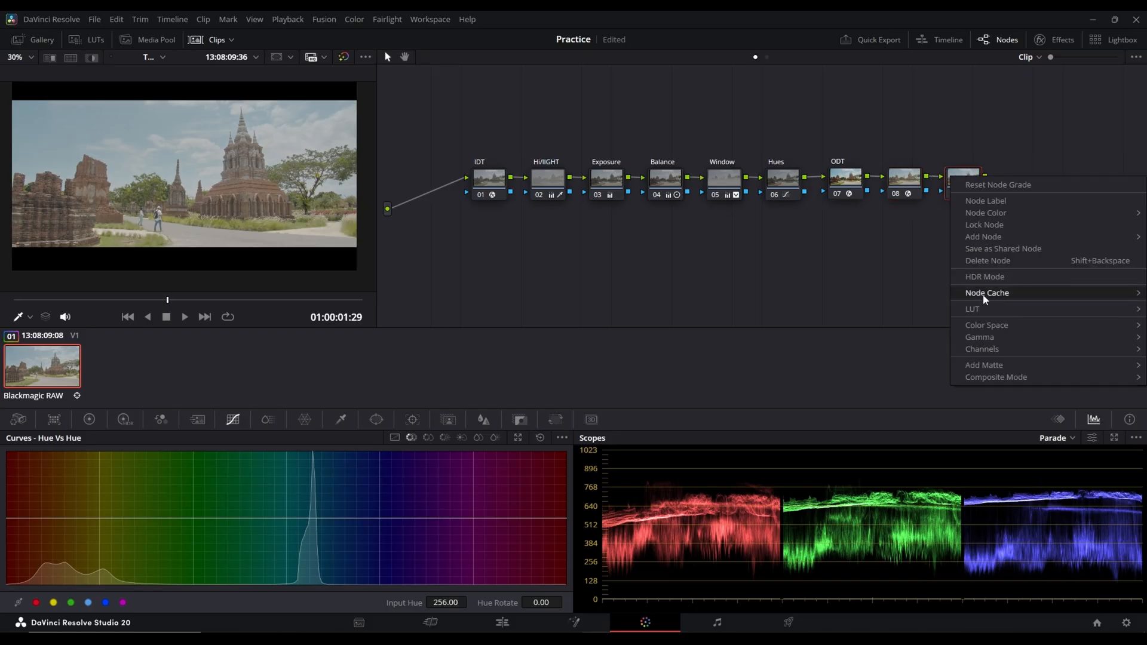
left_click(973, 308)
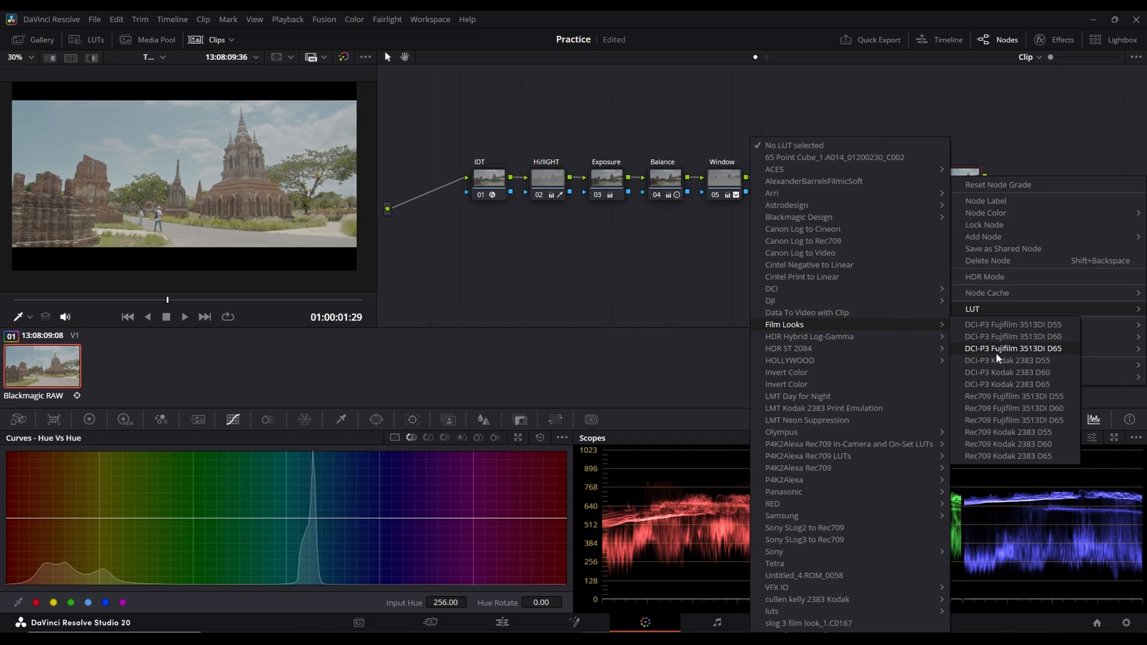
mouse_move(1013, 443)
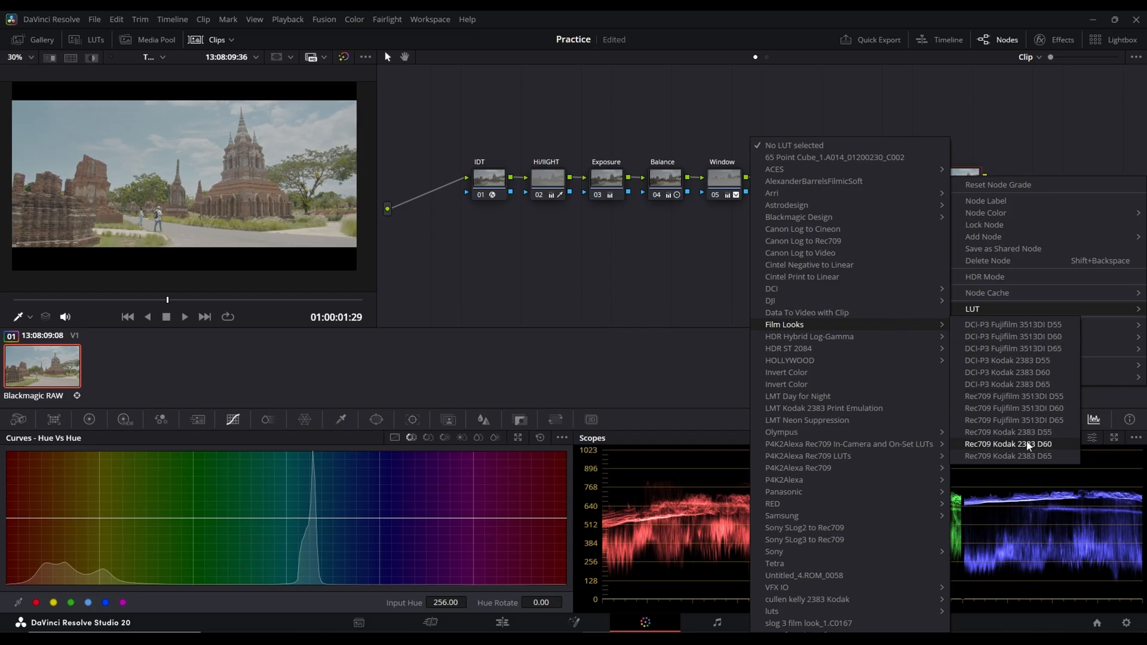
left_click(1010, 444)
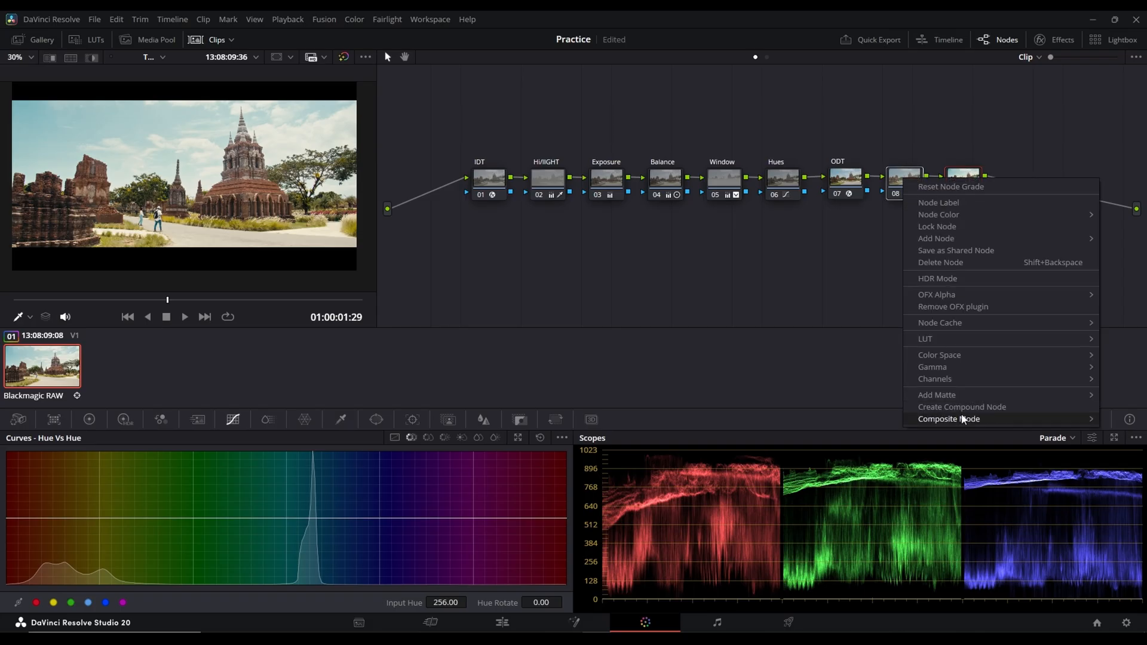
left_click(961, 407)
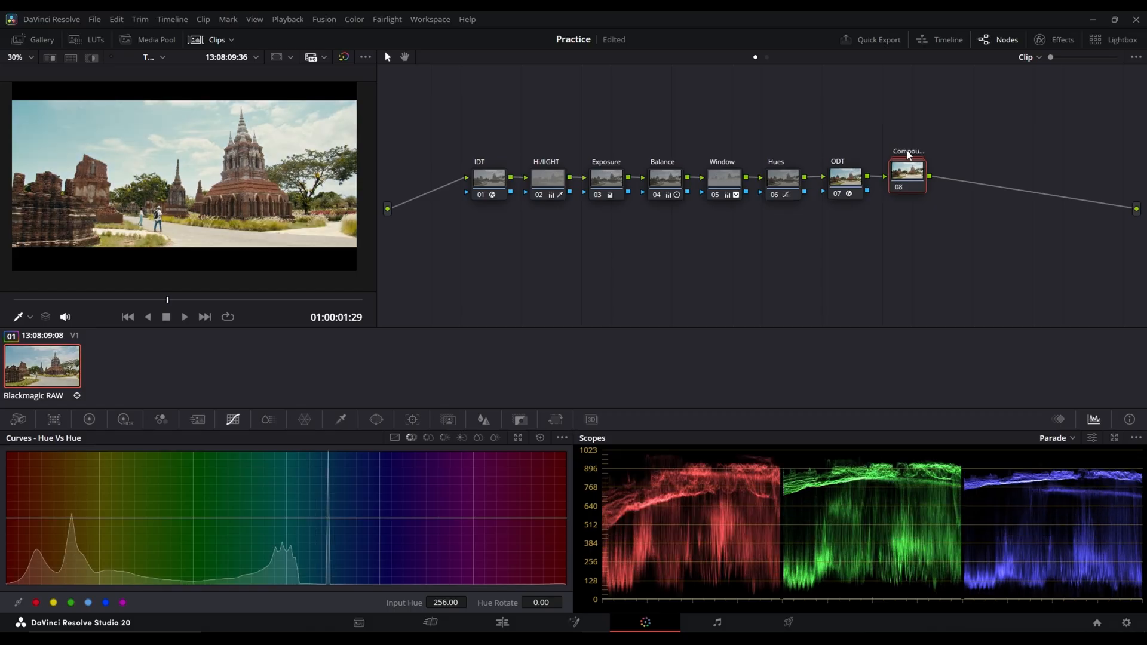
mouse_move(608, 452)
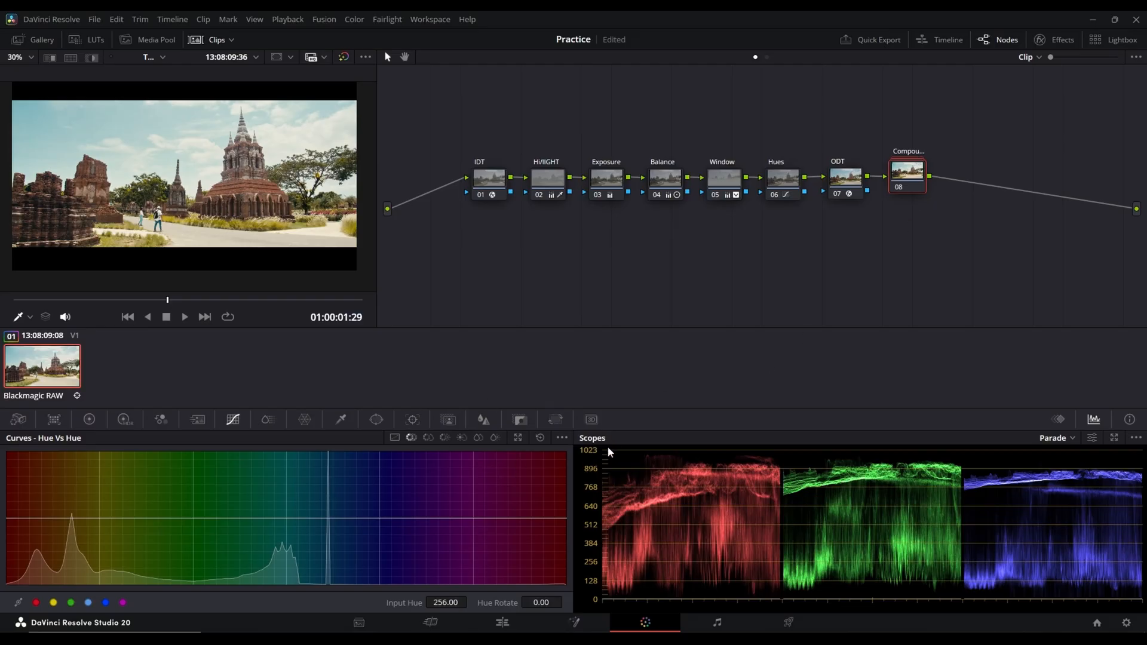
Set the compound film look node's Key Output Gain to 0.500.
left_click(519, 420)
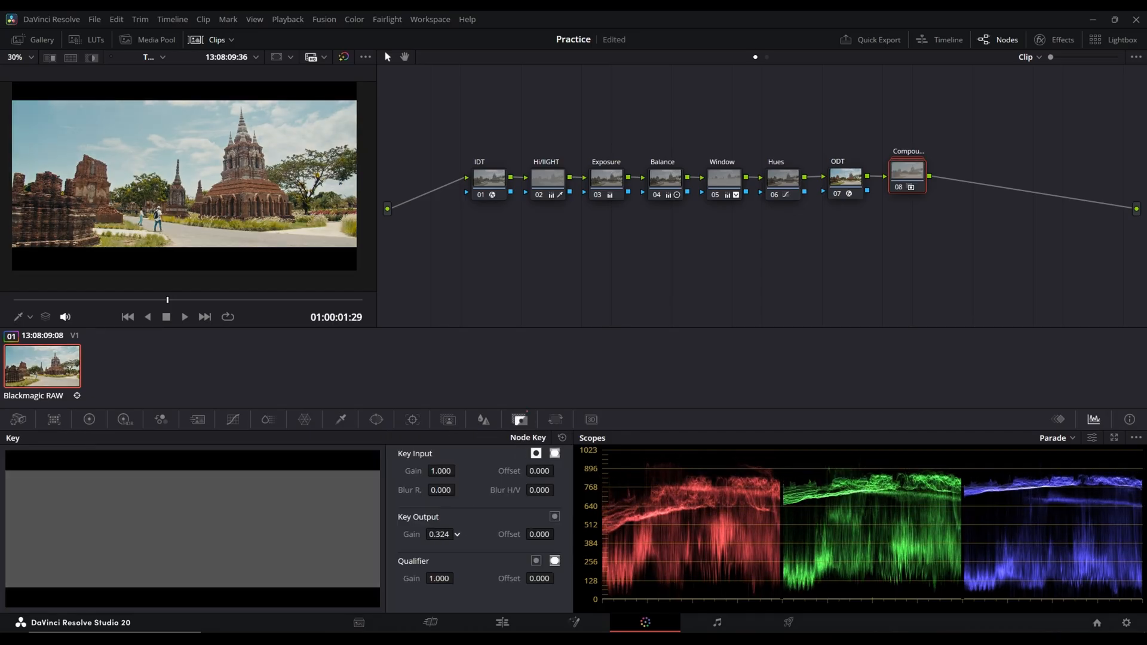
triple_click(439, 534)
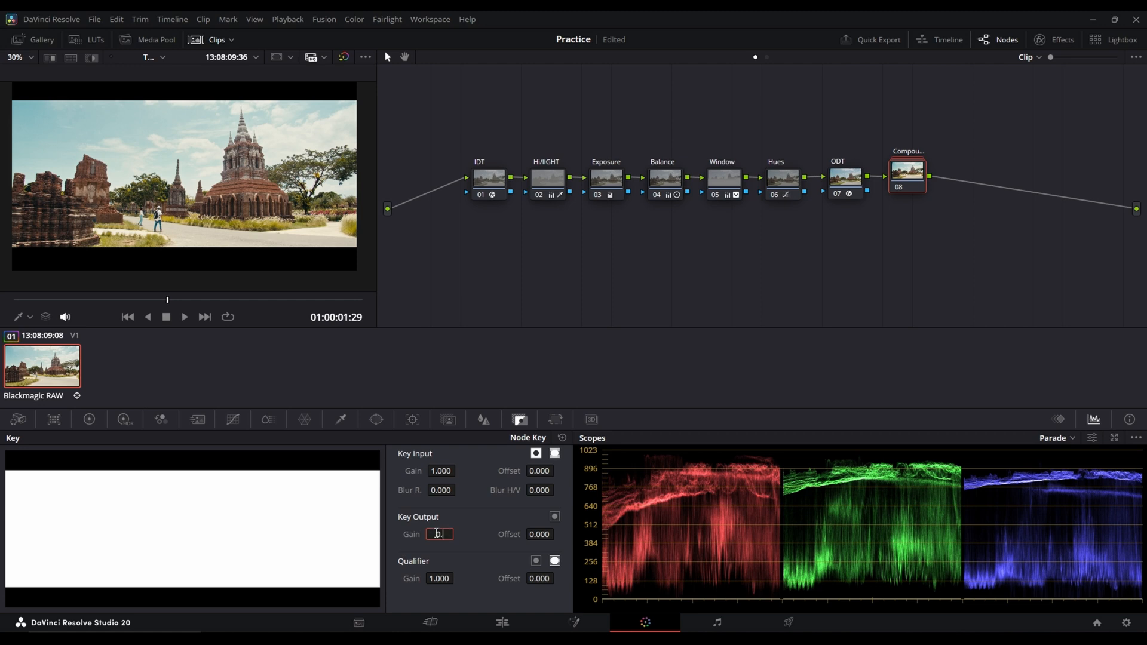
type("0.500")
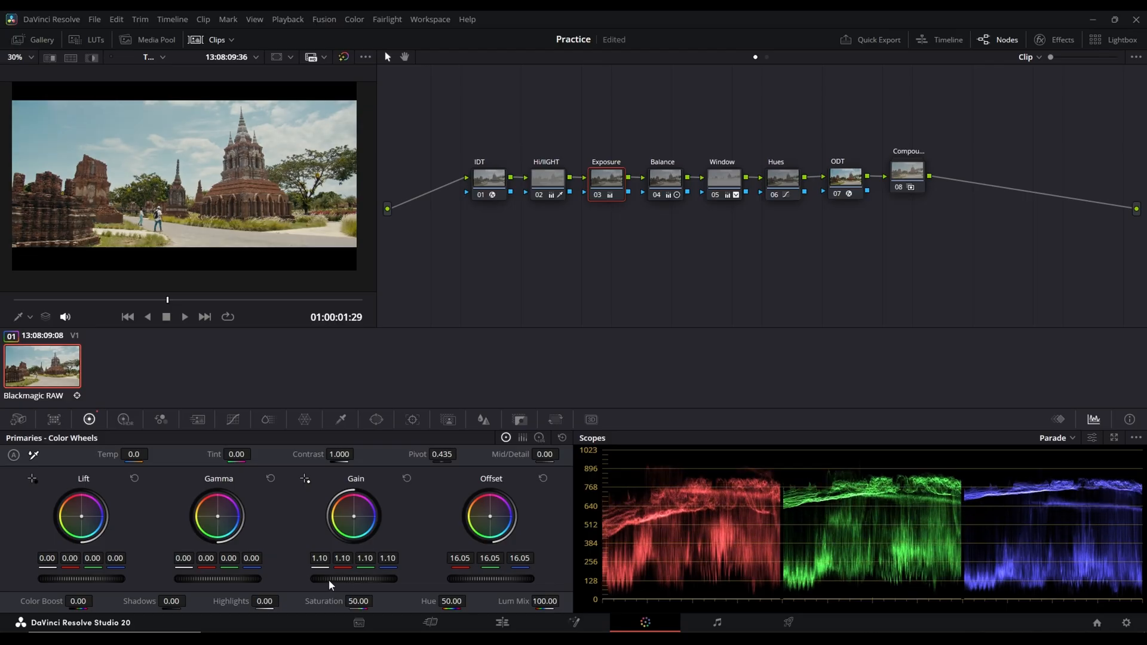
mouse_move(366, 150)
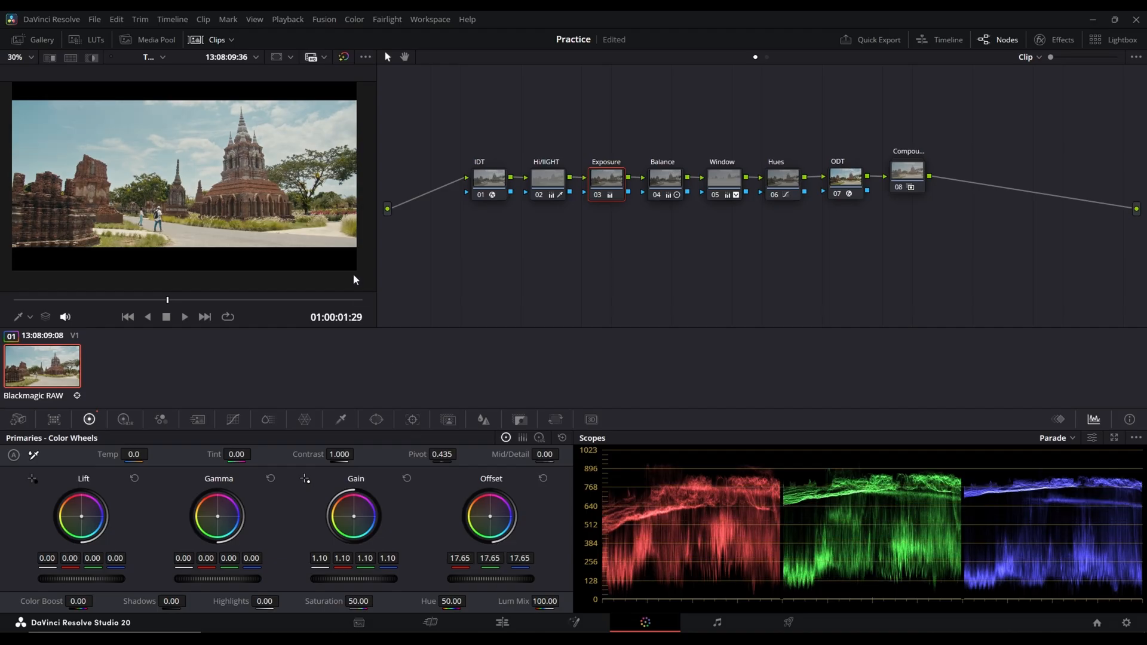
Add parallel nodes 09 and 10 after node 08 with Alt+P.
left_click(911, 175)
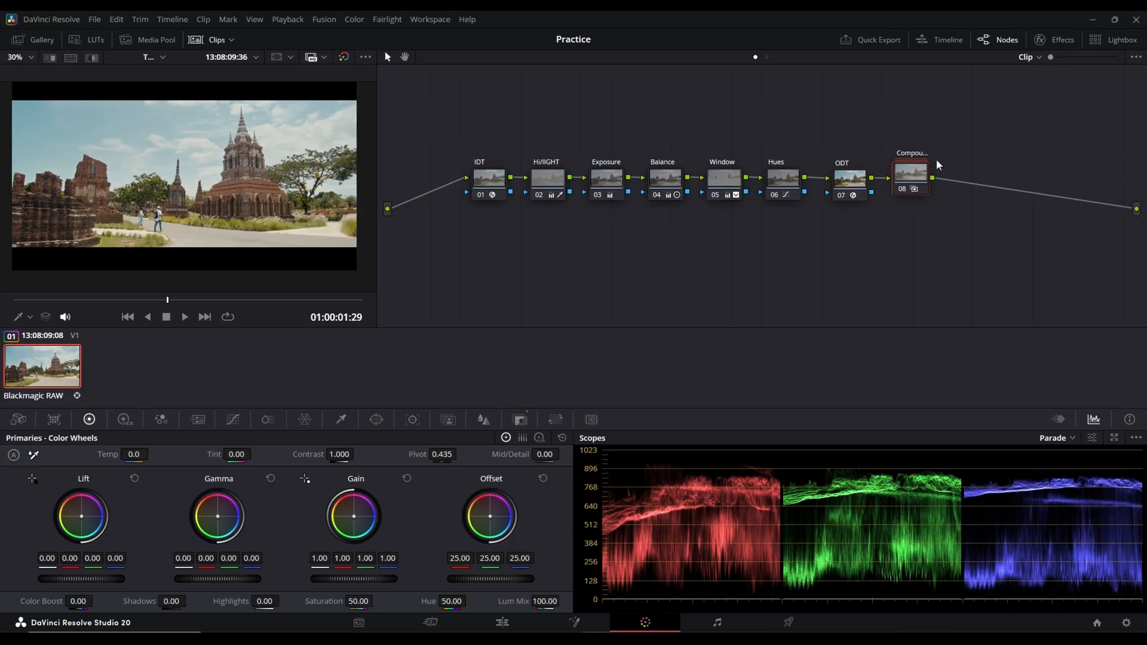
key("alt+p")
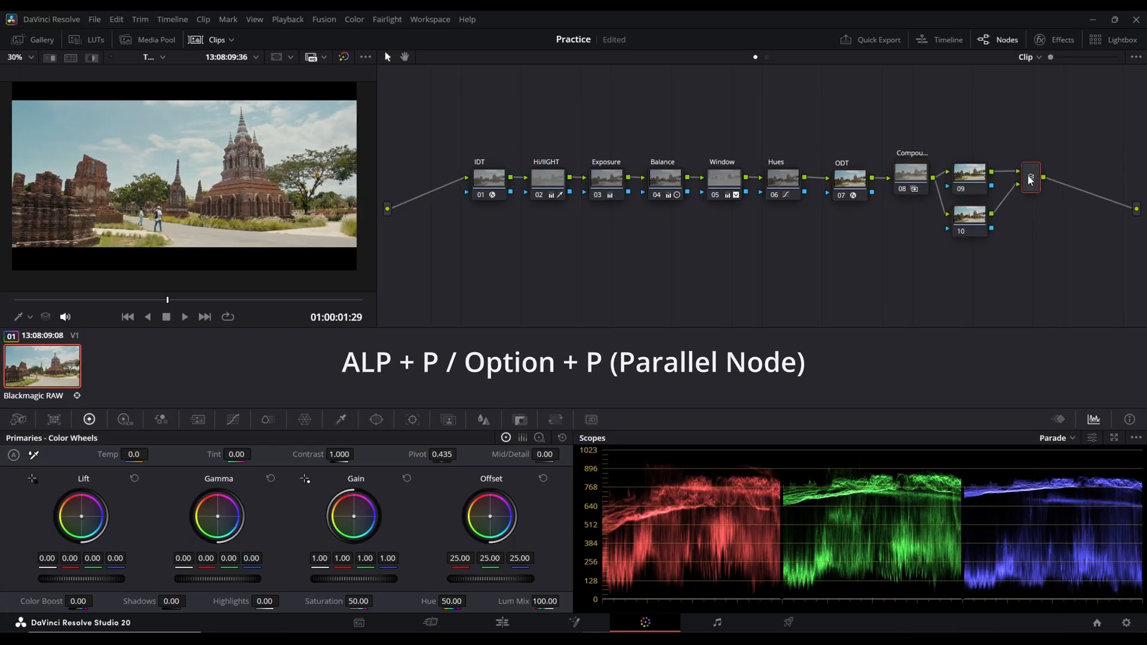
Put a Softlight Glow on node 09 with Shine Threshold 0.155 and Spread 0.574.
left_click(1061, 39)
type("glo")
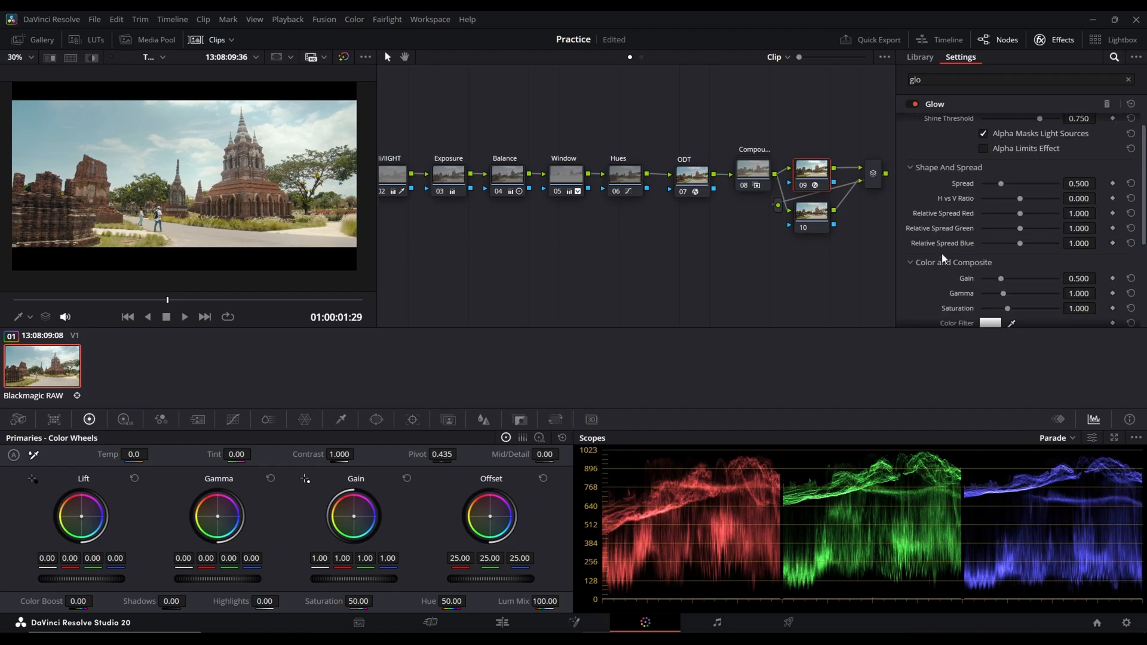
scroll("down", 3)
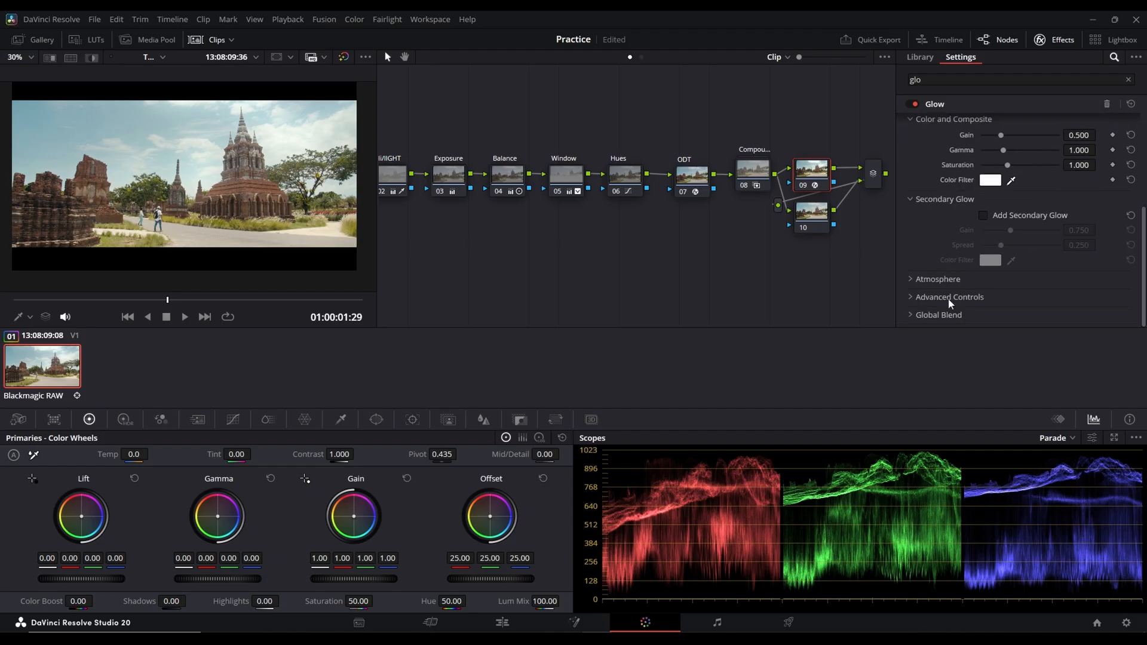
left_click(1033, 252)
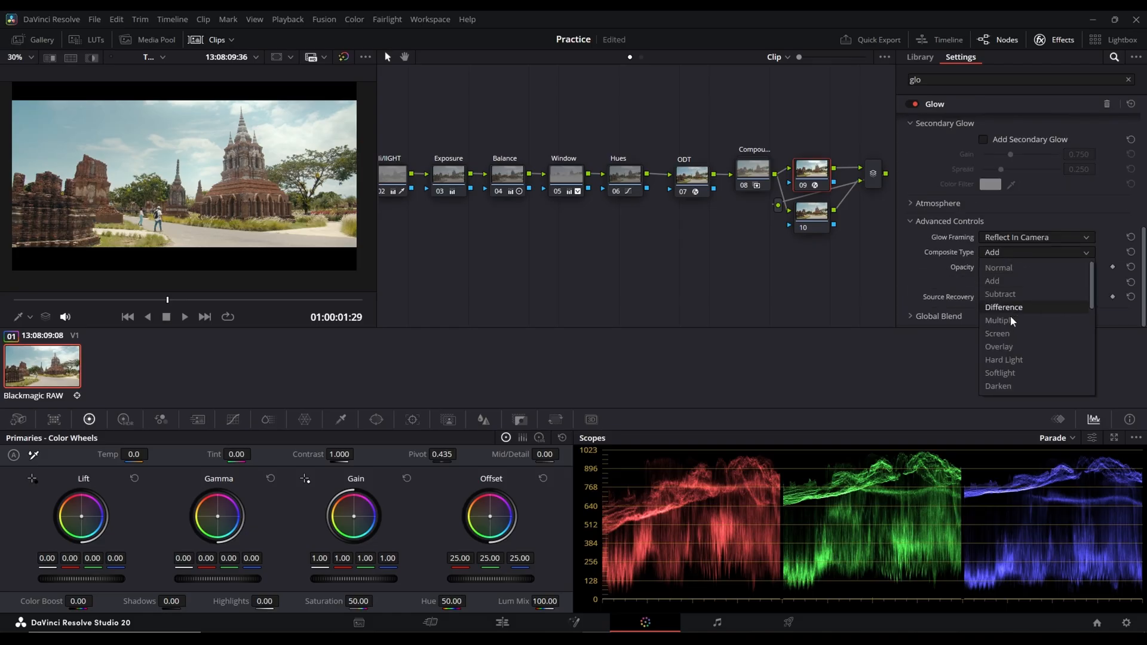
left_click(1000, 372)
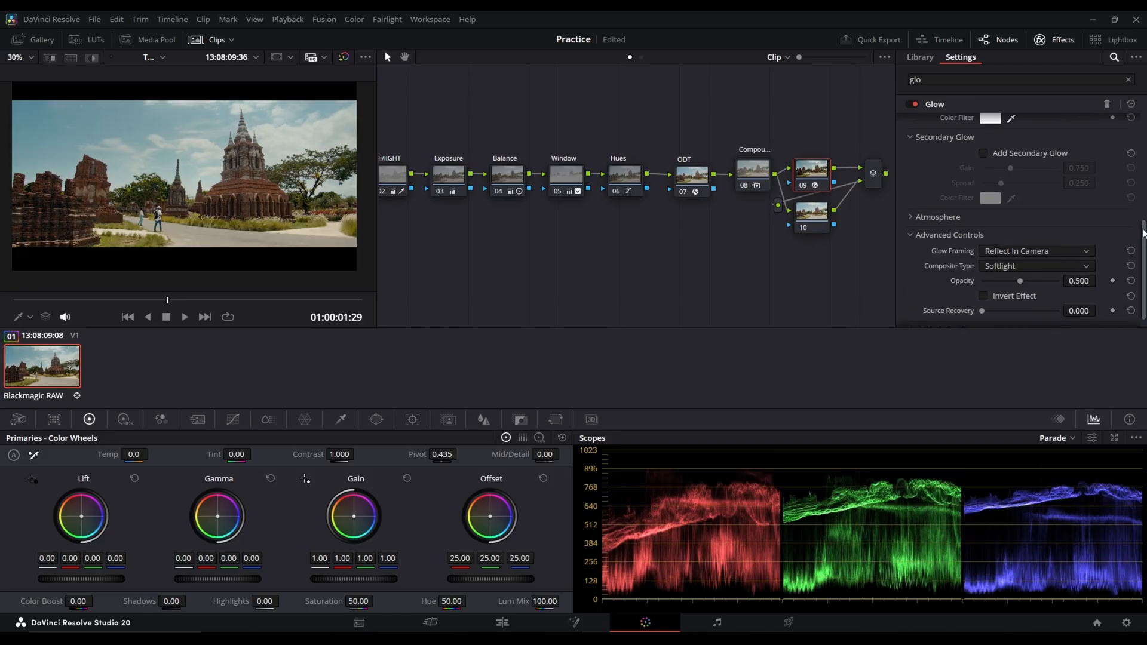
scroll("up", 3)
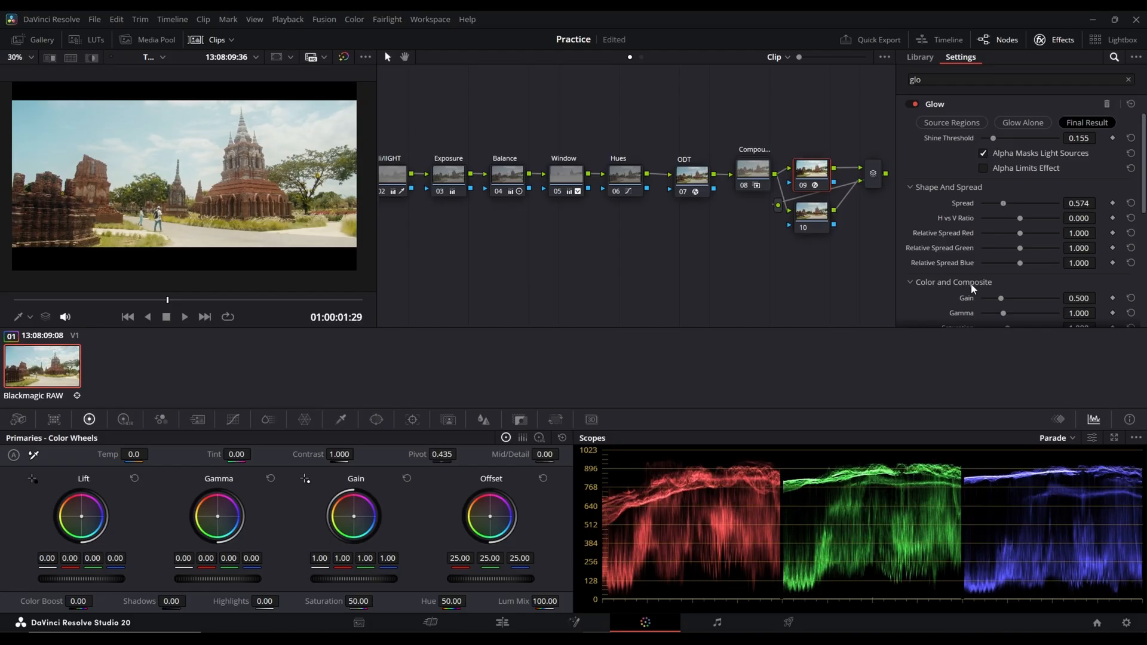
Tune the Glow to Saturation 0.674, Source Recovery 0.209, Blend 0.605, with Atmosphere on.
scroll("down", 3)
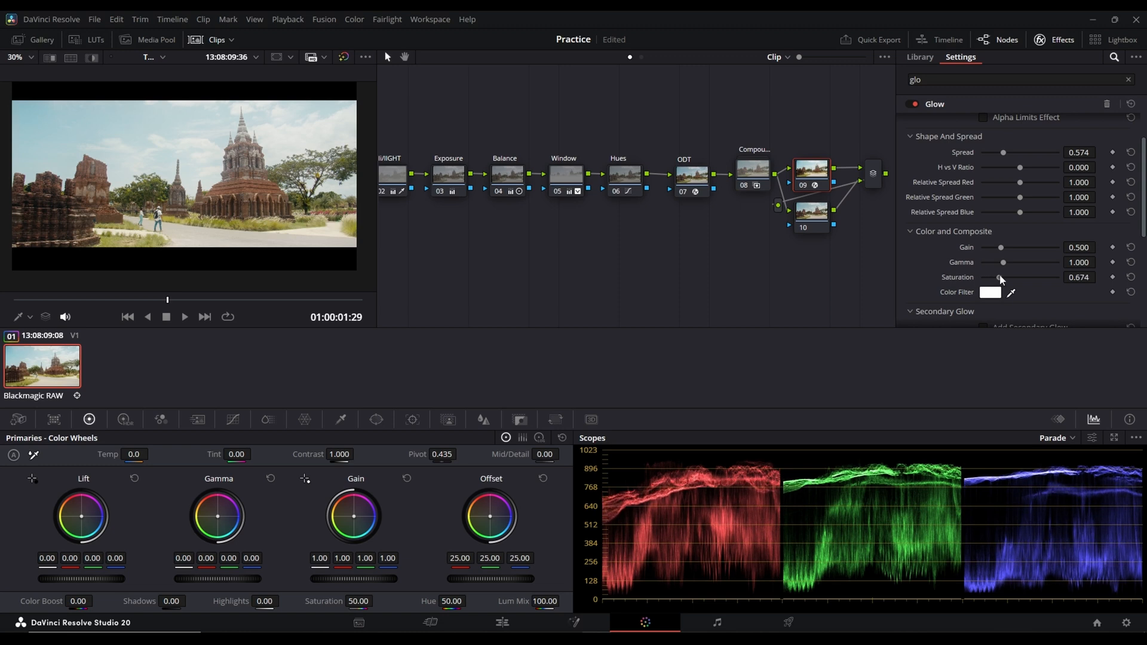
scroll("down", 3)
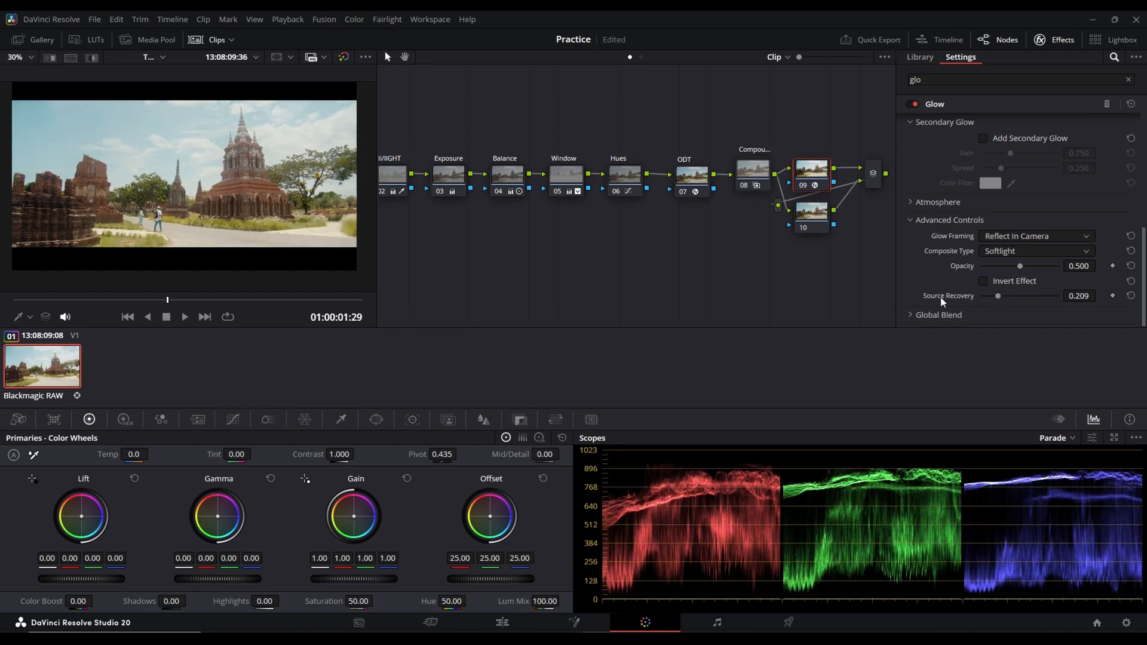
left_click(938, 314)
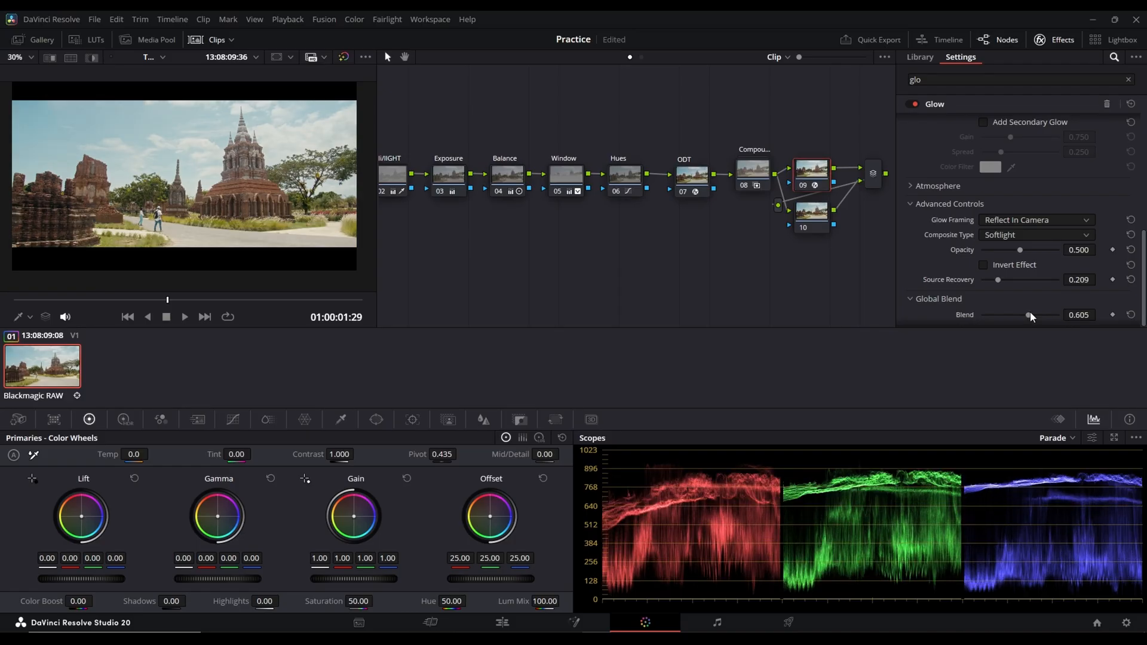
scroll("up", 3)
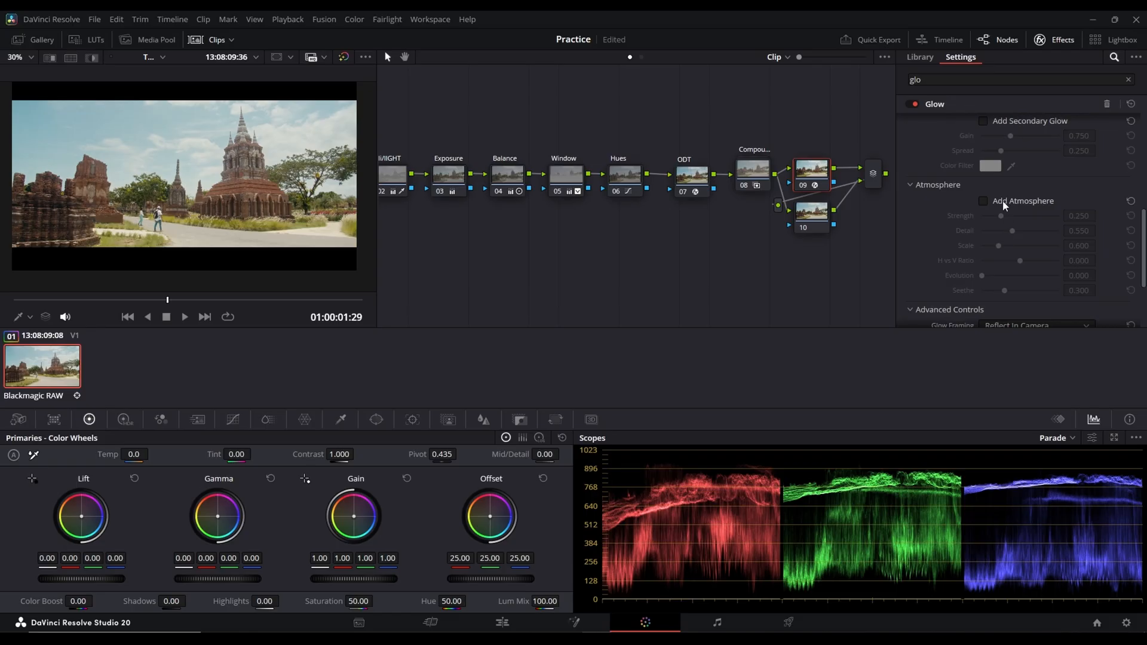
left_click(983, 201)
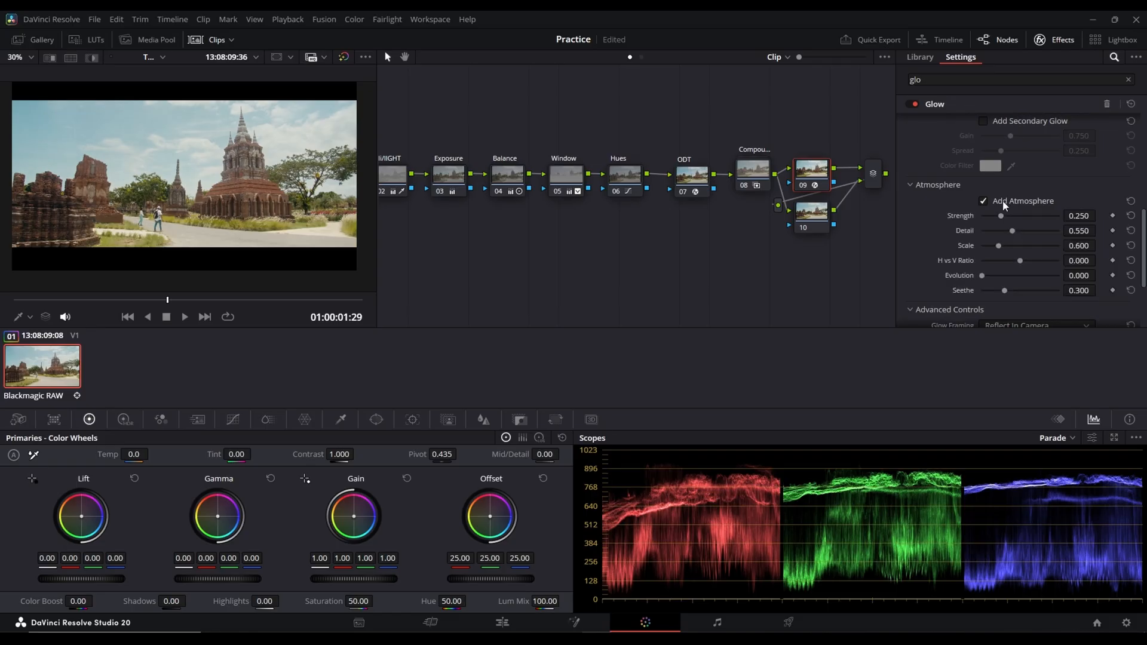
mouse_move(1003, 219)
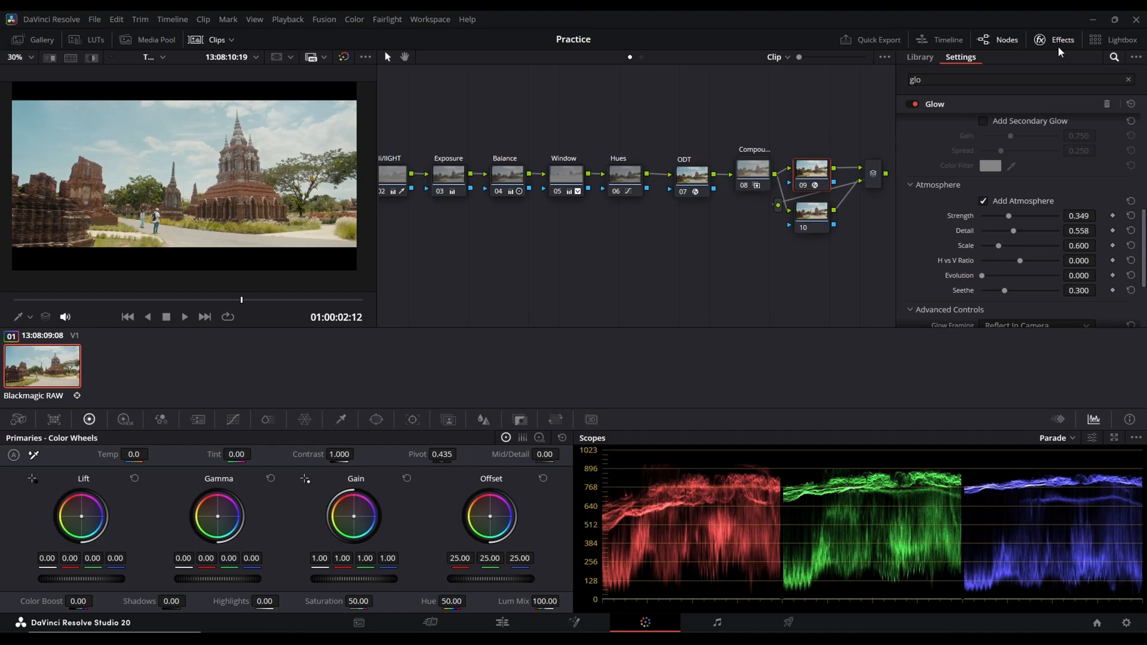
mouse_move(488, 175)
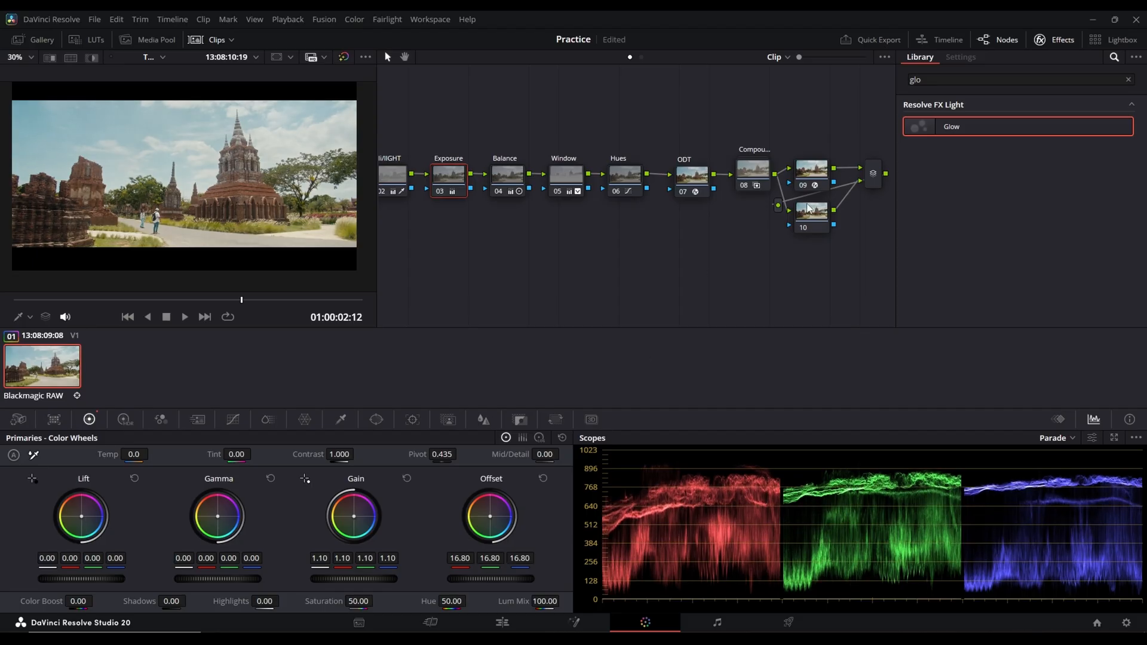
Give node 10 Soft Light 16mm Film Grain with Grain Size 0.178 and Strength 0.364.
left_click(811, 212)
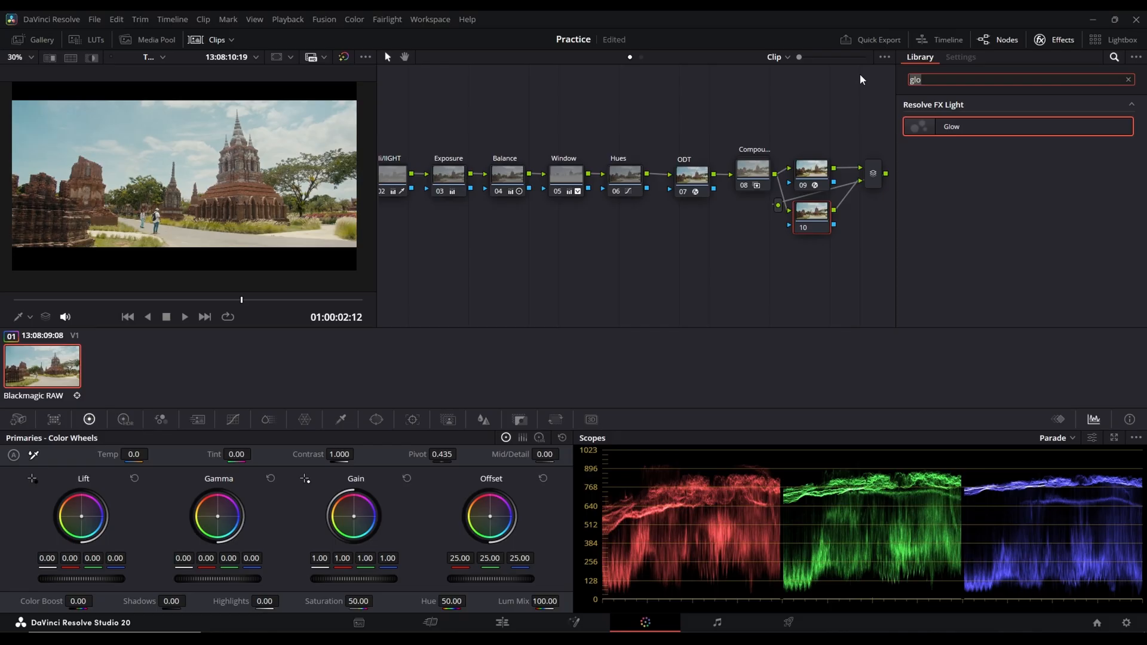
type("gr")
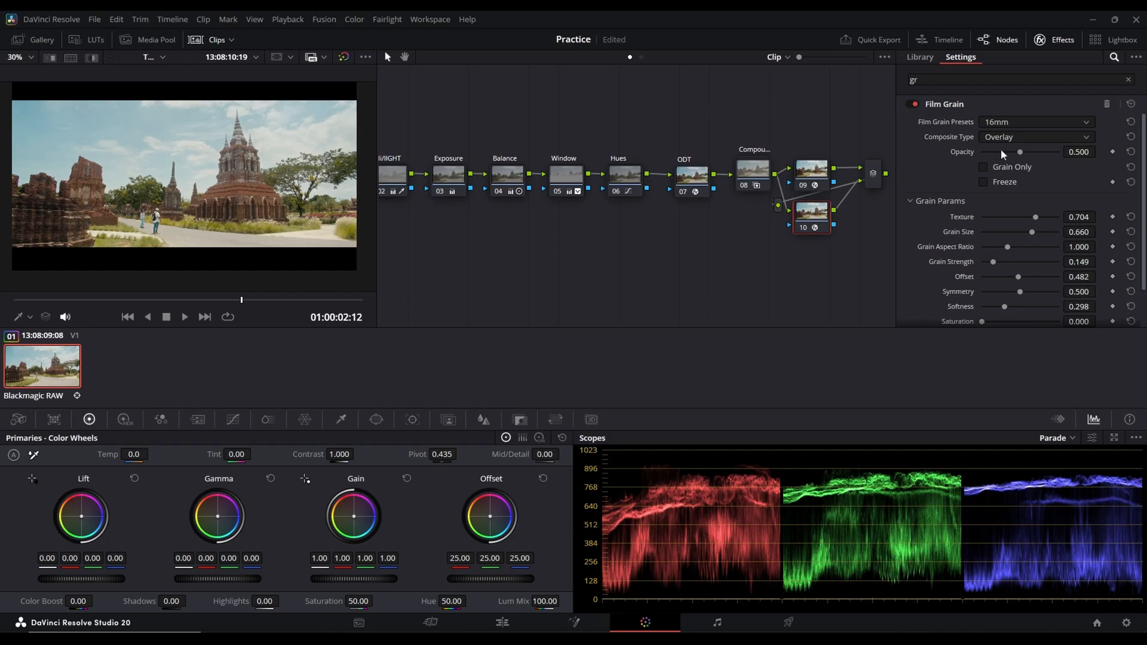
left_click(1035, 136)
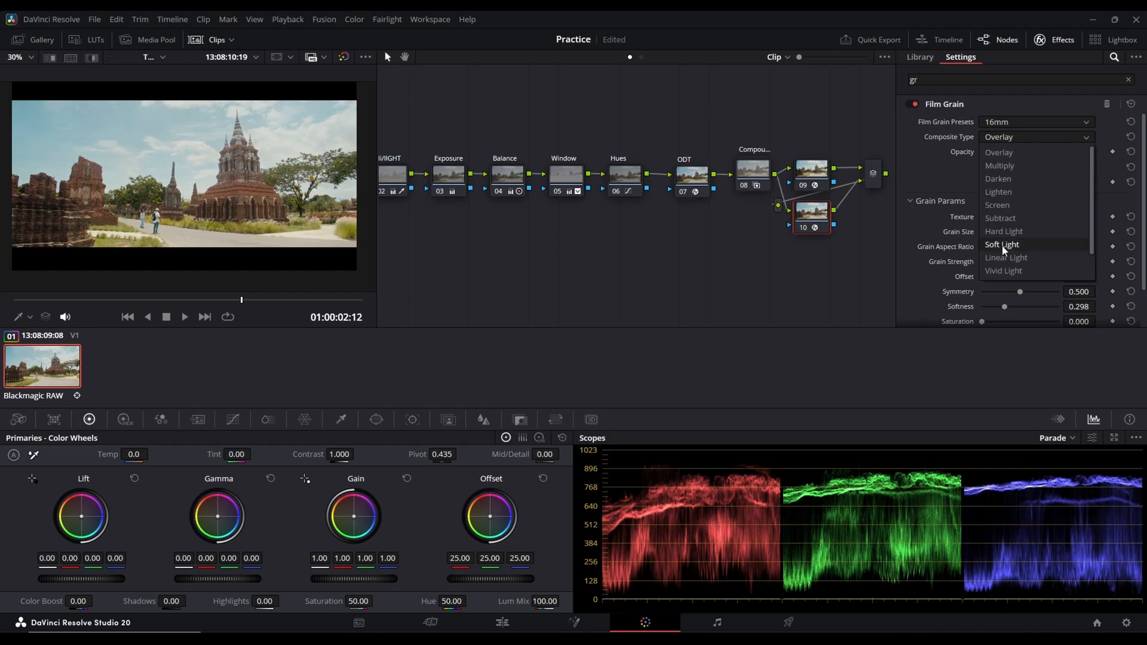
left_click(1032, 121)
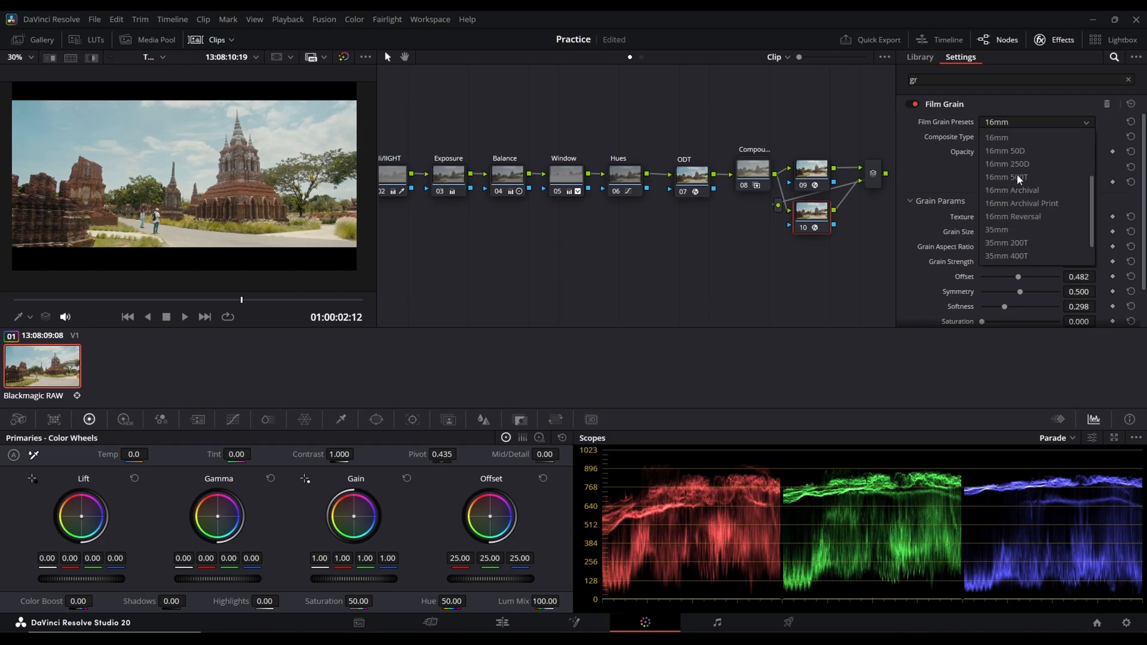
left_click(1006, 256)
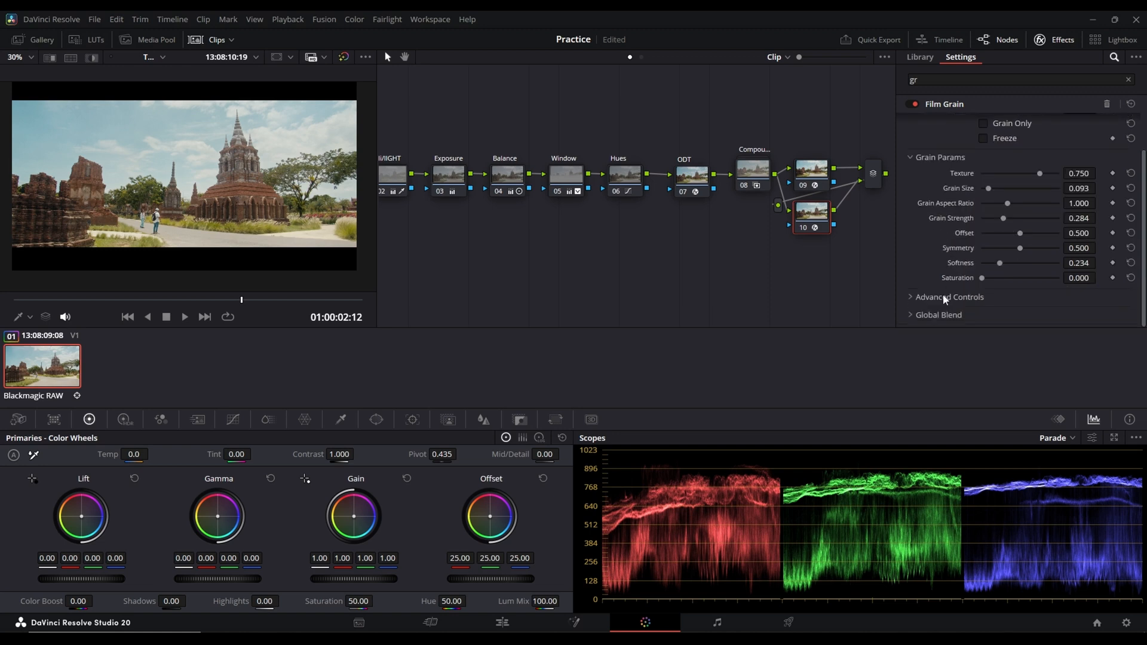
left_click(949, 297)
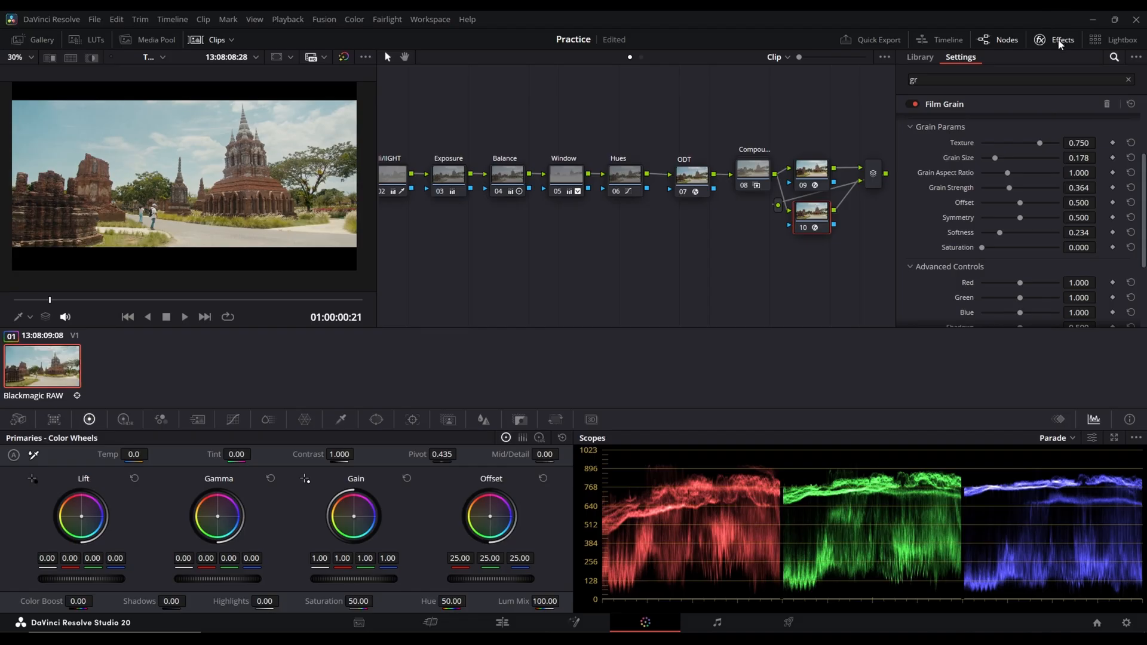
left_click(1062, 39)
type("G")
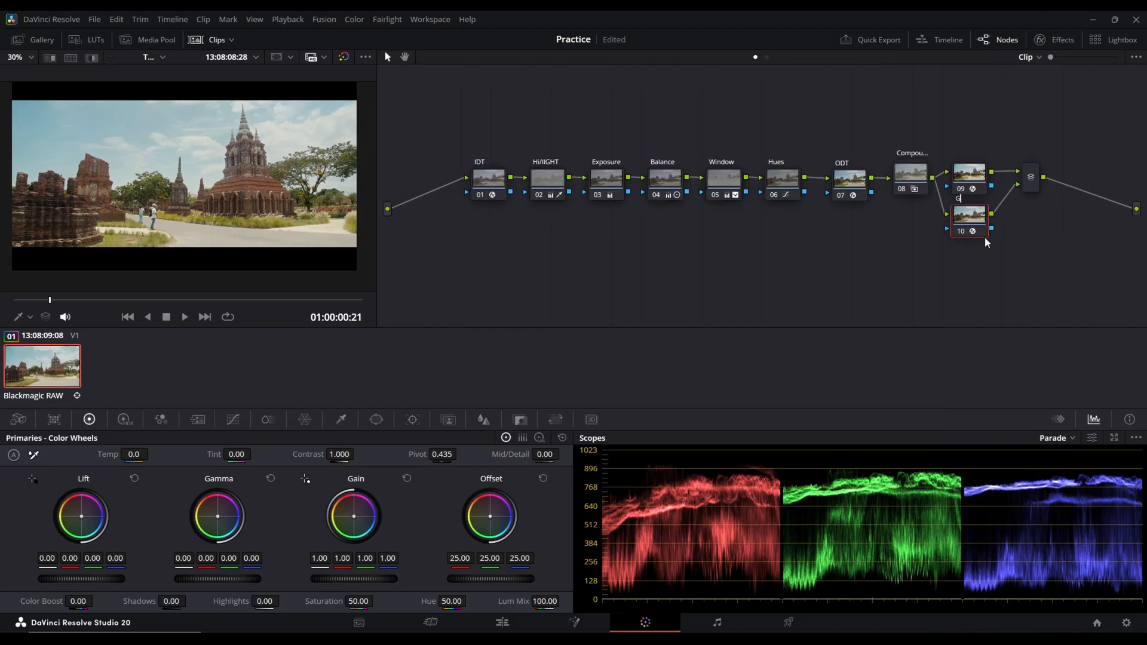
Bring up node 09's context menu to label the nodes Glow and Grain.
right_click(968, 219)
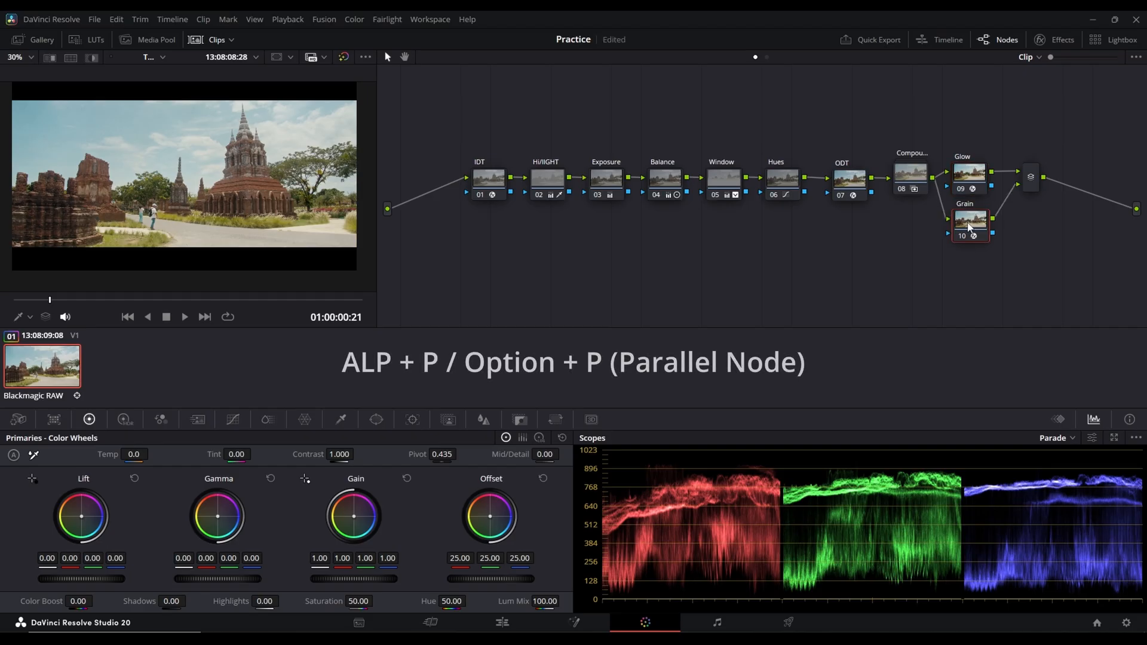
Apply a Pop effect to the third parallel node 11.
left_click(1056, 39)
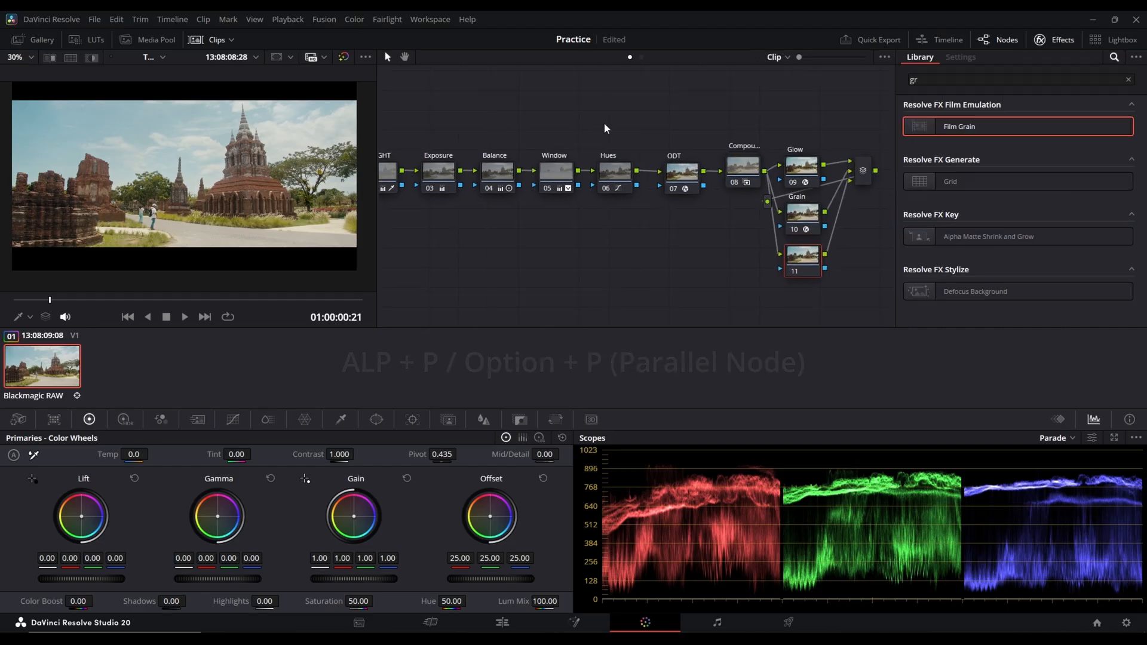
type("po")
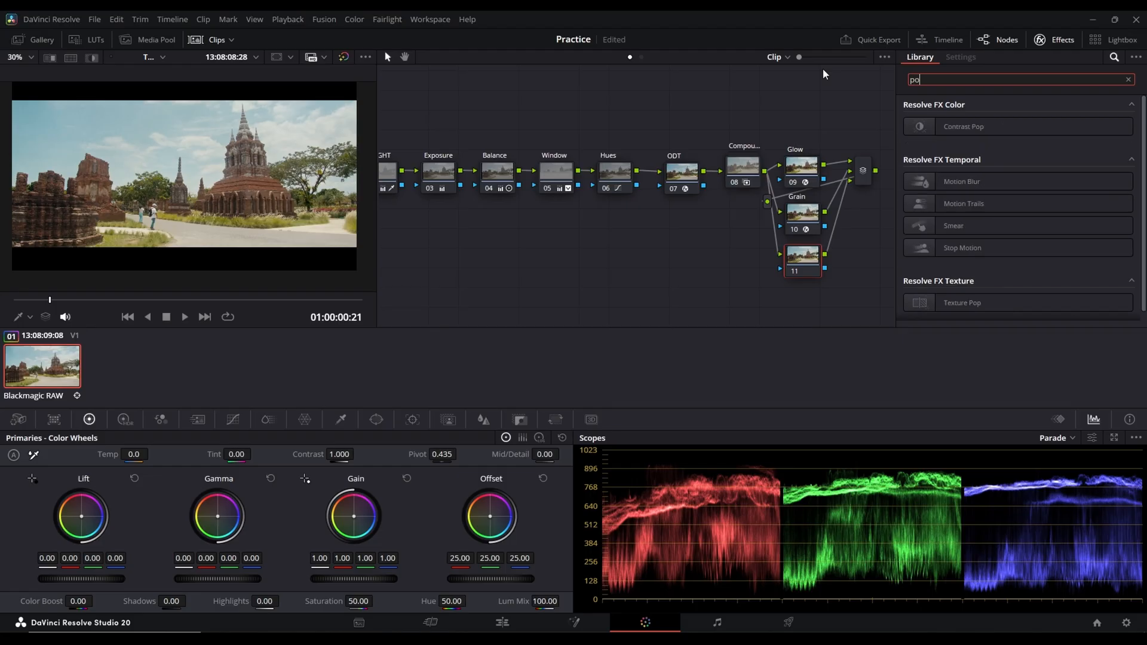
left_click(960, 57)
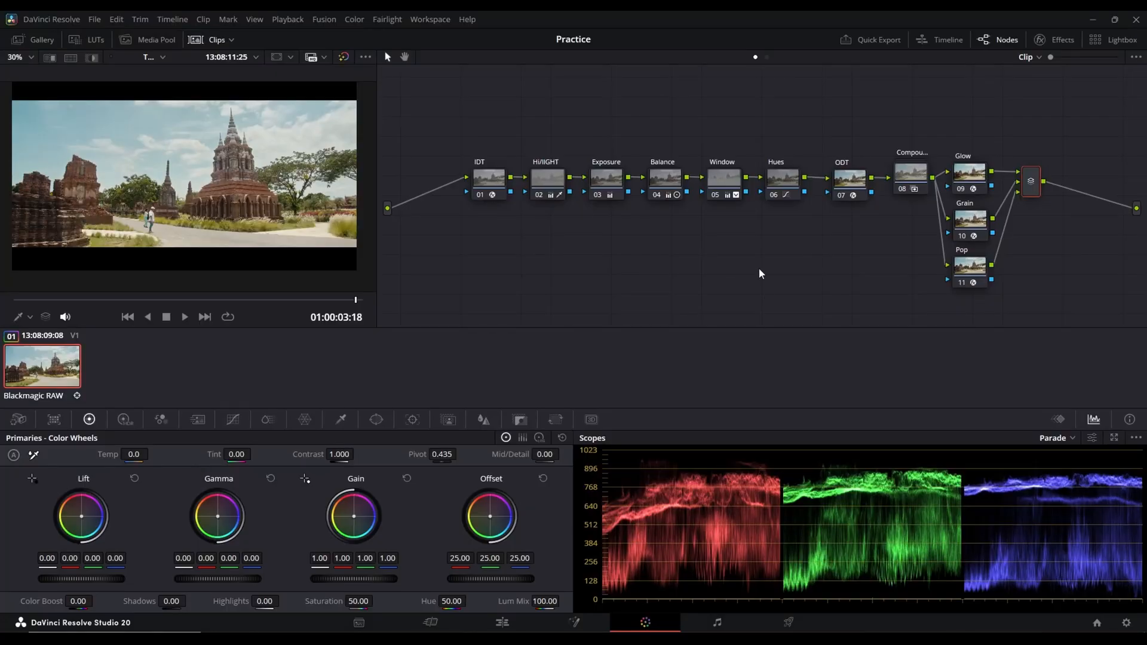
mouse_move(1078, 161)
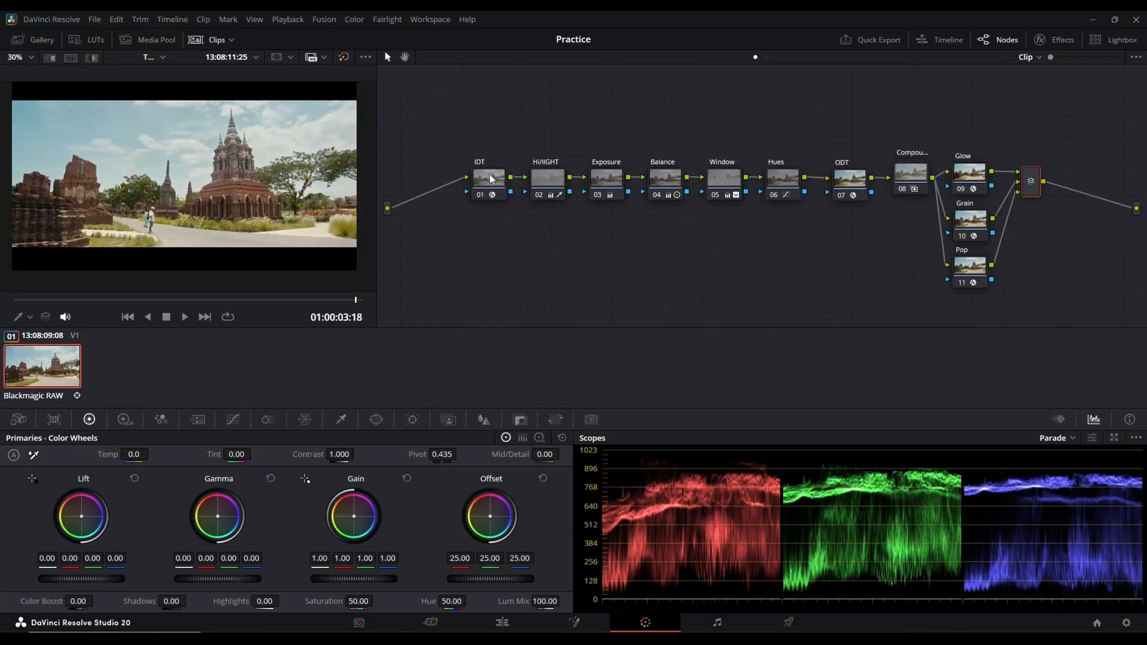
mouse_move(489, 178)
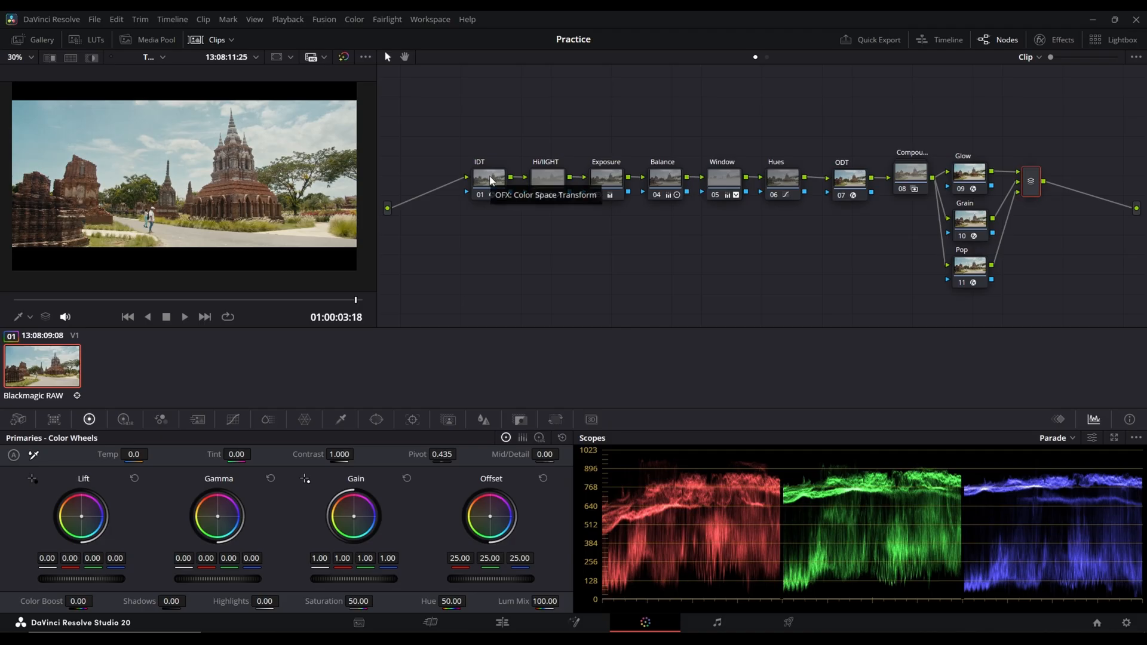
mouse_move(798, 190)
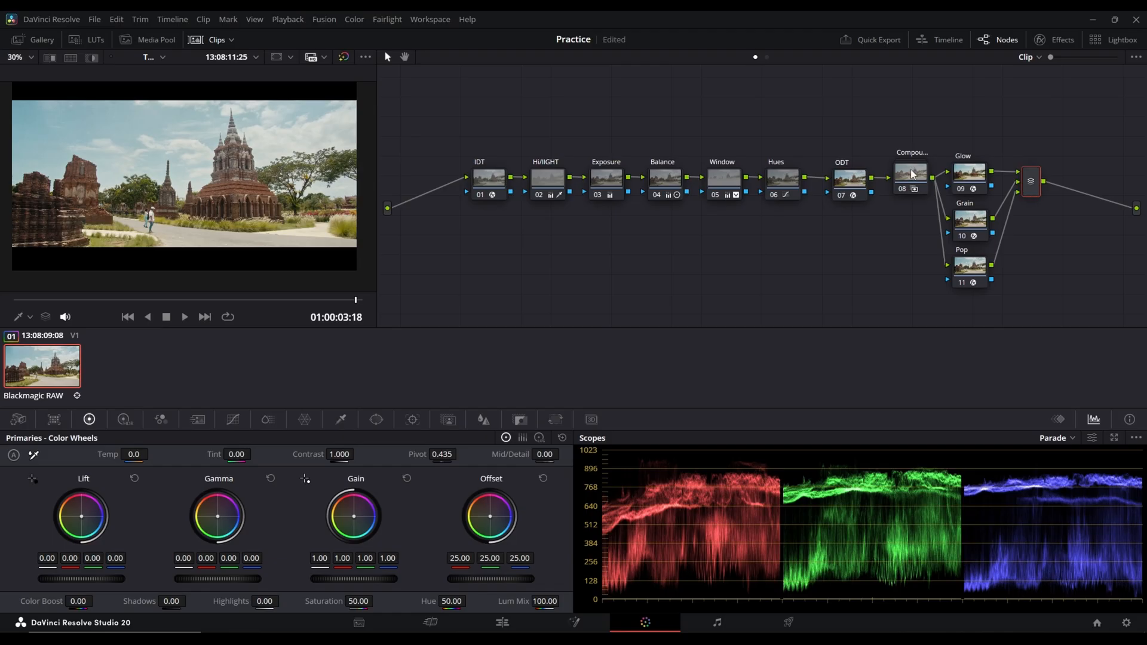
Insert a new node 07 between Hues and ODT to host Dehancer Pro.
left_click(911, 176)
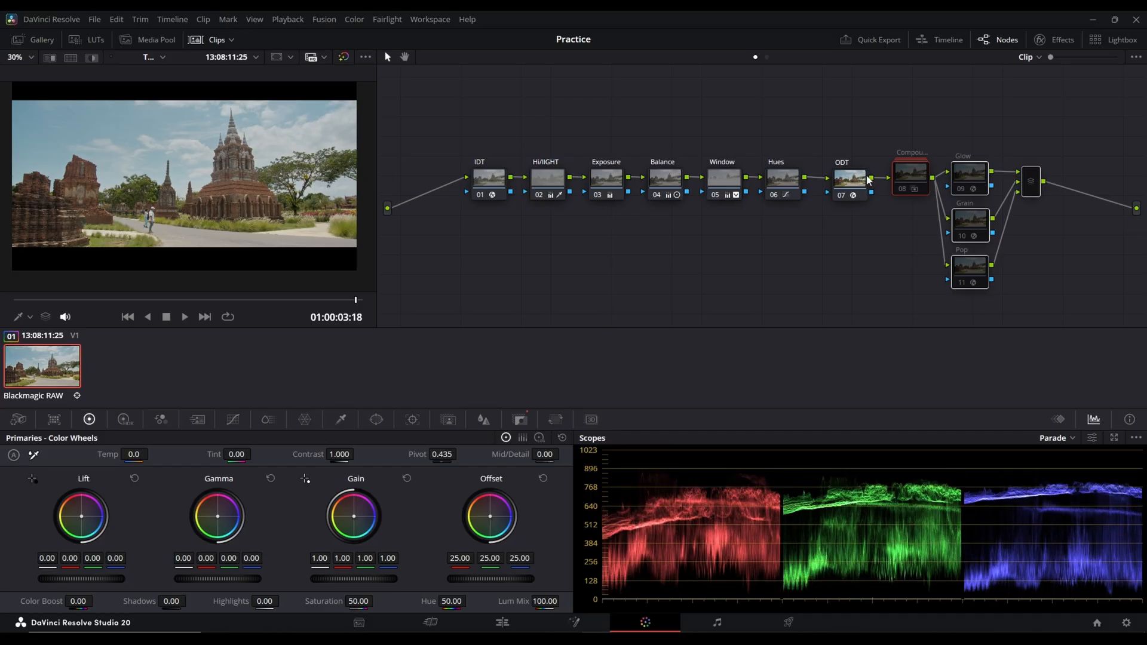
left_click(849, 178)
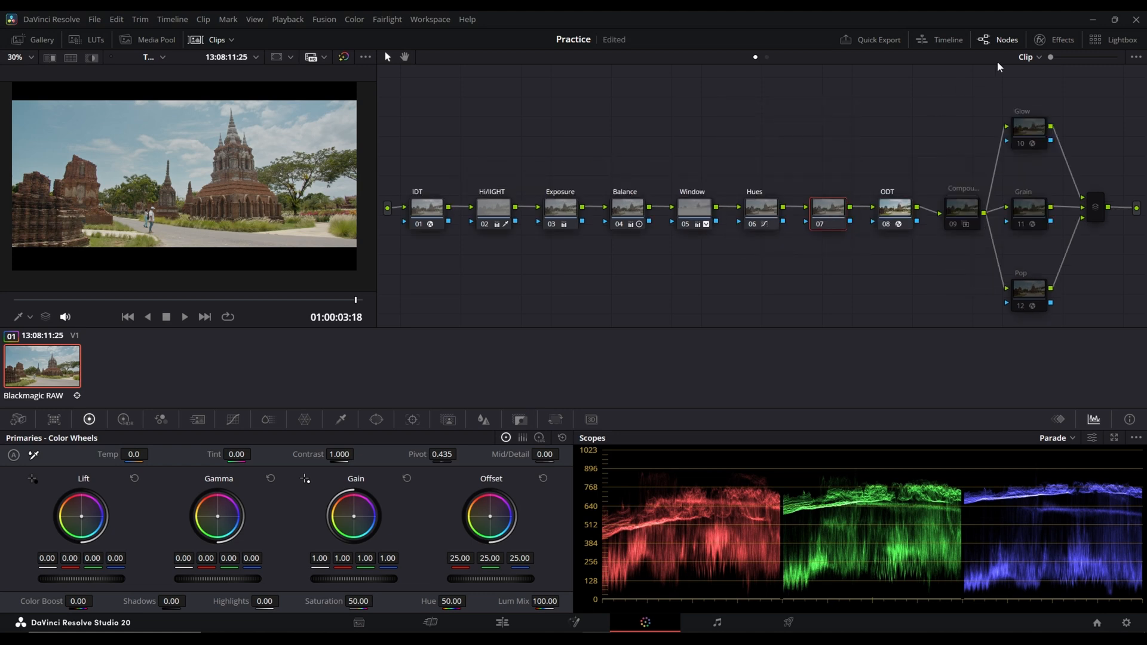
left_click(1062, 39)
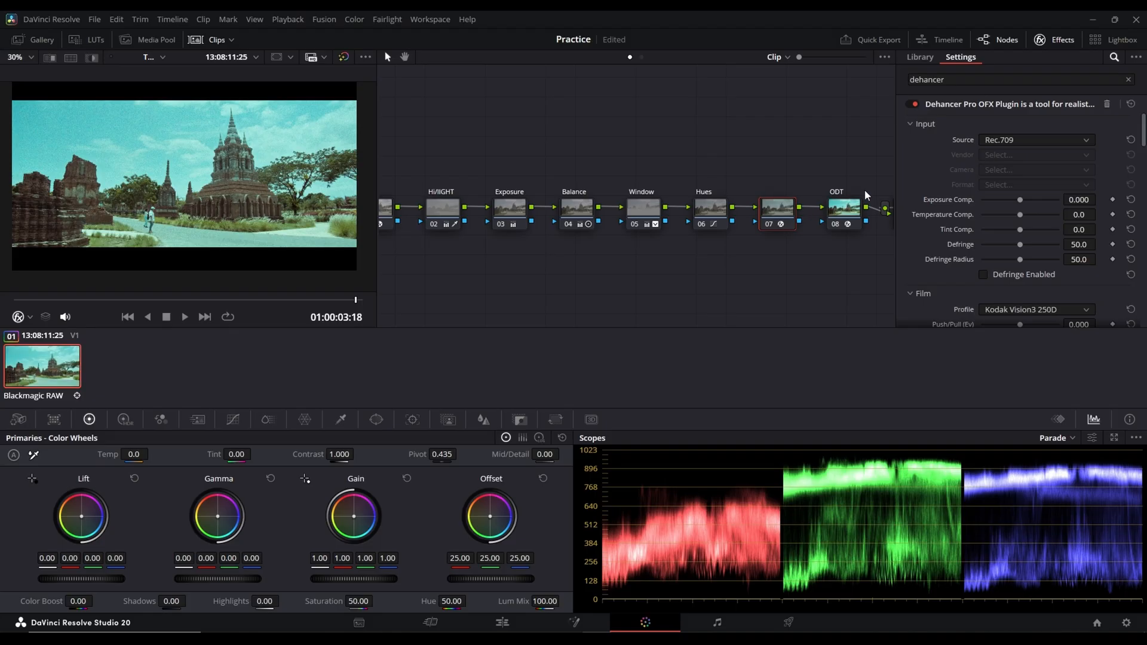
mouse_move(988, 144)
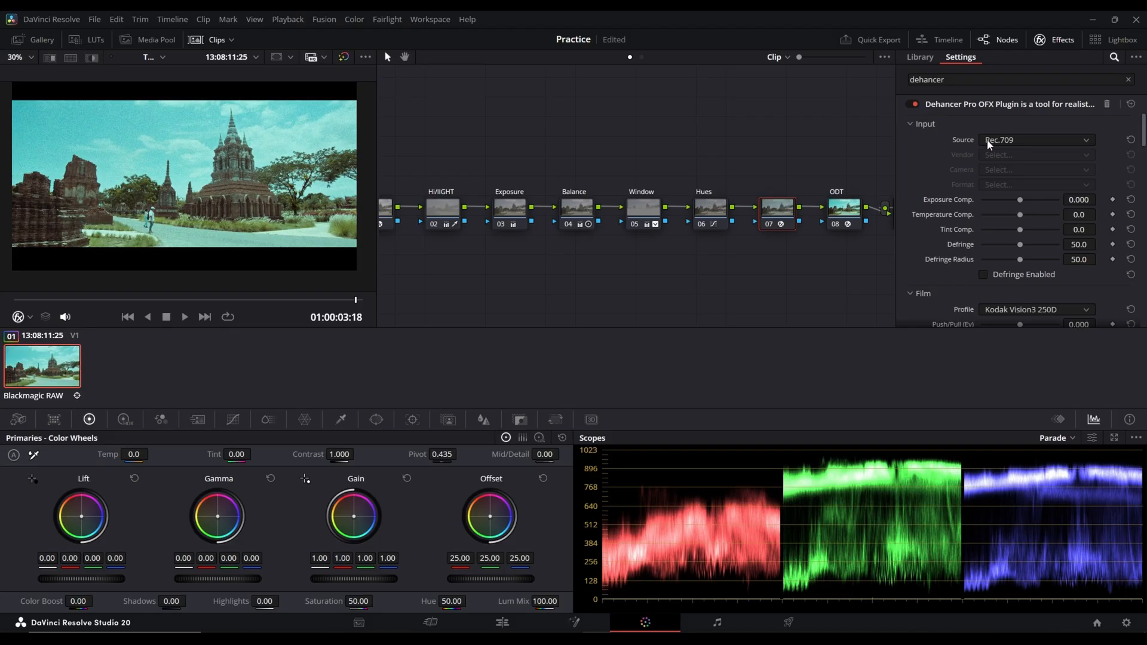
Check ODT's colour space, then set Dehancer's source to DVR WG/Intermediate.
left_click(842, 207)
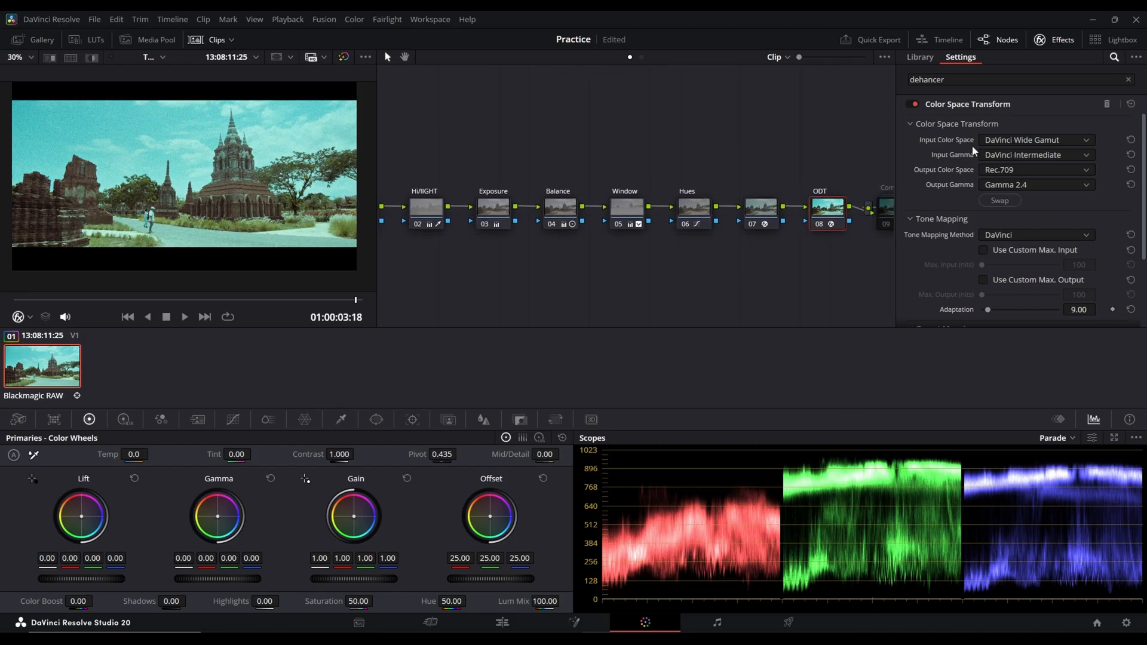
left_click(759, 208)
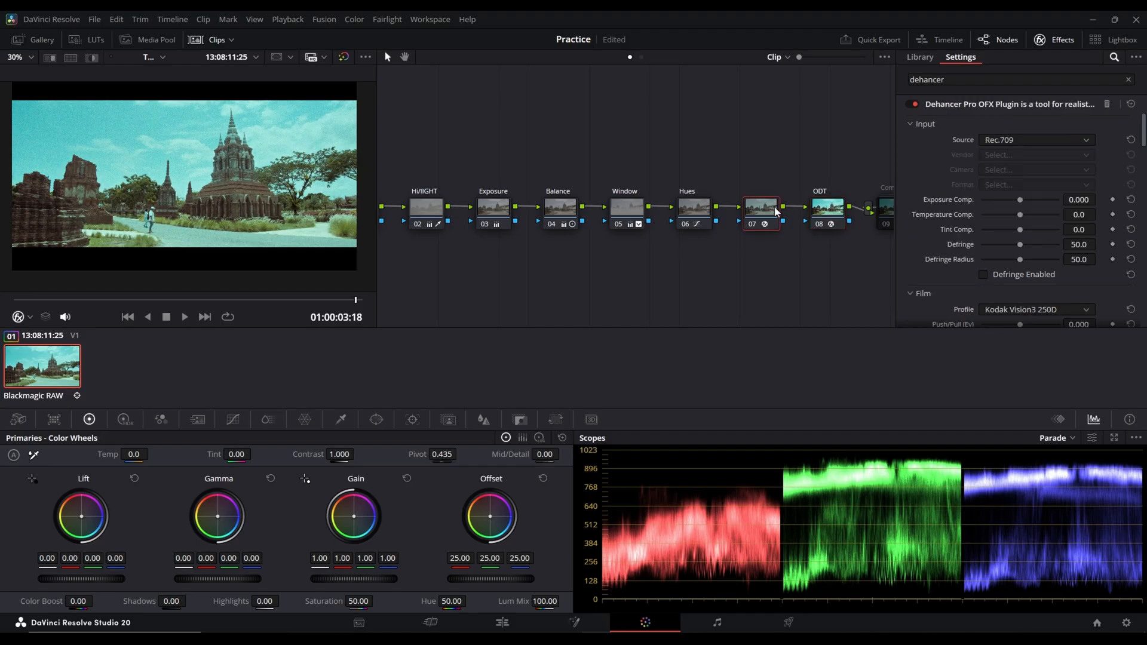
left_click(1035, 140)
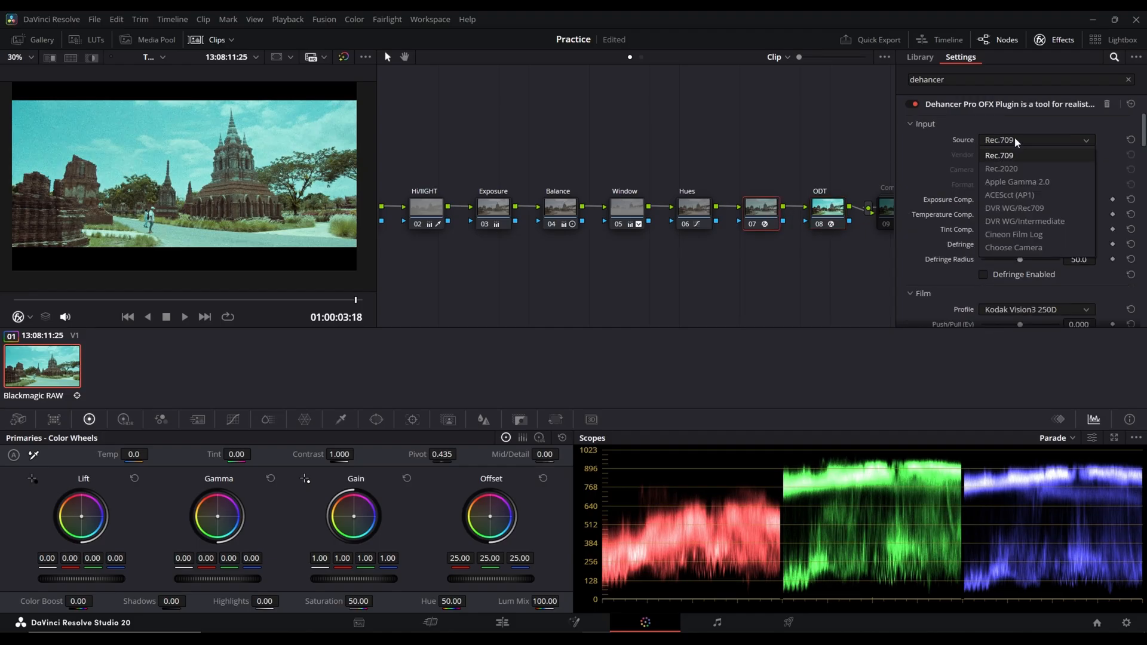
mouse_move(1024, 221)
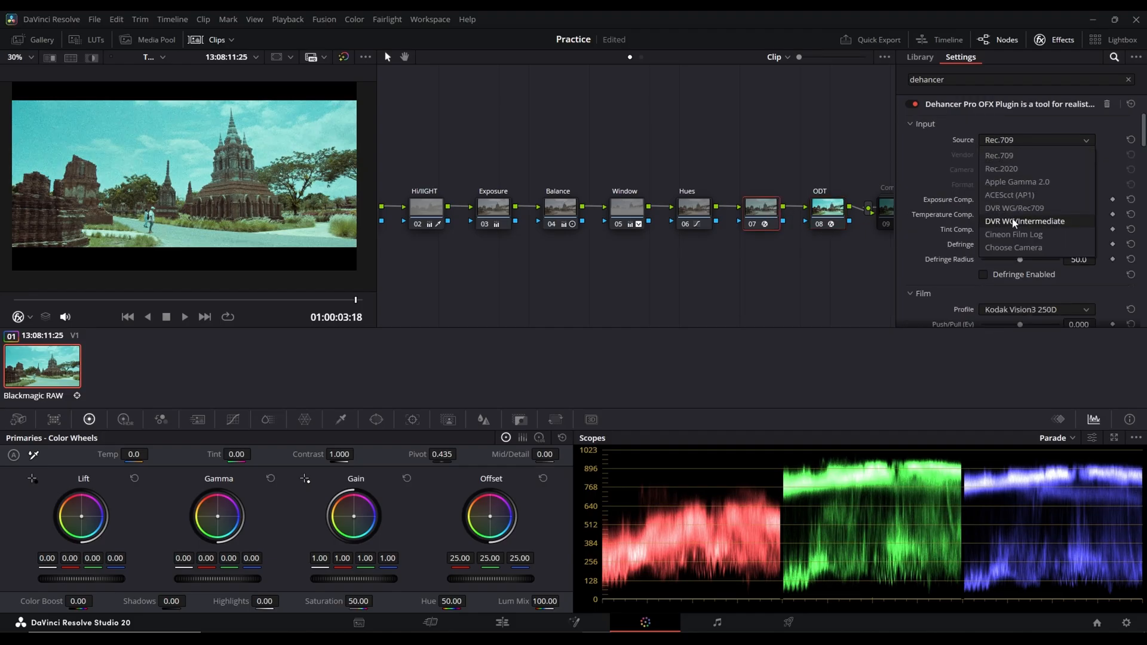
left_click(1024, 221)
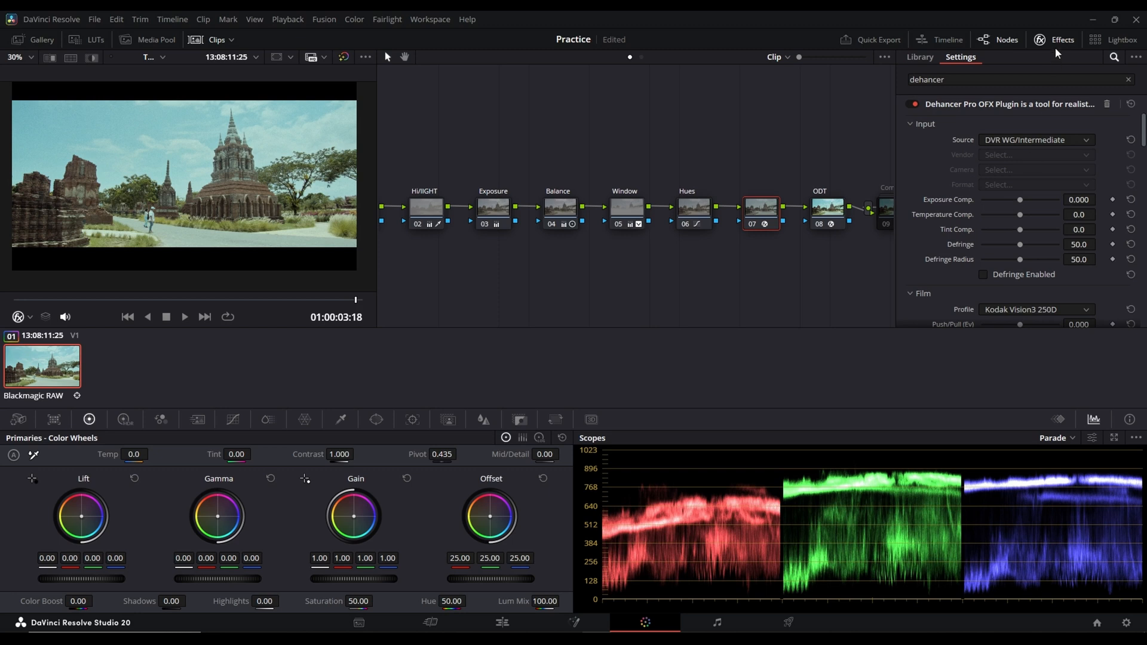
Keep Dehancer's film profile on Kodak Vision3 250D.
left_click(1059, 39)
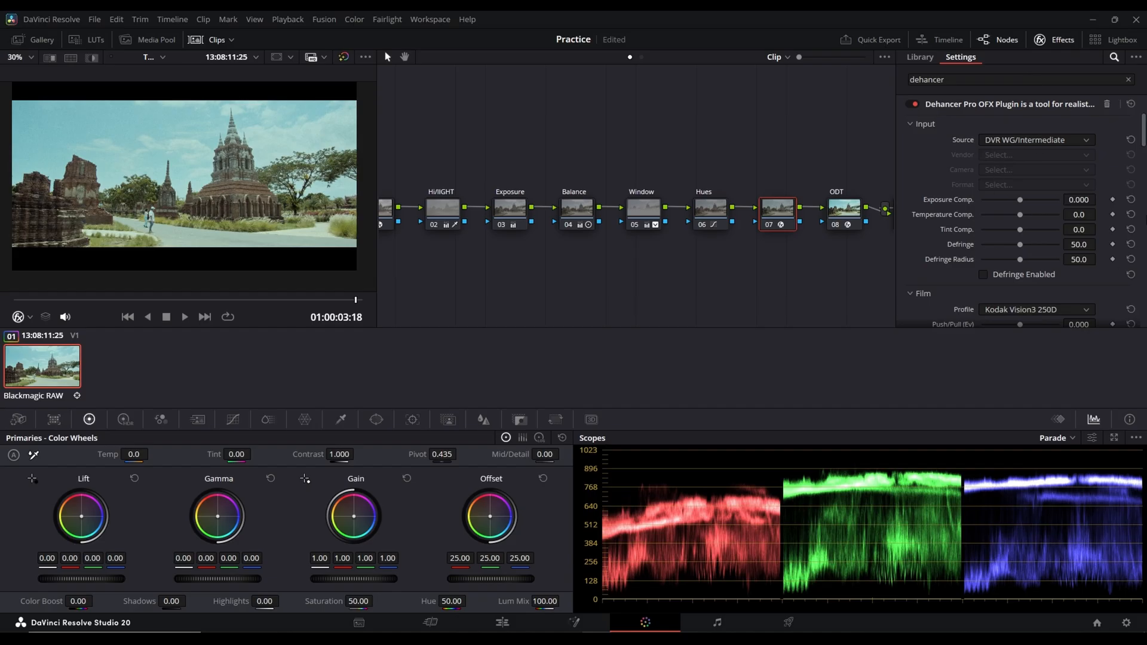
scroll("down", 3)
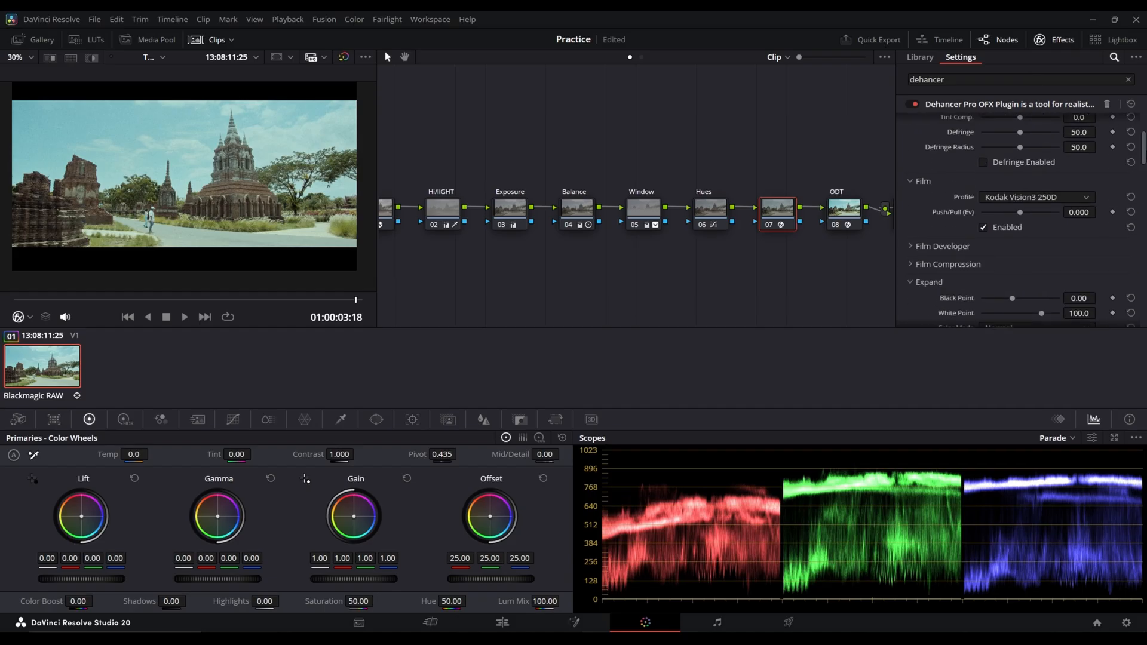
left_click(1036, 205)
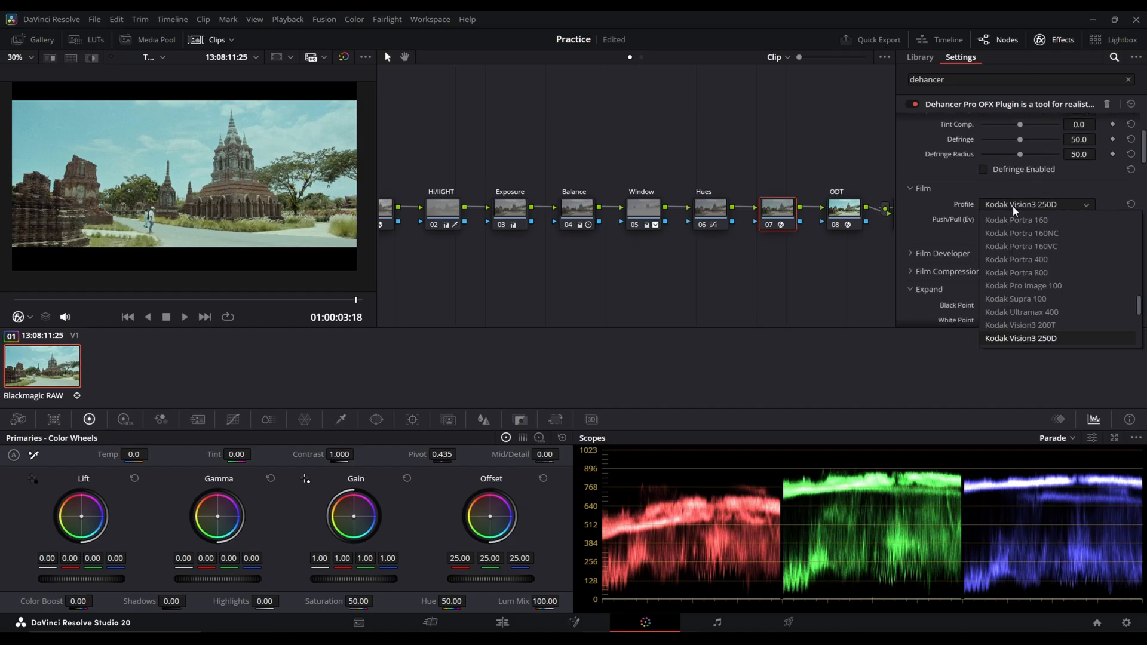
left_click(1020, 338)
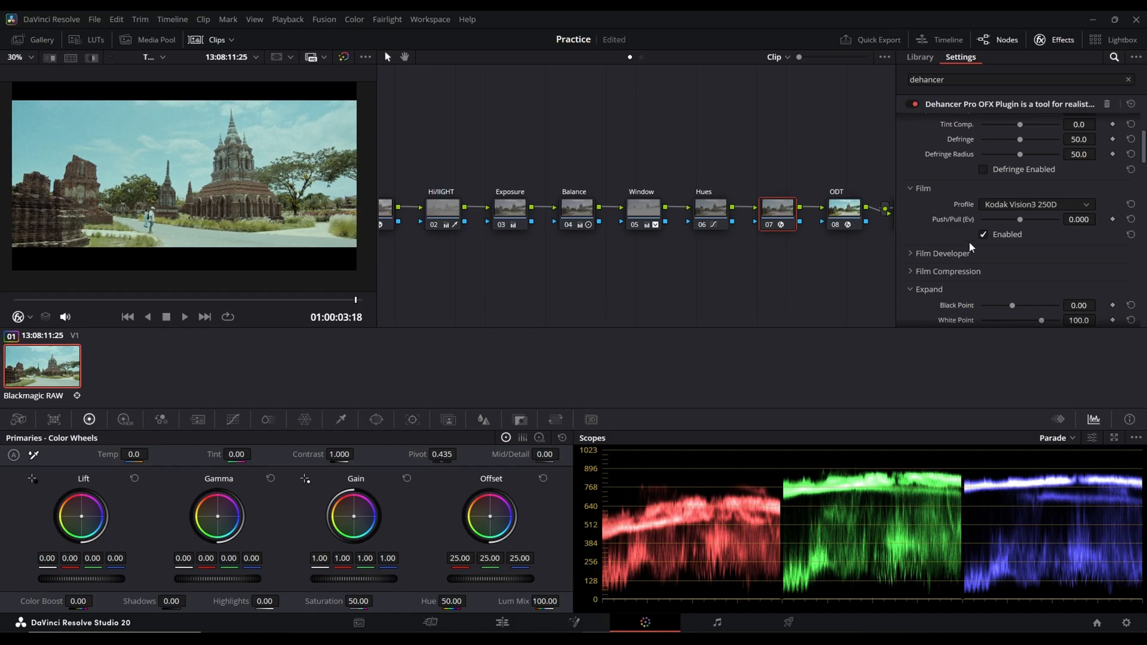
mouse_move(966, 256)
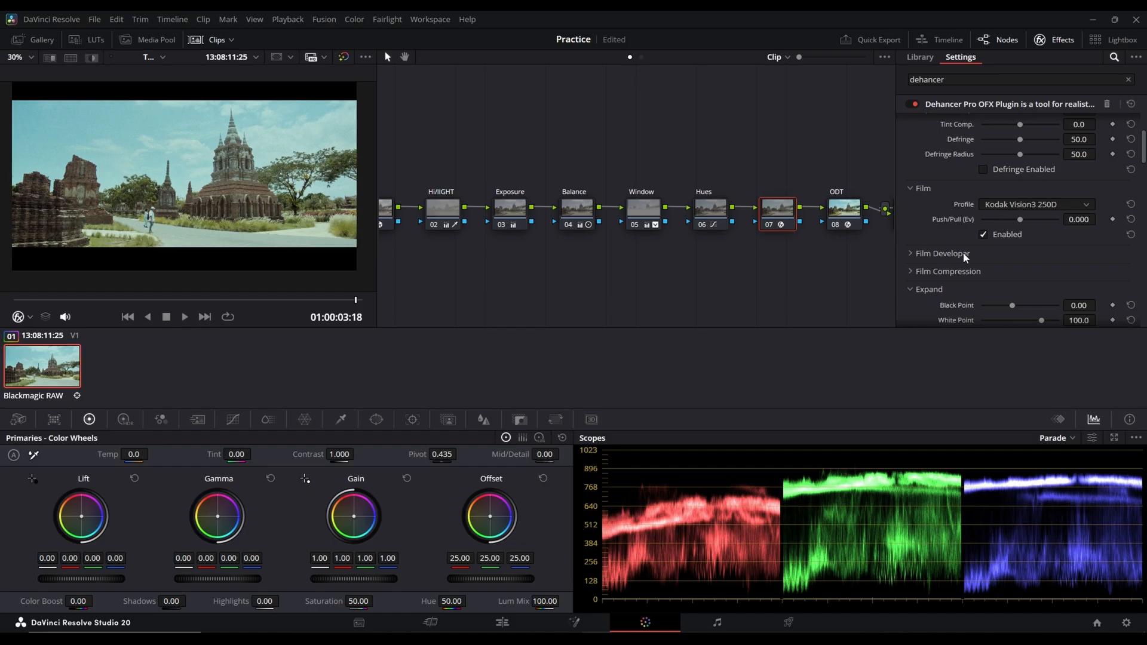
Disable the film stage and enable Film Developer with Color Boost 11.3.
left_click(984, 234)
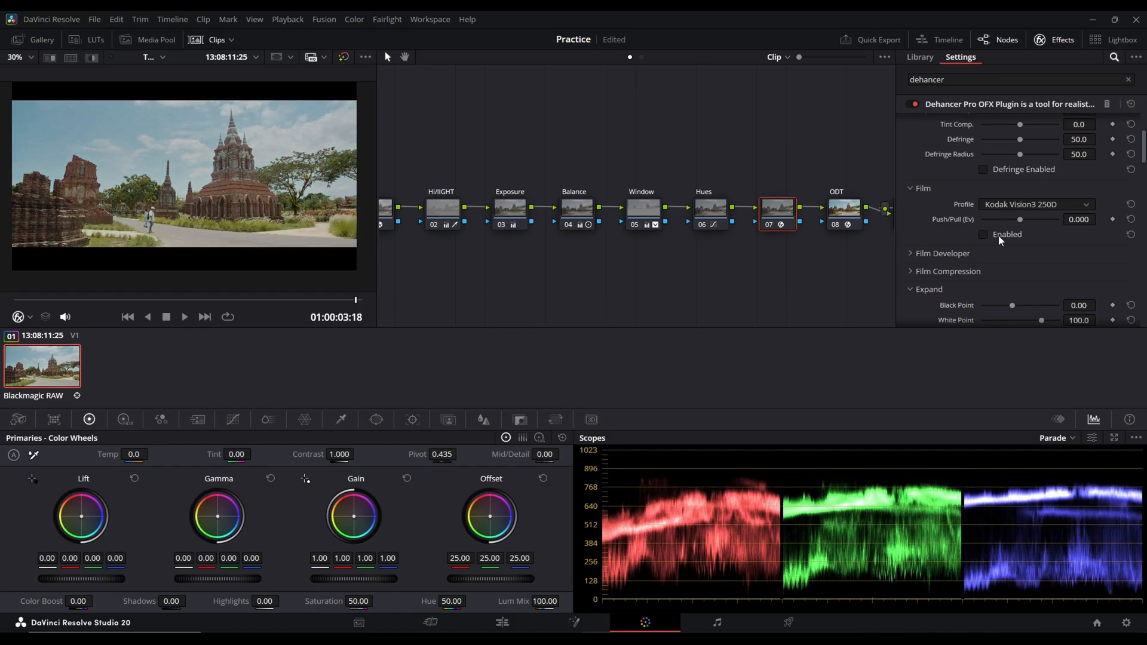
left_click(942, 253)
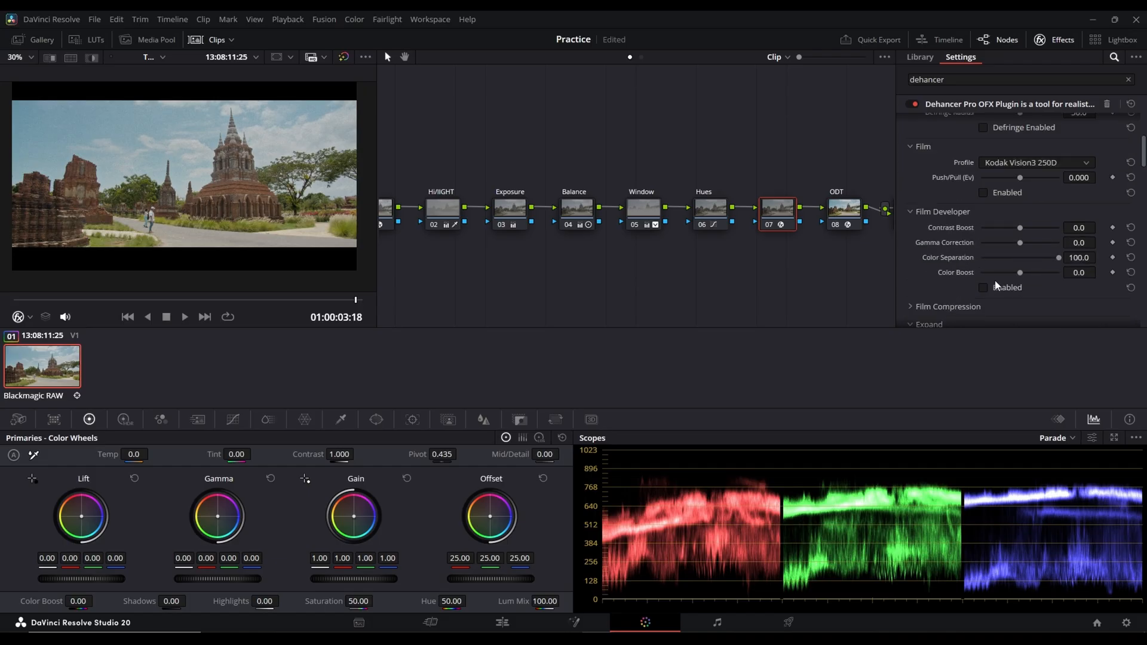
left_click(983, 287)
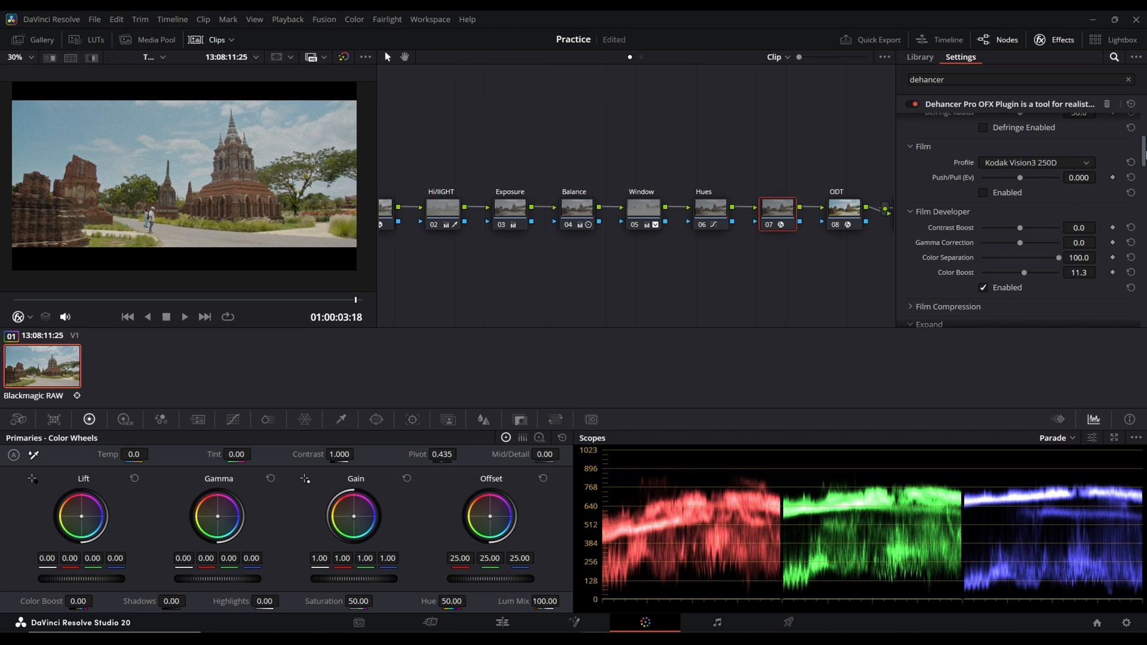
scroll("down", 3)
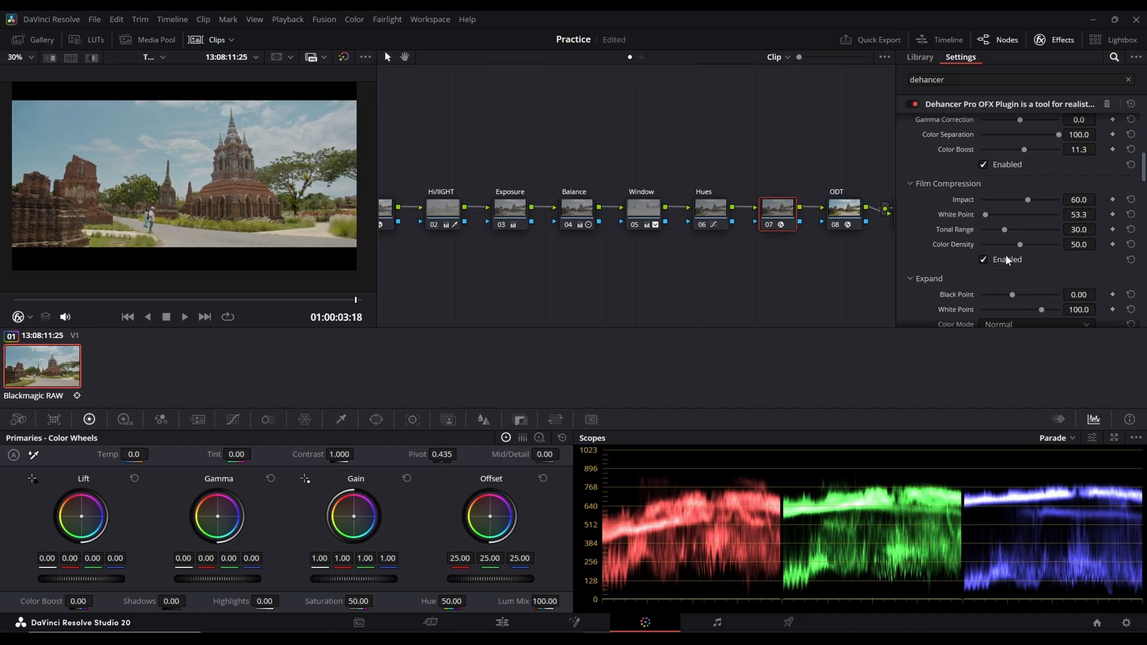
scroll("down", 3)
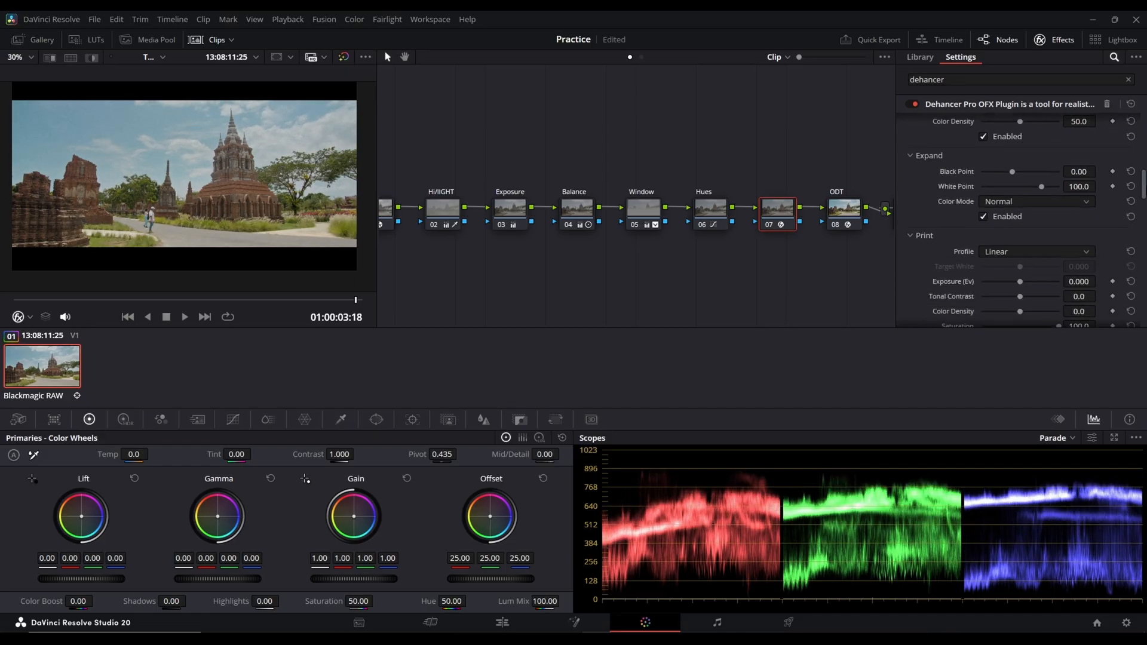
scroll("down", 3)
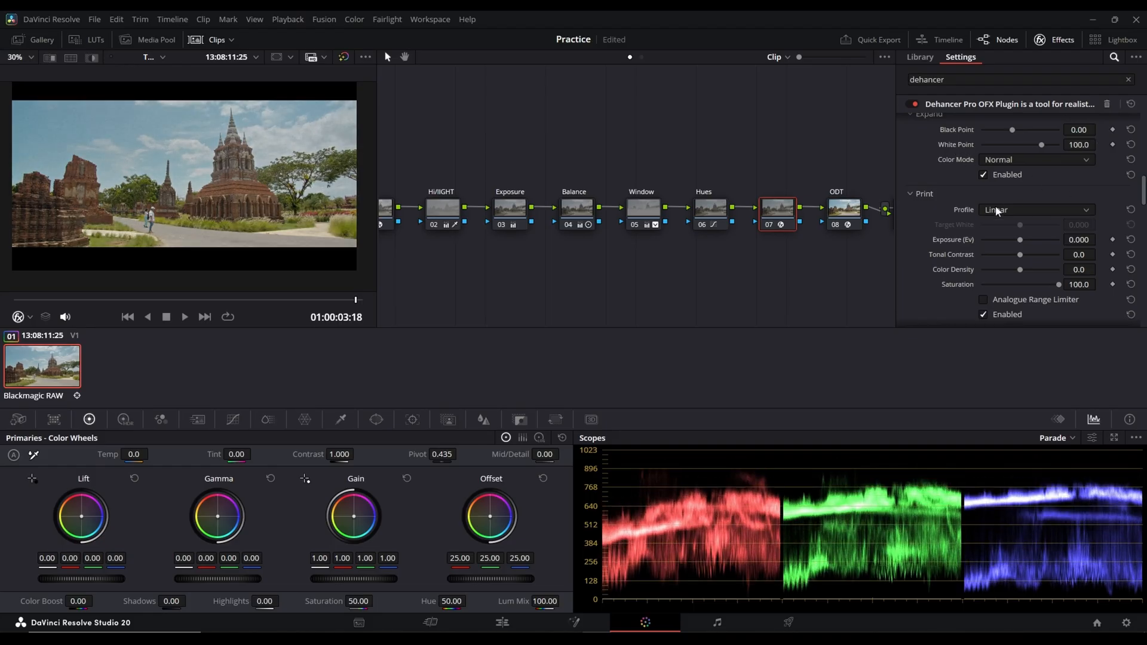
Choose Kodak 2383 Print Film as Dehancer's print profile and enable Analogue Range Limiter.
left_click(1034, 210)
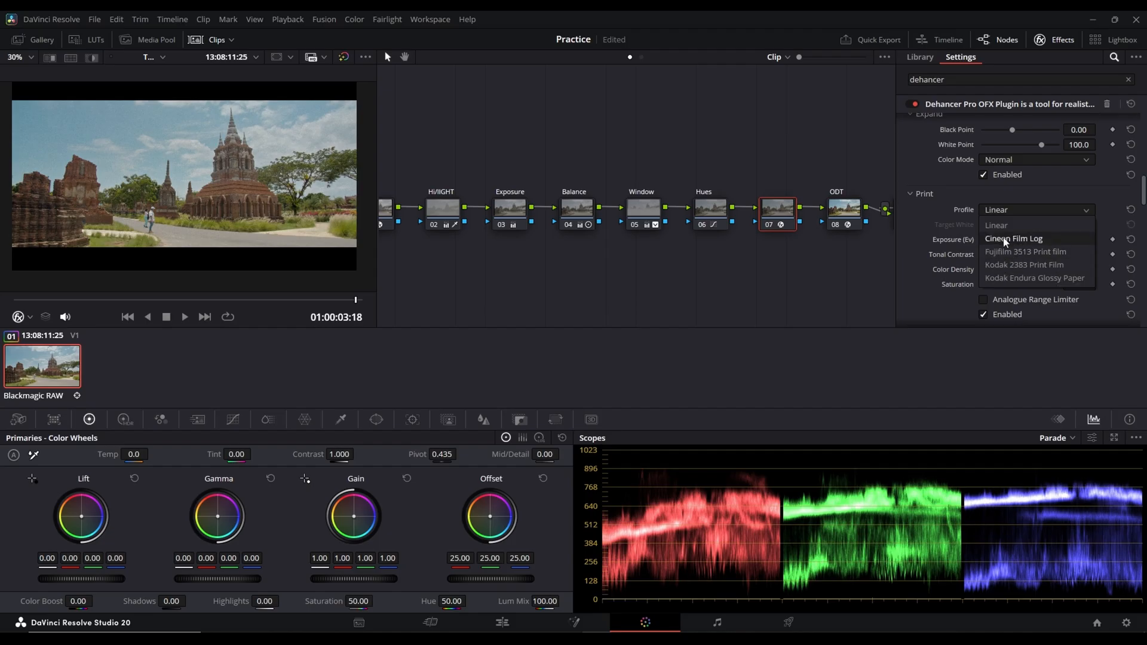
left_click(1023, 264)
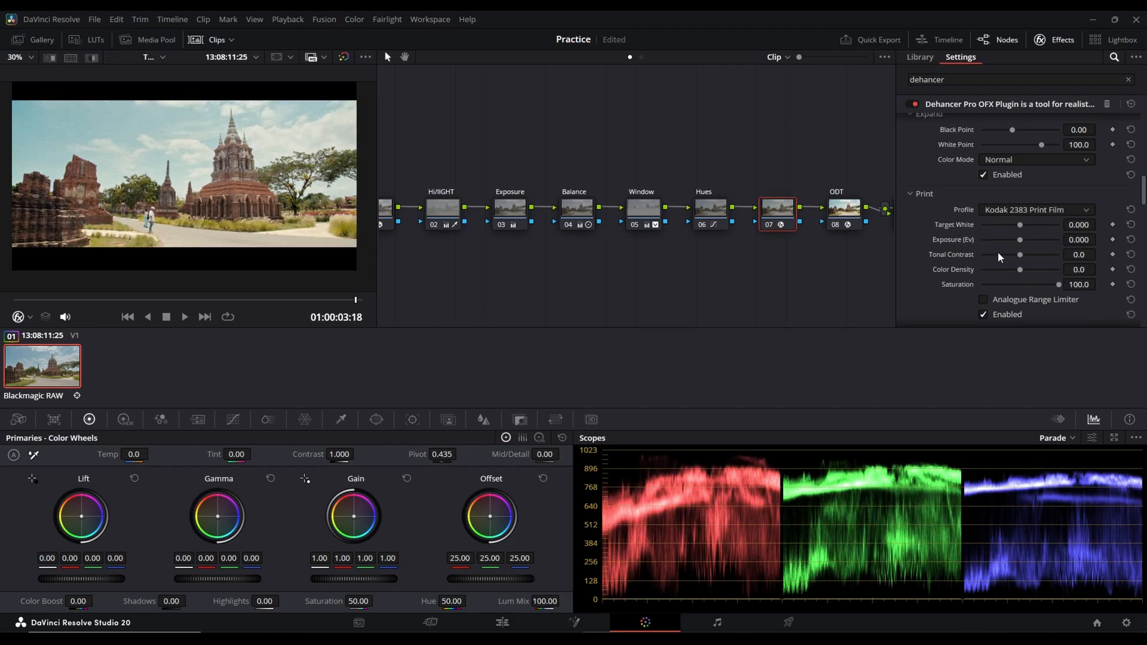
mouse_move(1016, 306)
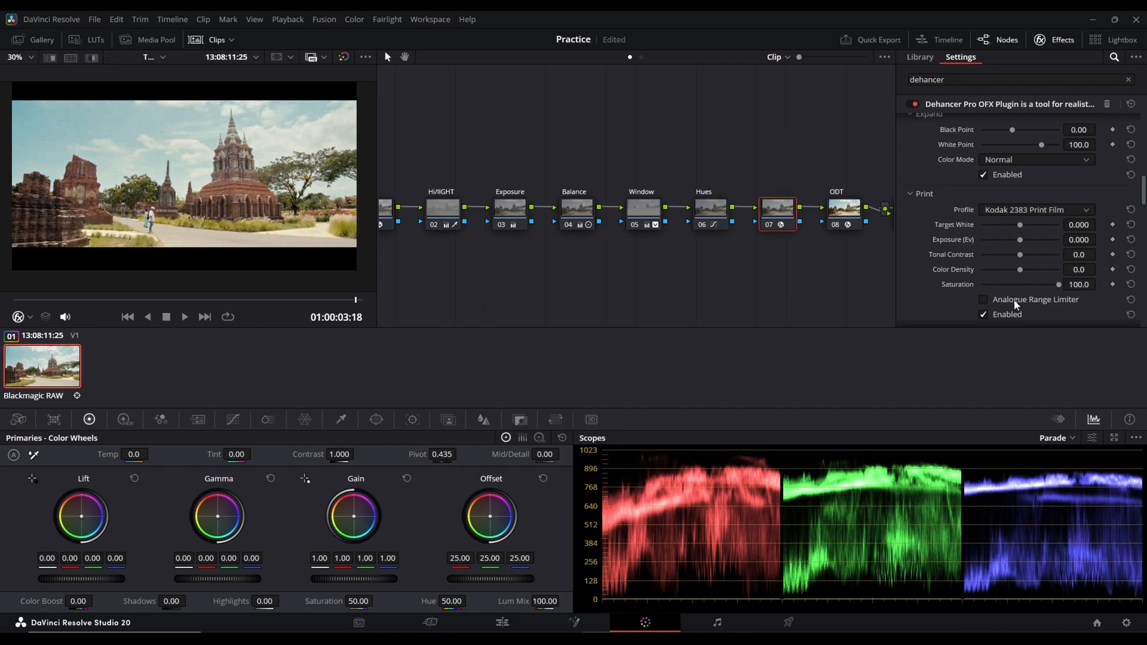
left_click(984, 299)
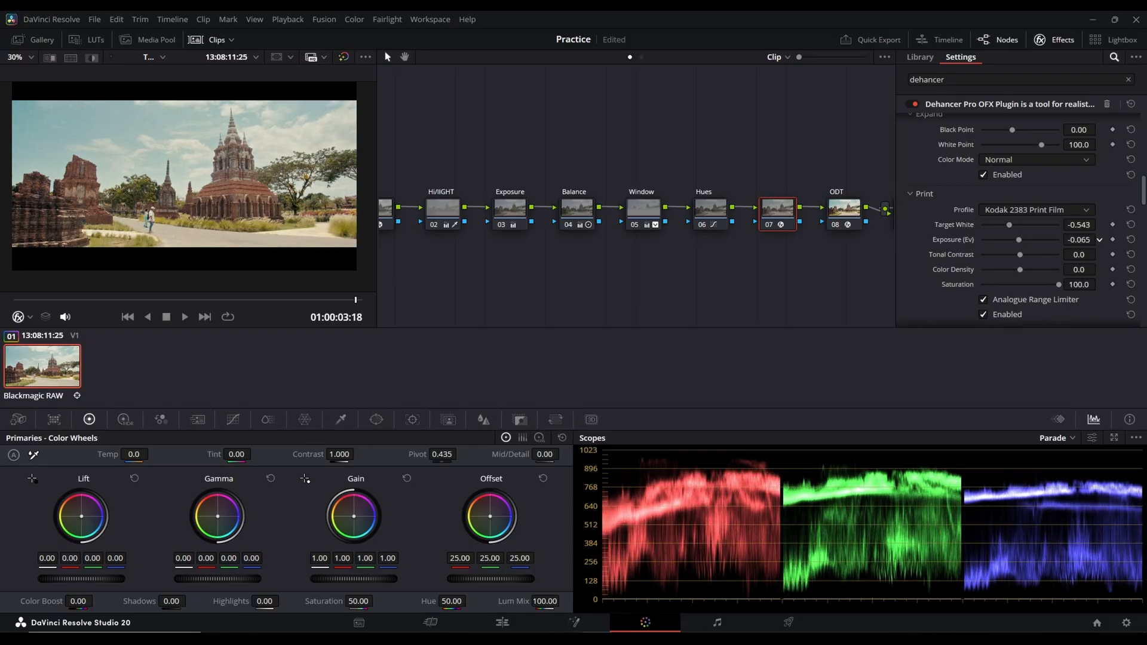
Lower Dehancer's Film Grain Amount from 35.0 to 28.2.
scroll("down", 3)
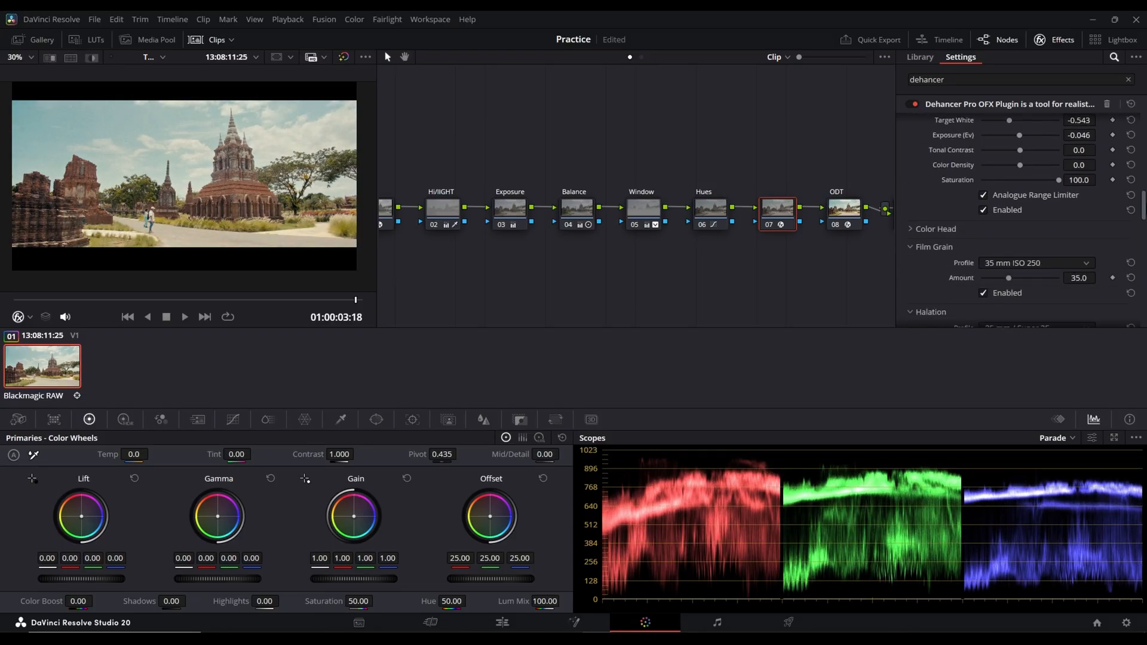
scroll("down", 3)
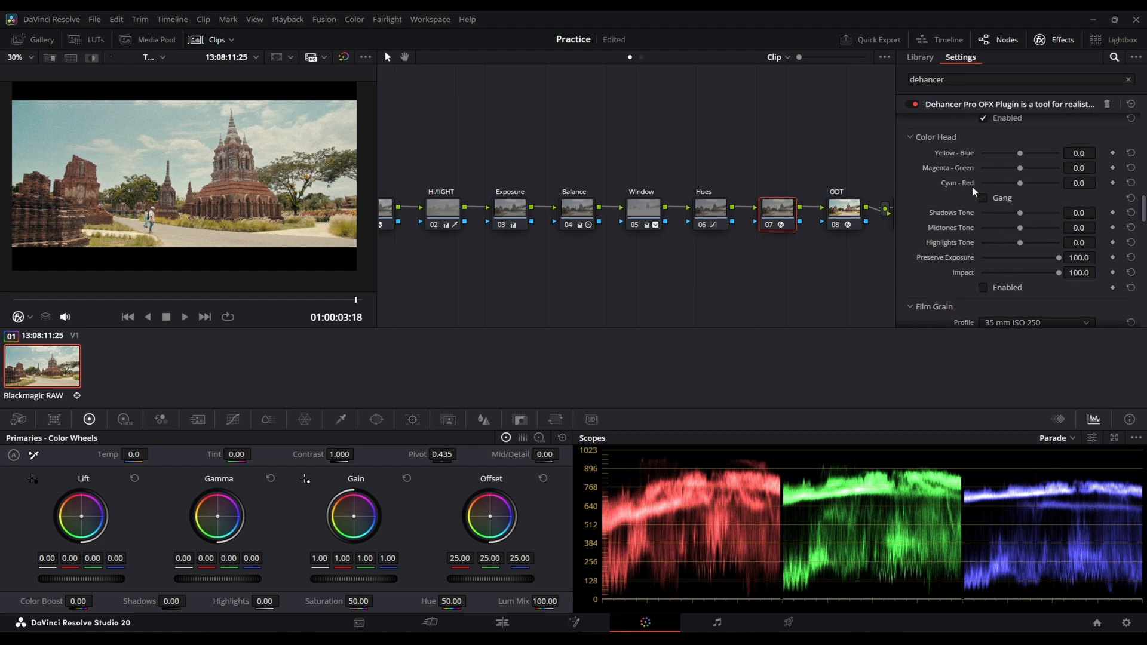
left_click(983, 287)
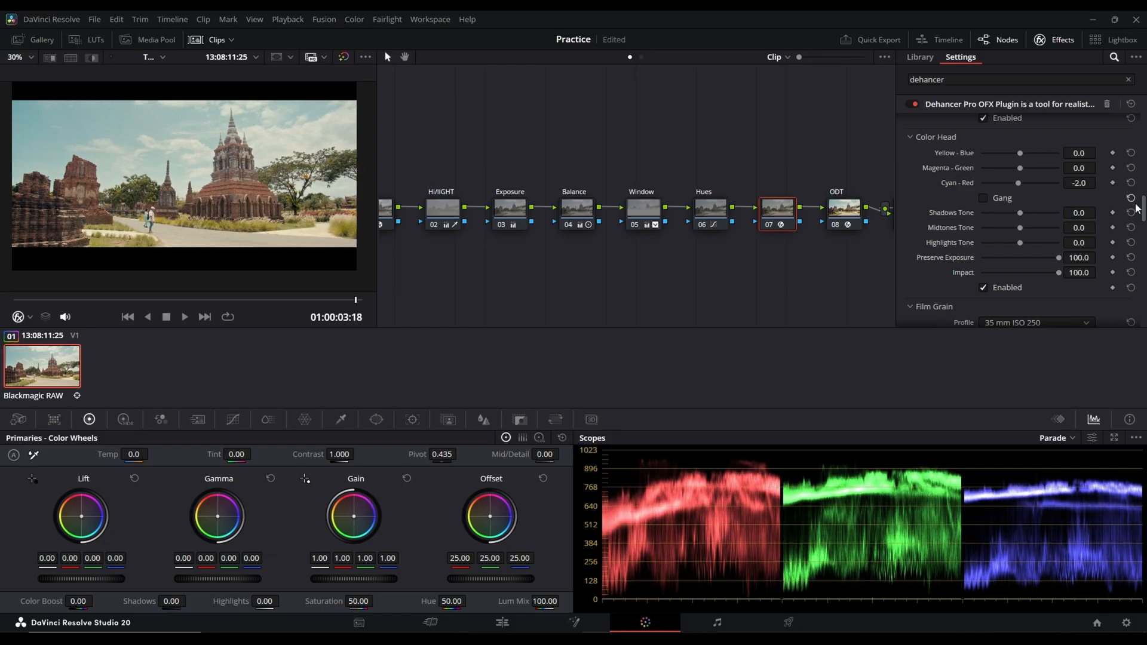
scroll("down", 3)
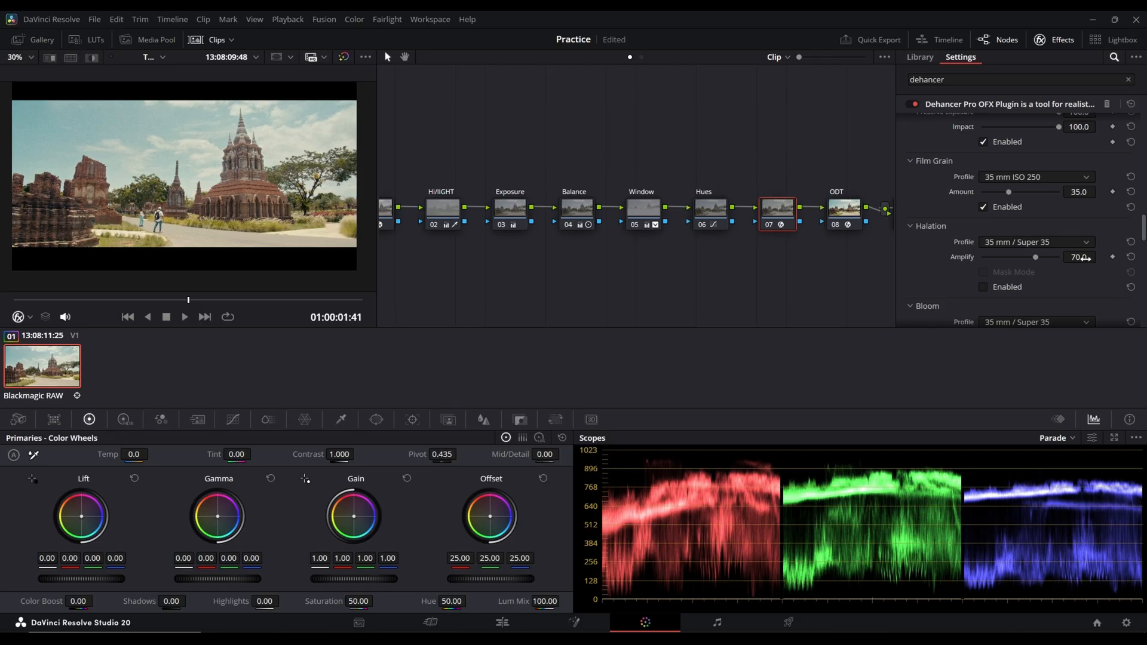
left_click_drag(1008, 192, 1003, 192)
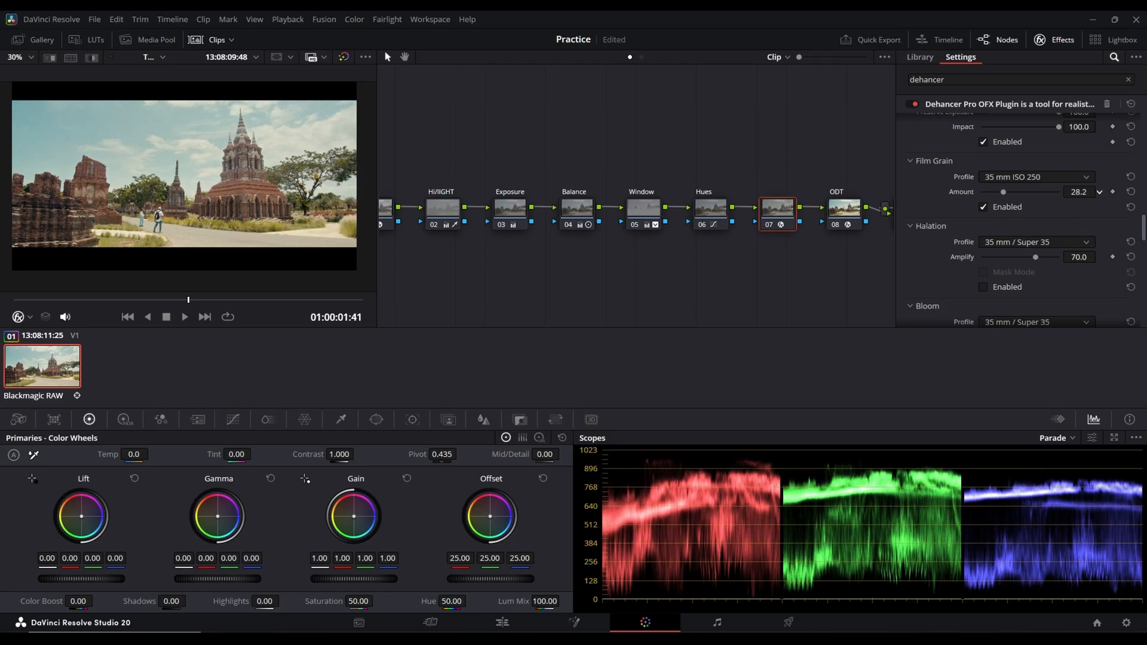
left_click_drag(1003, 192, 991, 191)
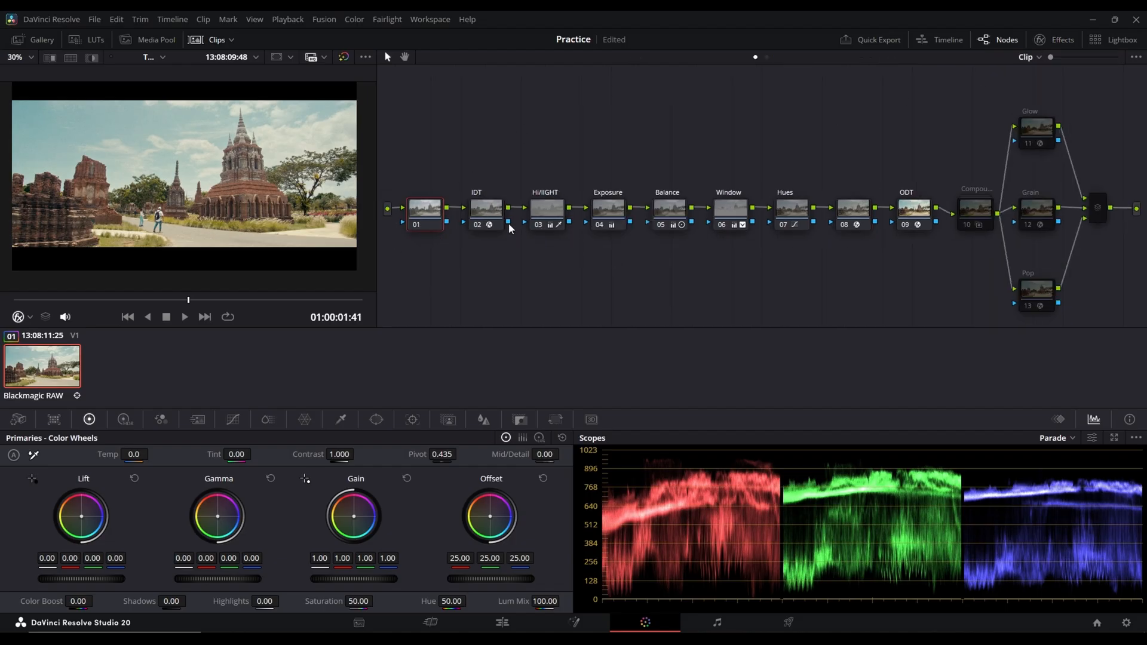
Give the new first node AI UltraNR spatial noise reduction, analyzed, with 3 temporal frames.
right_click(423, 208)
type("NR")
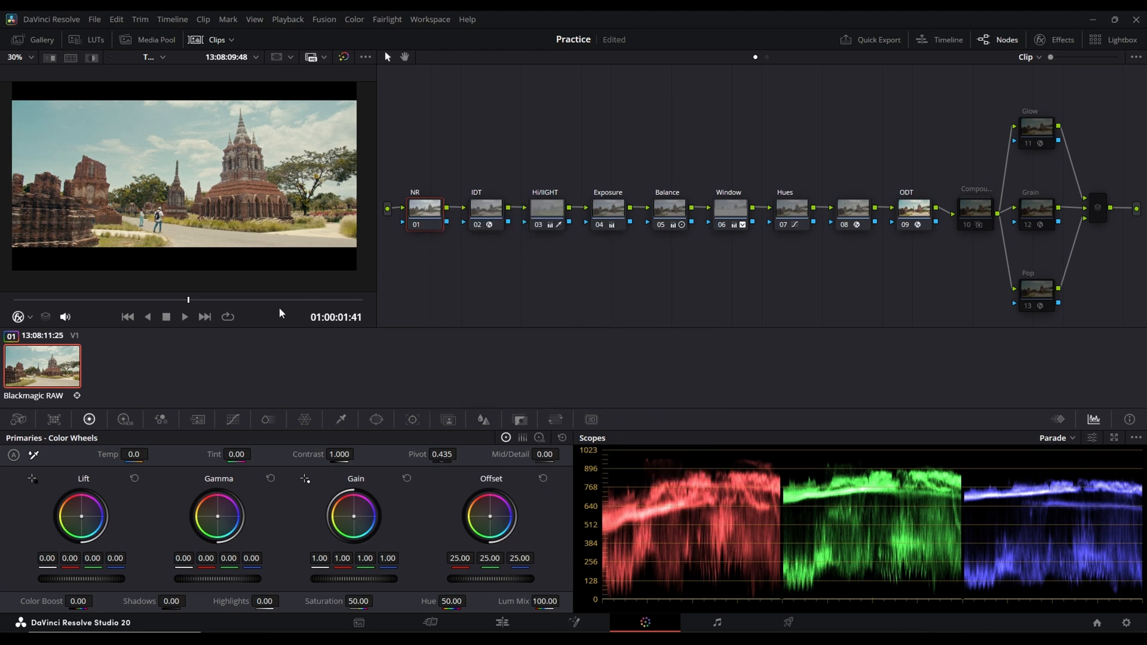
left_click(197, 419)
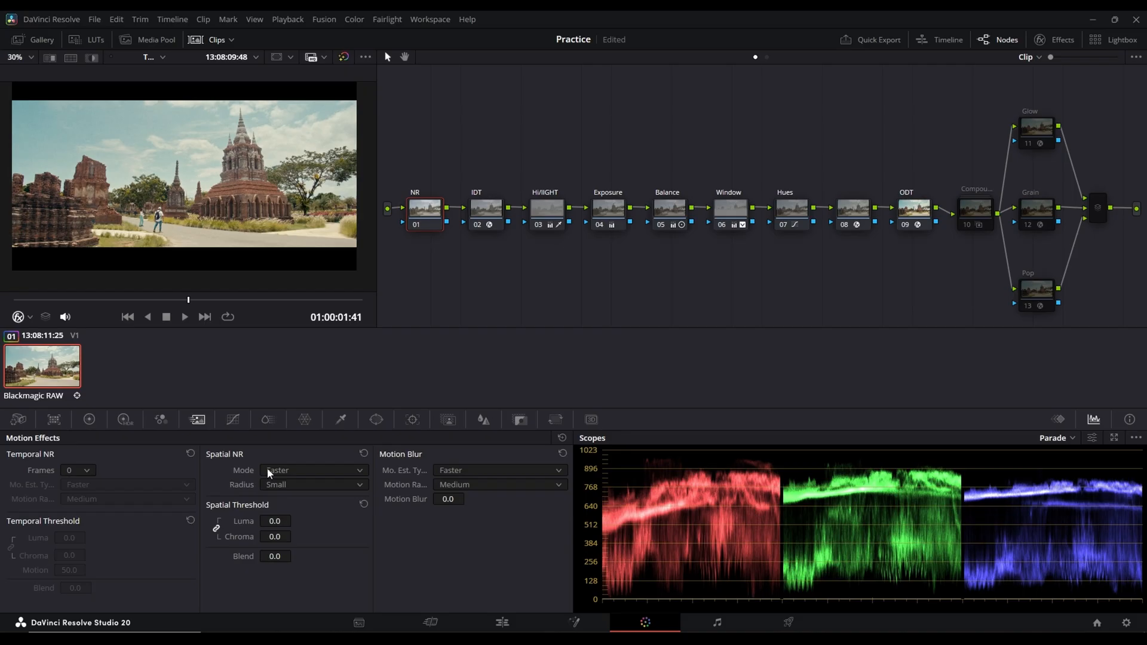
left_click(313, 470)
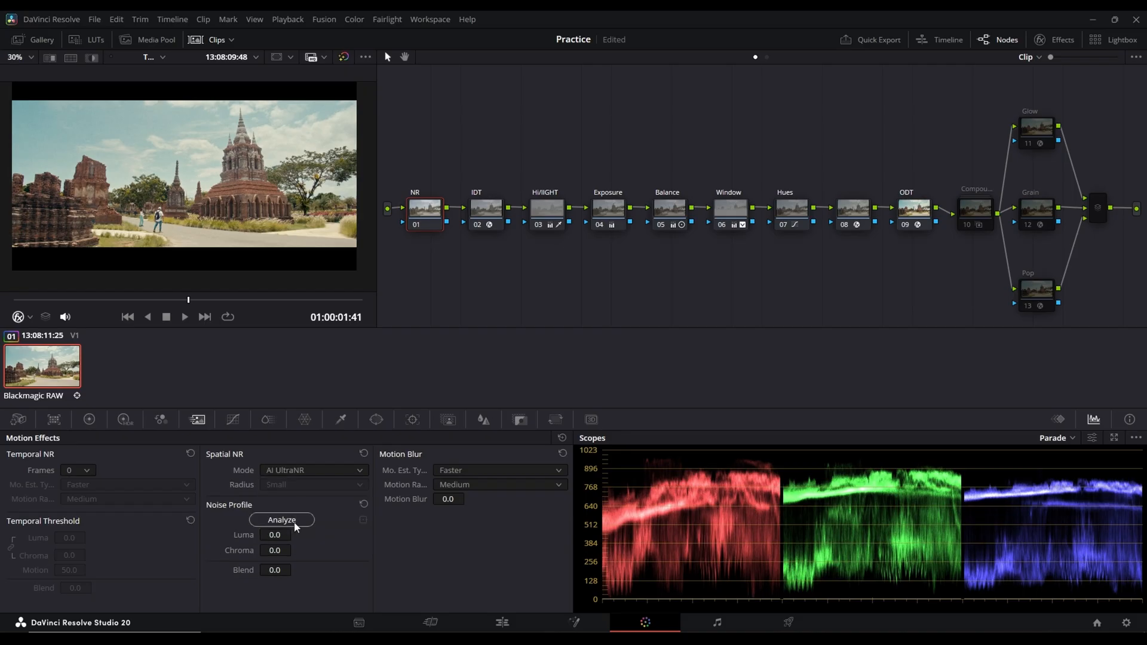
left_click(78, 470)
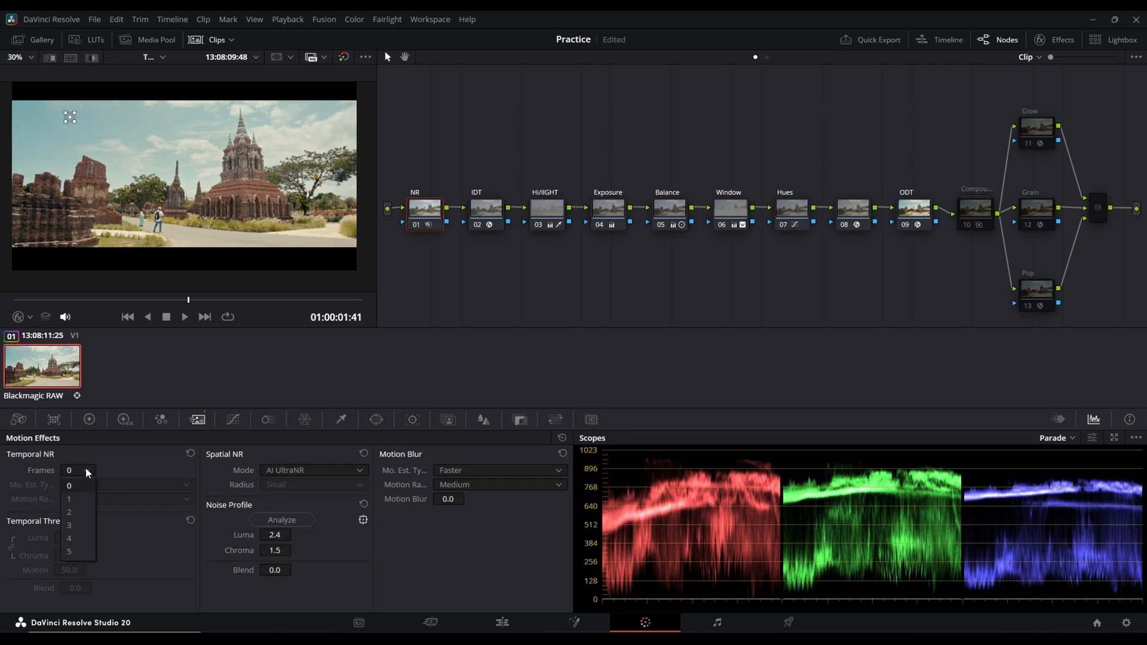
left_click(69, 525)
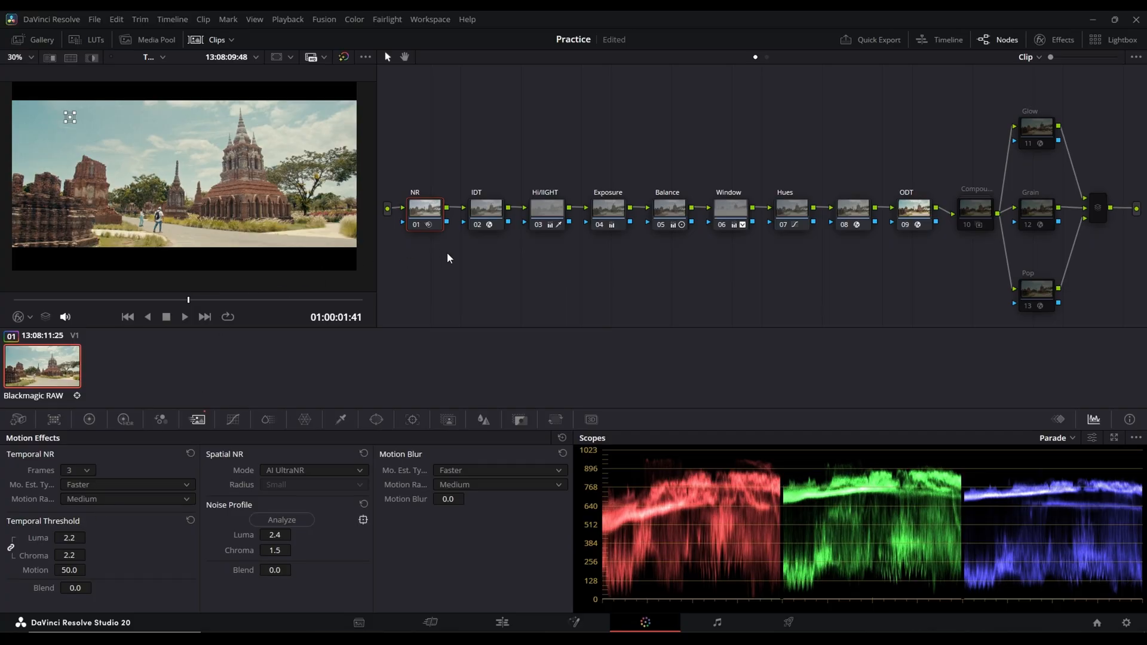
Label the Dehancer node 'DA'.
left_click(185, 316)
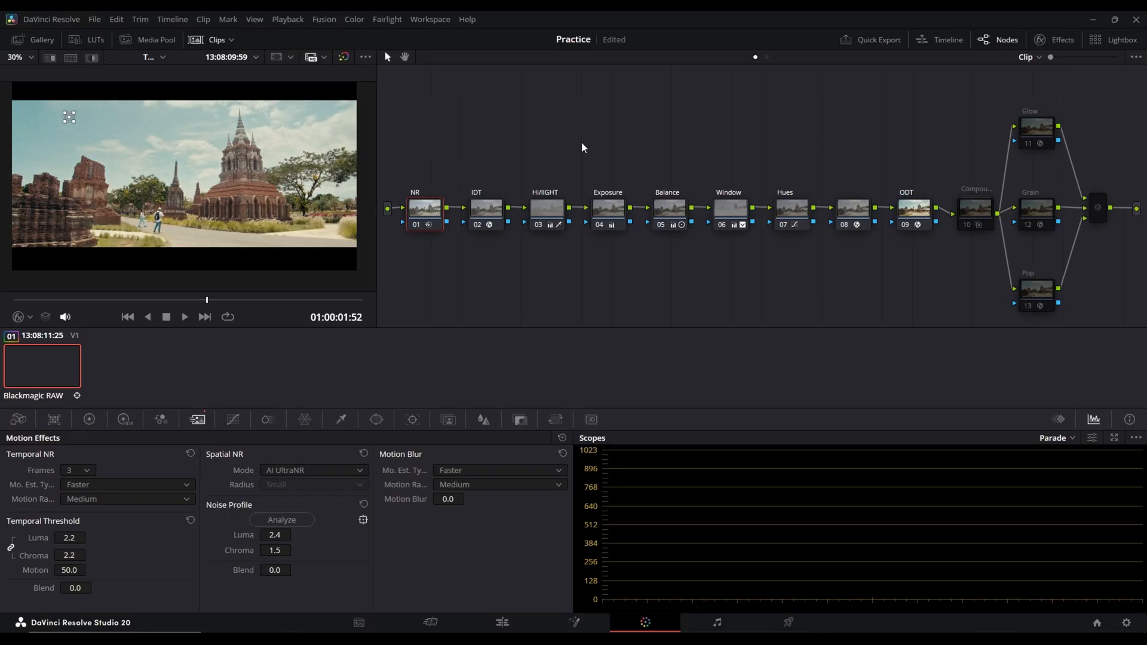
right_click(852, 210)
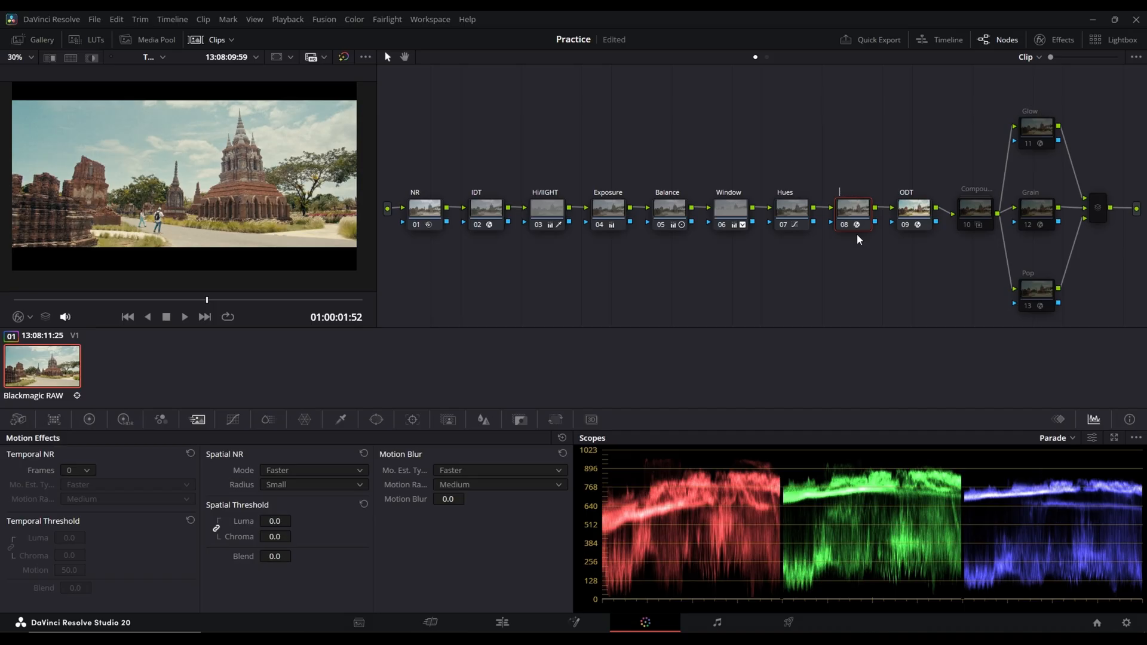
type("DA")
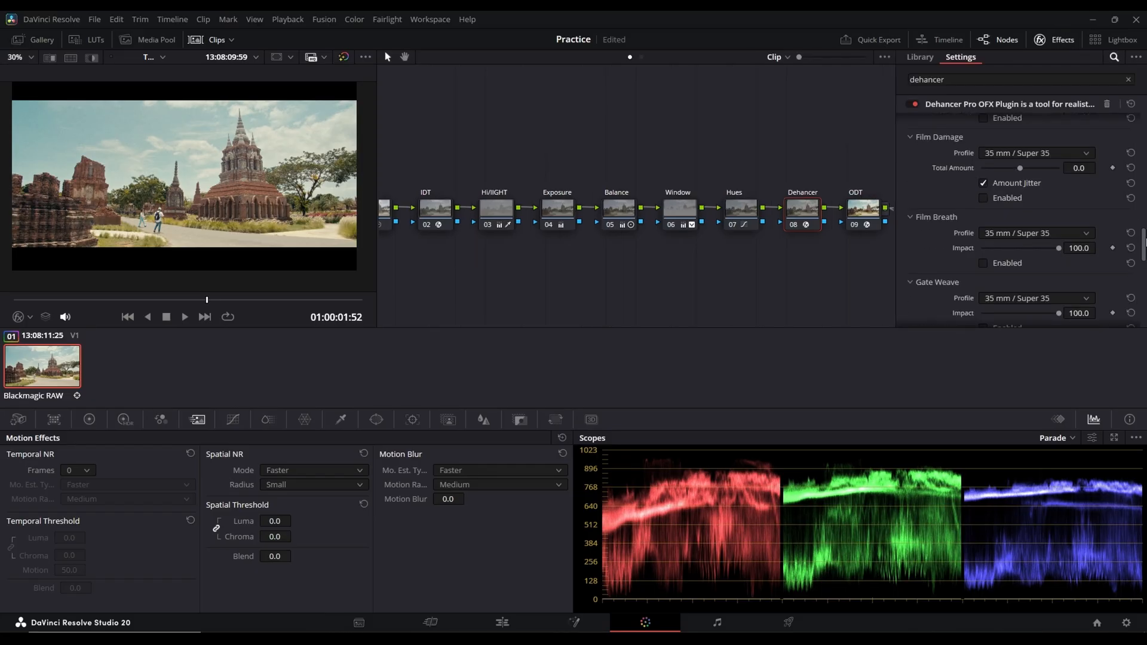
Enable Dehancer Halation using the 35 mm No Remjet profile with Amplify 13.4.
scroll("down", 3)
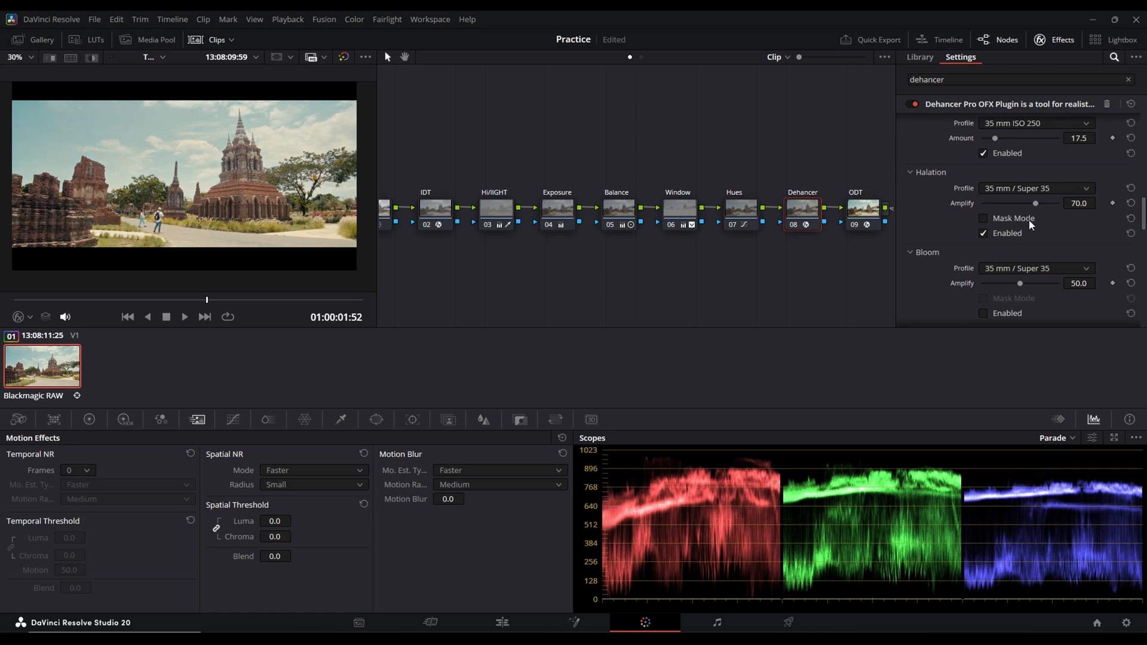
left_click(1035, 188)
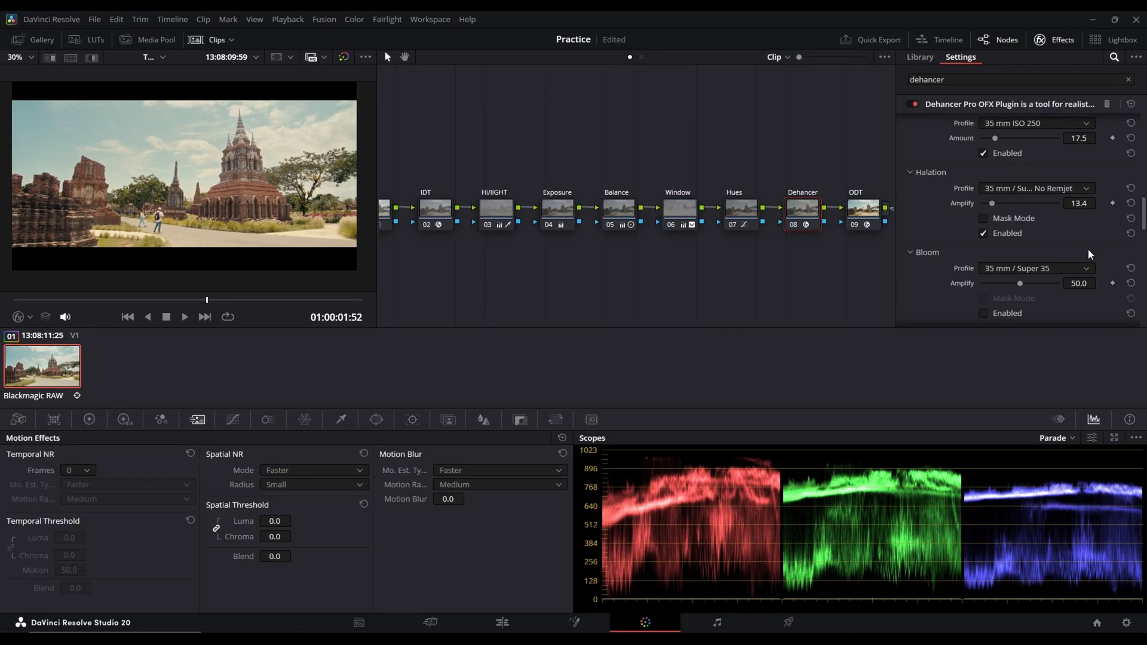
Reach Dehancer's Bloom stage and enable it with the 35 mm / Super 35 profile at Amplify 50.0.
scroll("down", 3)
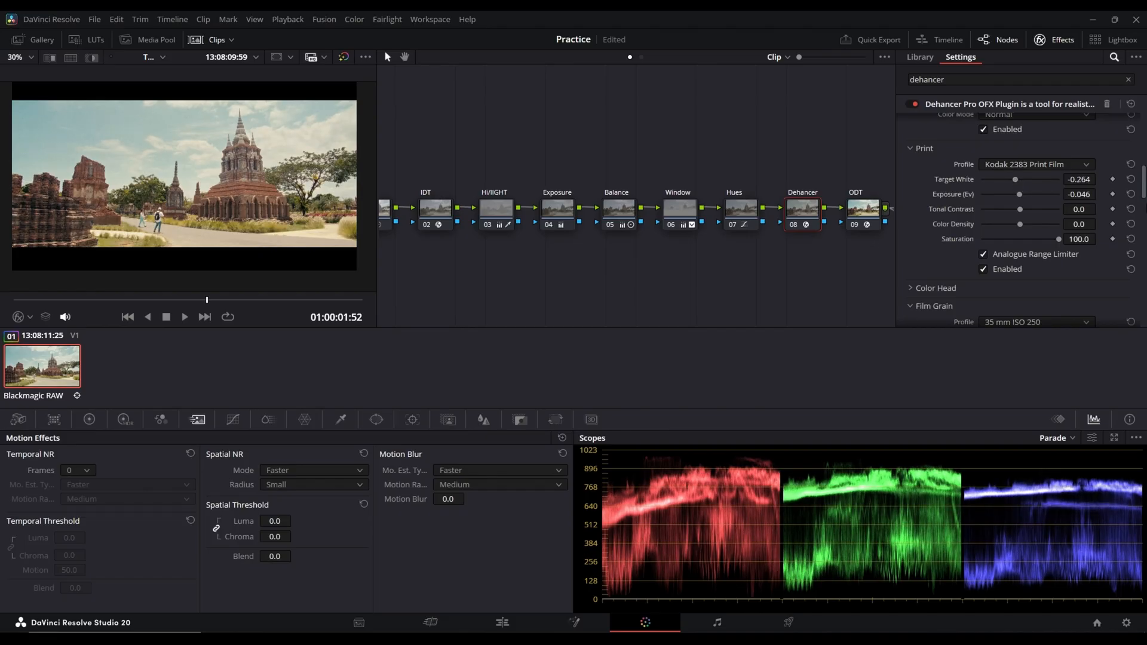
scroll("down", 3)
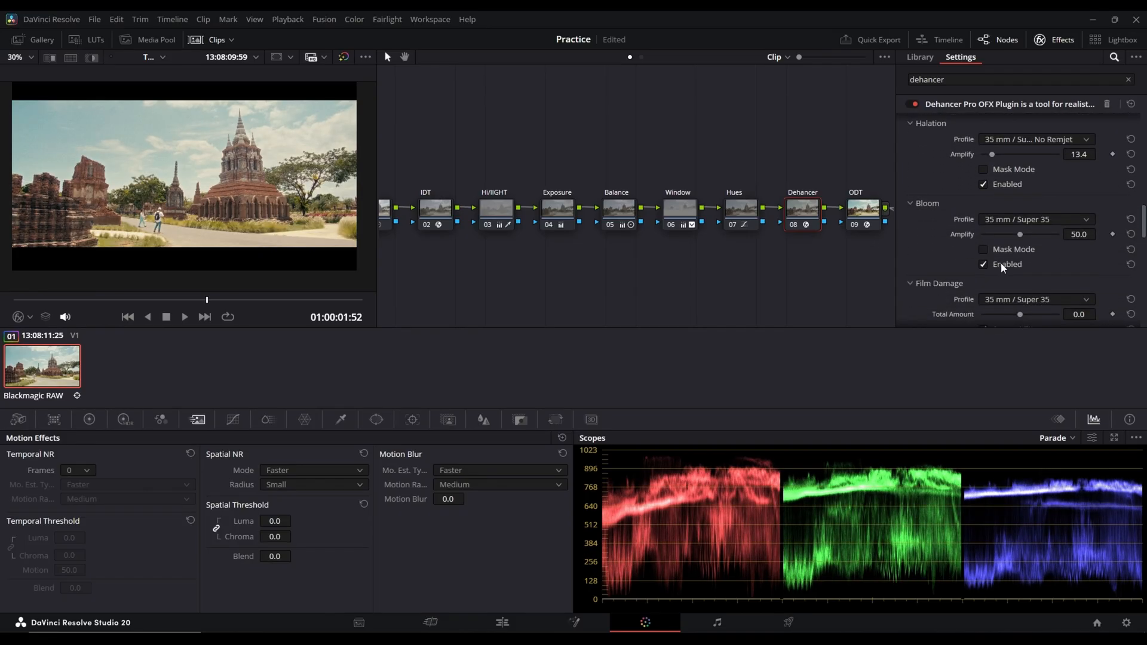
scroll("down", 3)
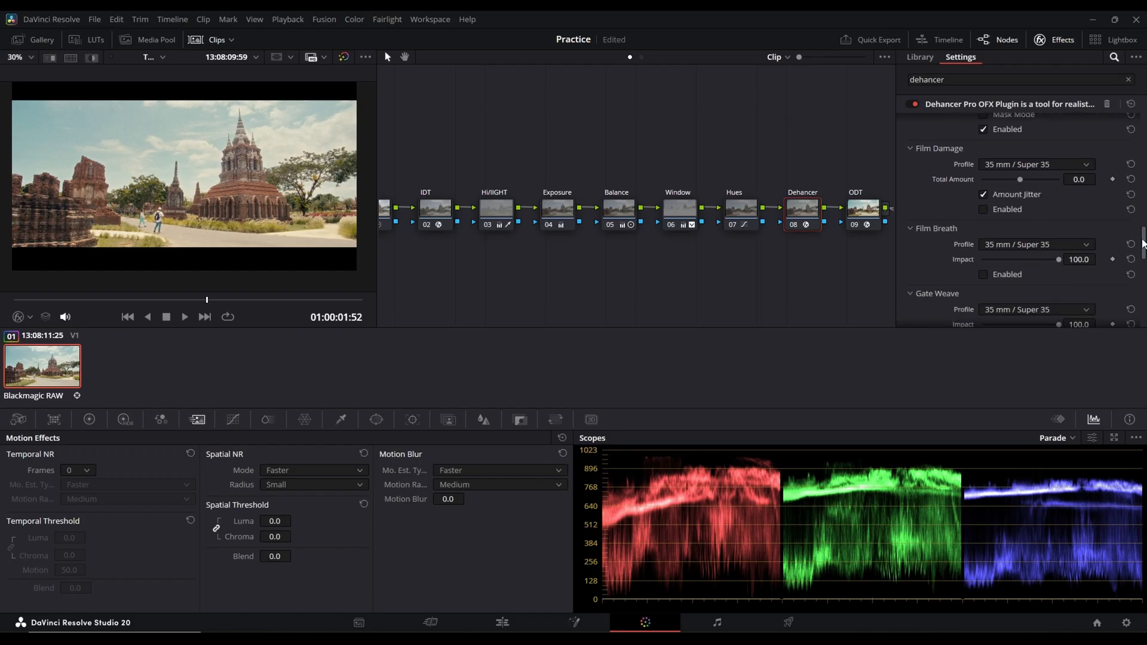
scroll("down", 3)
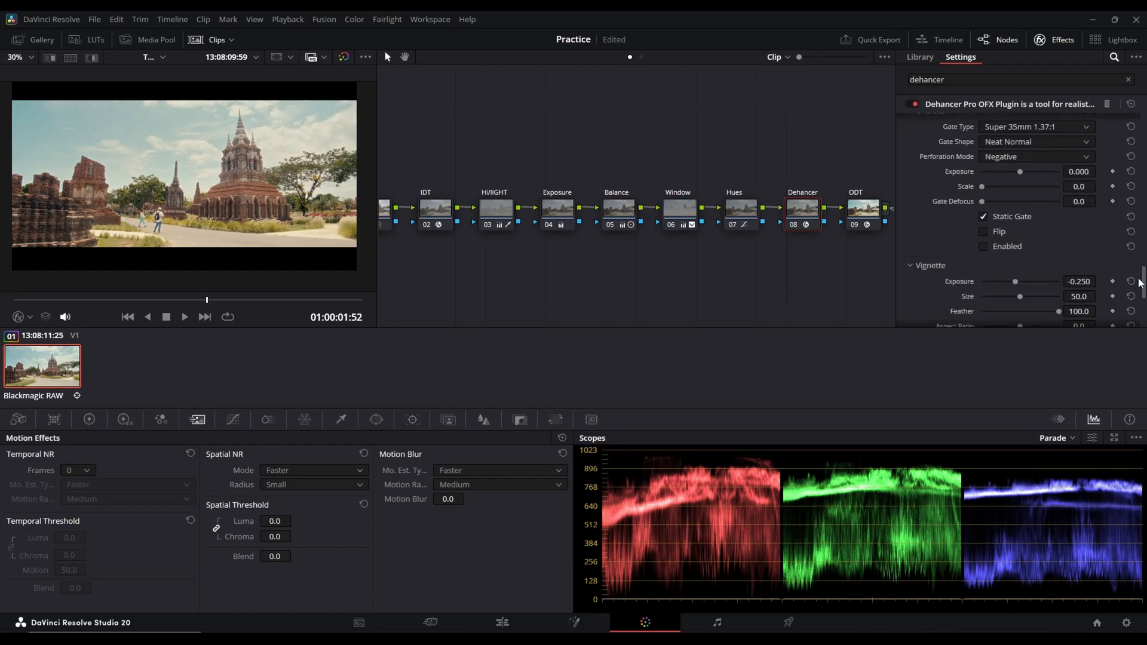
Toggle Dehancer's Vignette off and on twice to compare, leaving it enabled at Exposure -0.153.
scroll("down", 3)
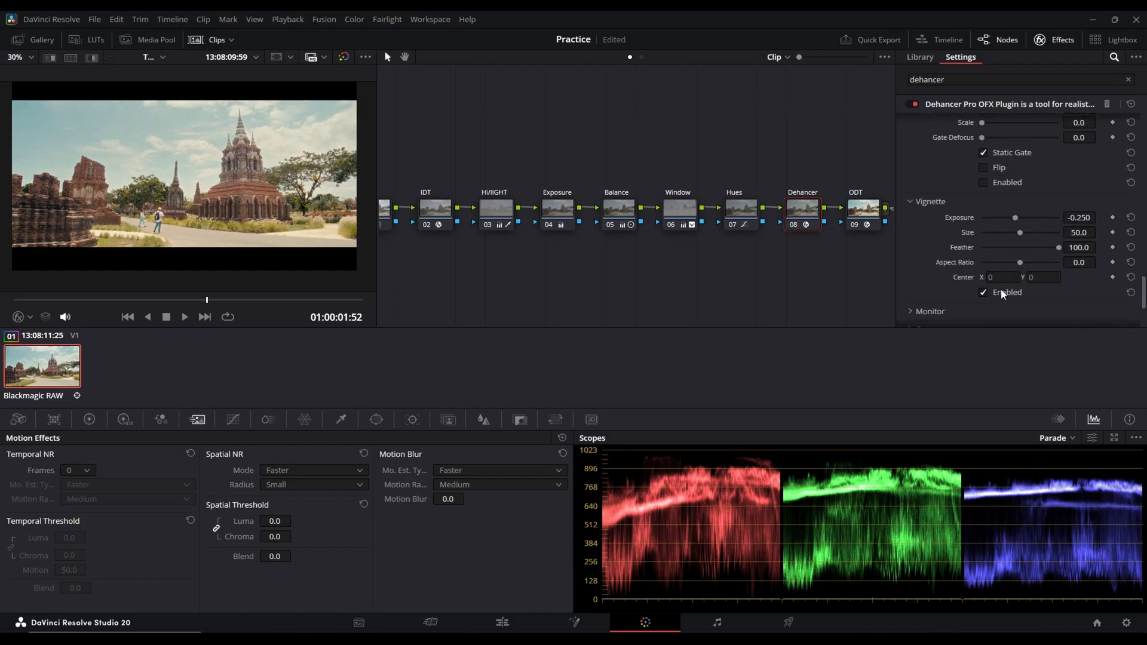
left_click(983, 293)
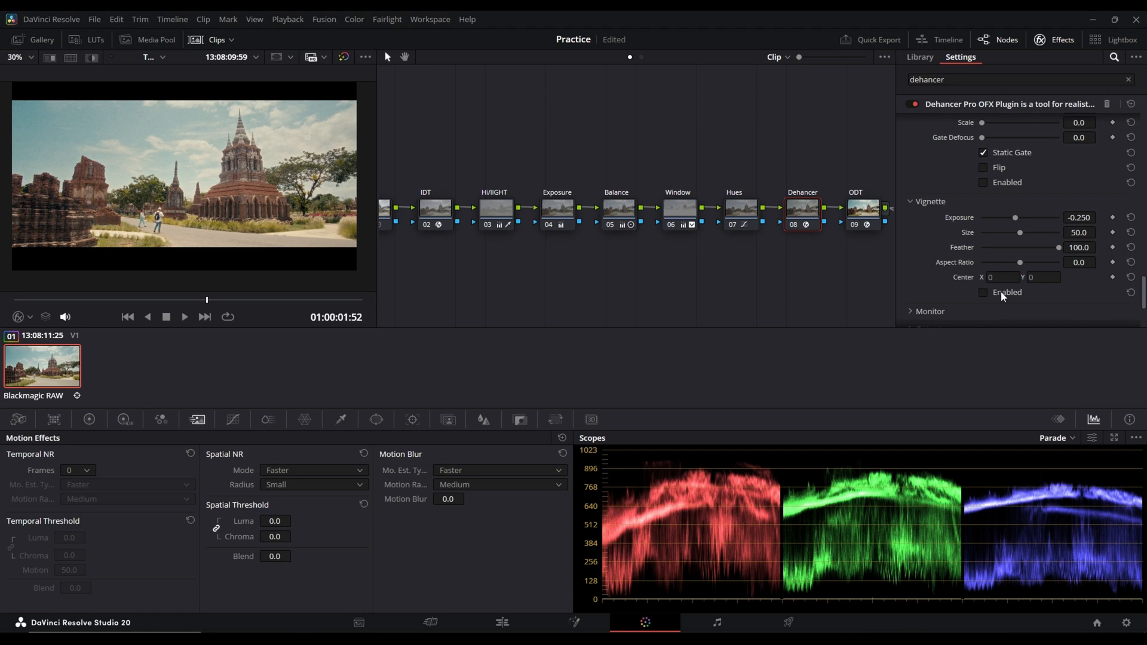
left_click(983, 292)
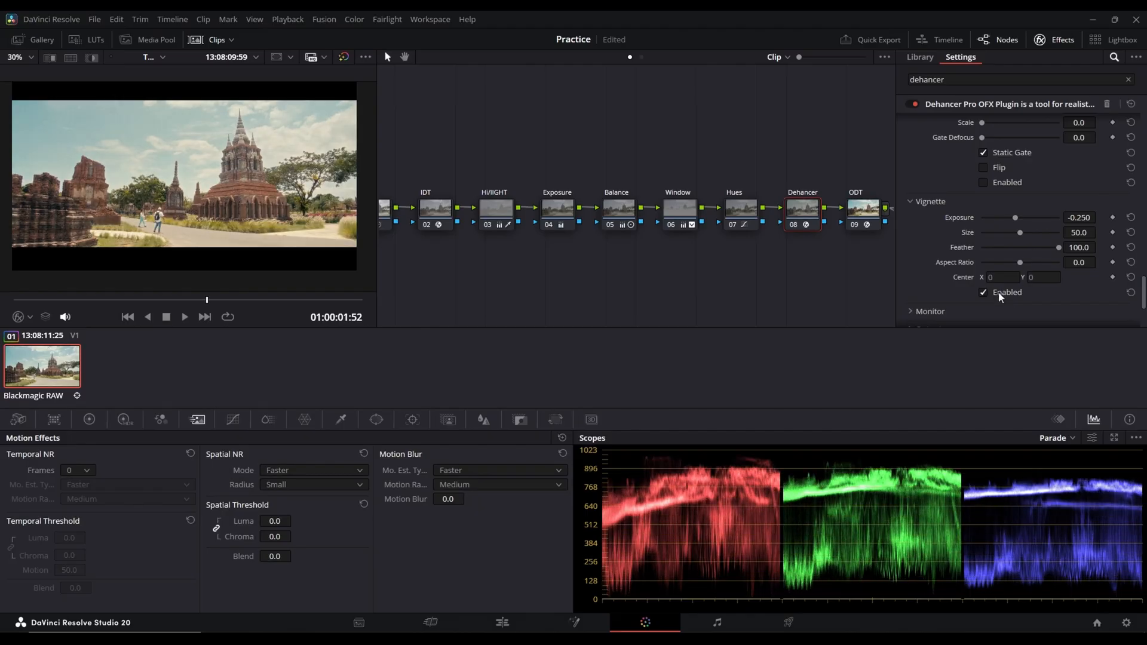
left_click(983, 292)
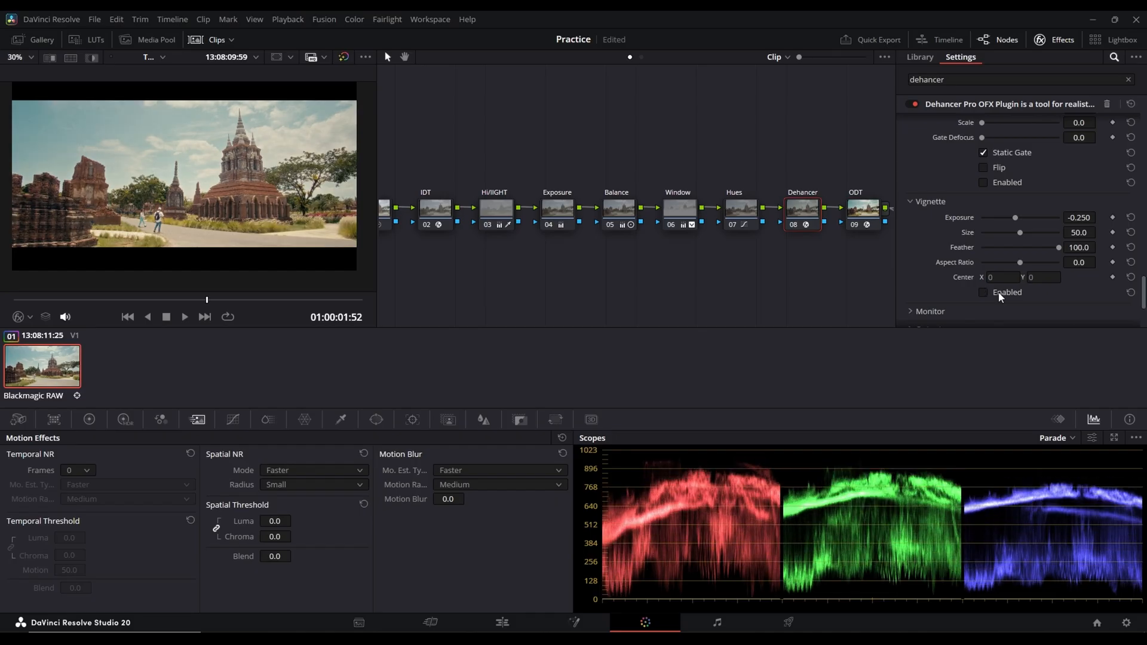
left_click(983, 292)
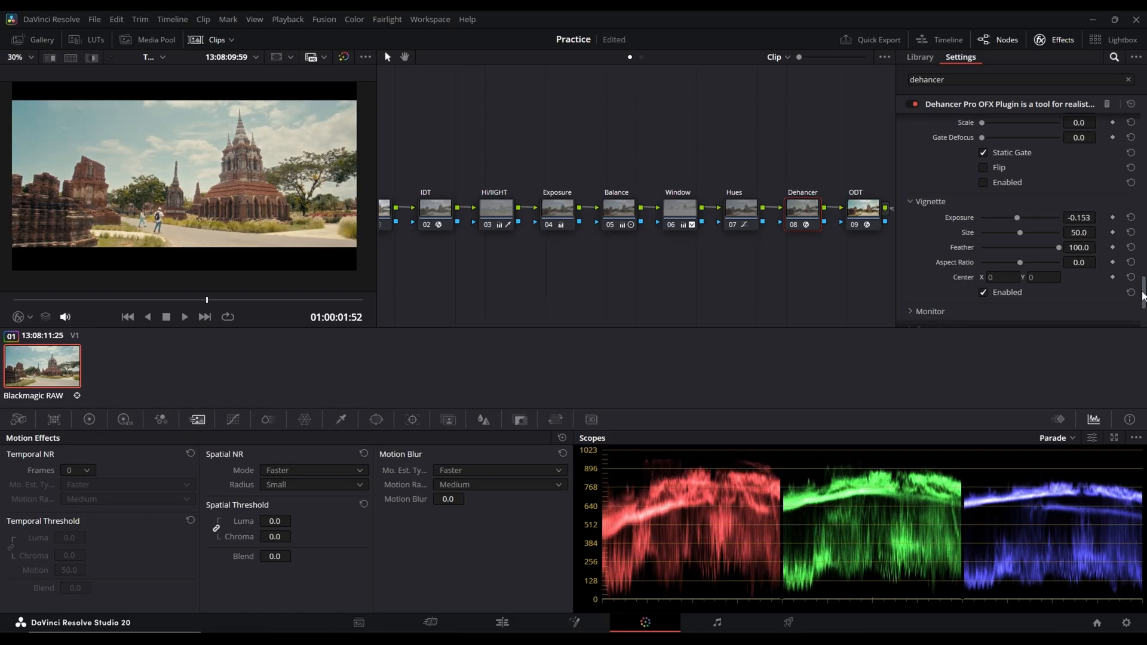
Set Dehancer Quality to High - slow and Output Total Impact to 81.0.
left_click(1034, 268)
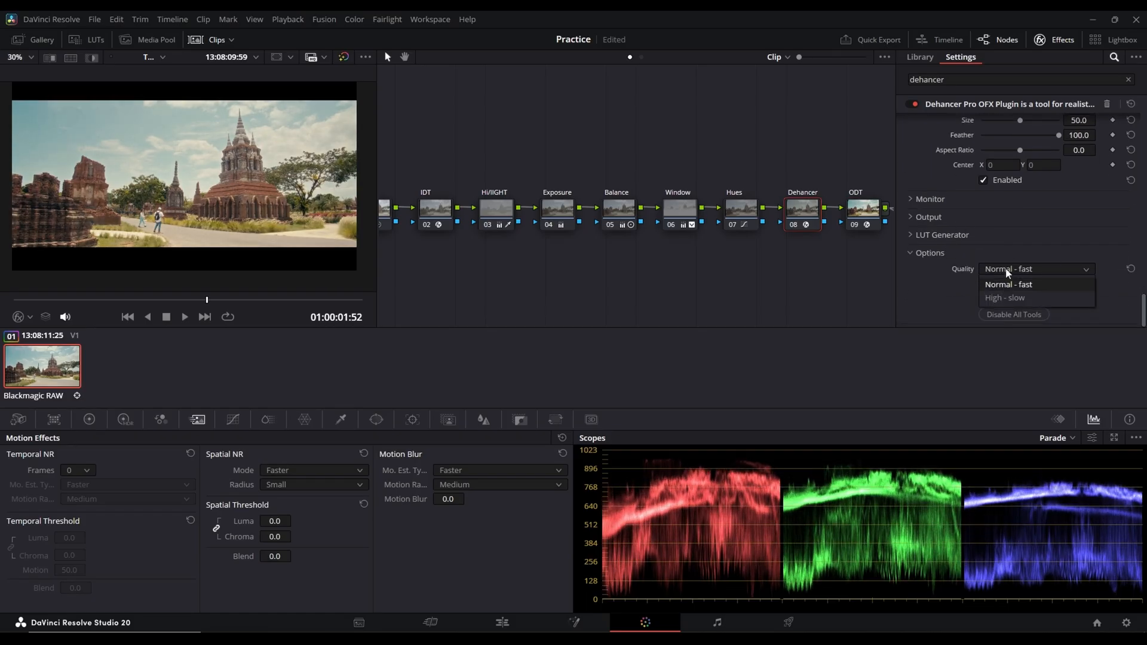
left_click(1004, 297)
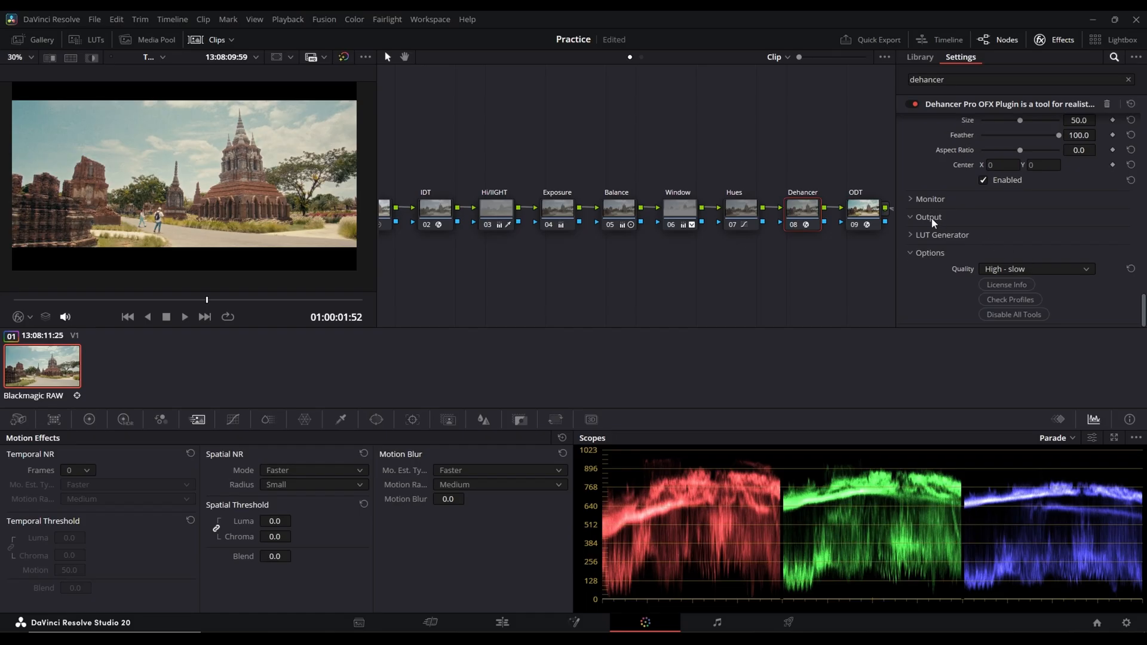
left_click(927, 216)
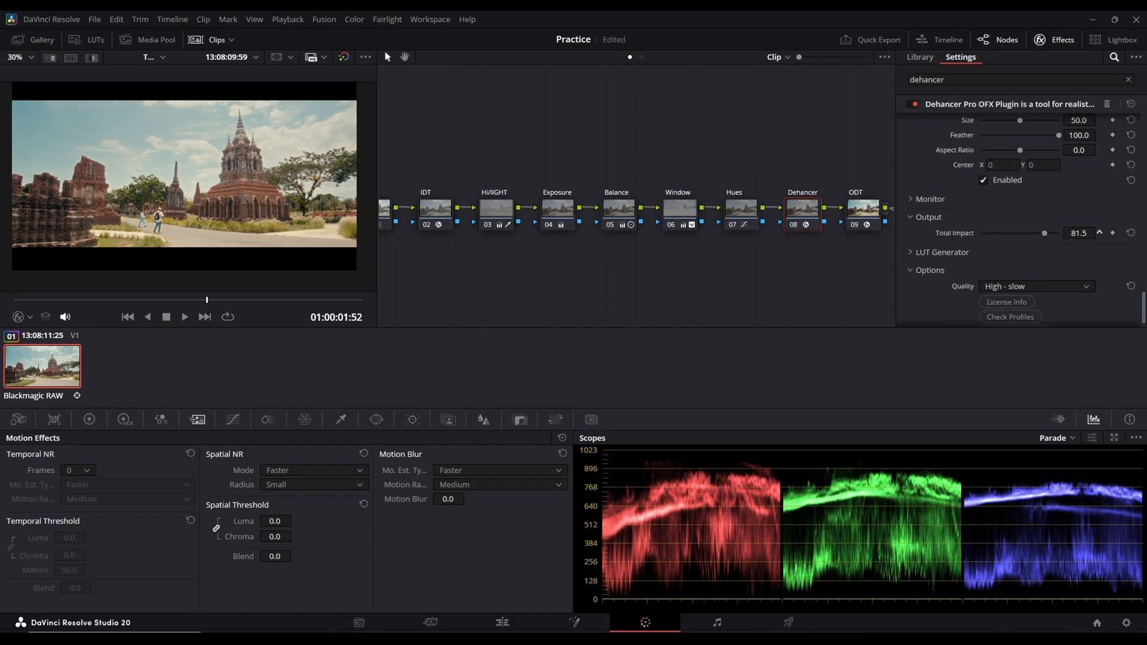
left_click(1106, 235)
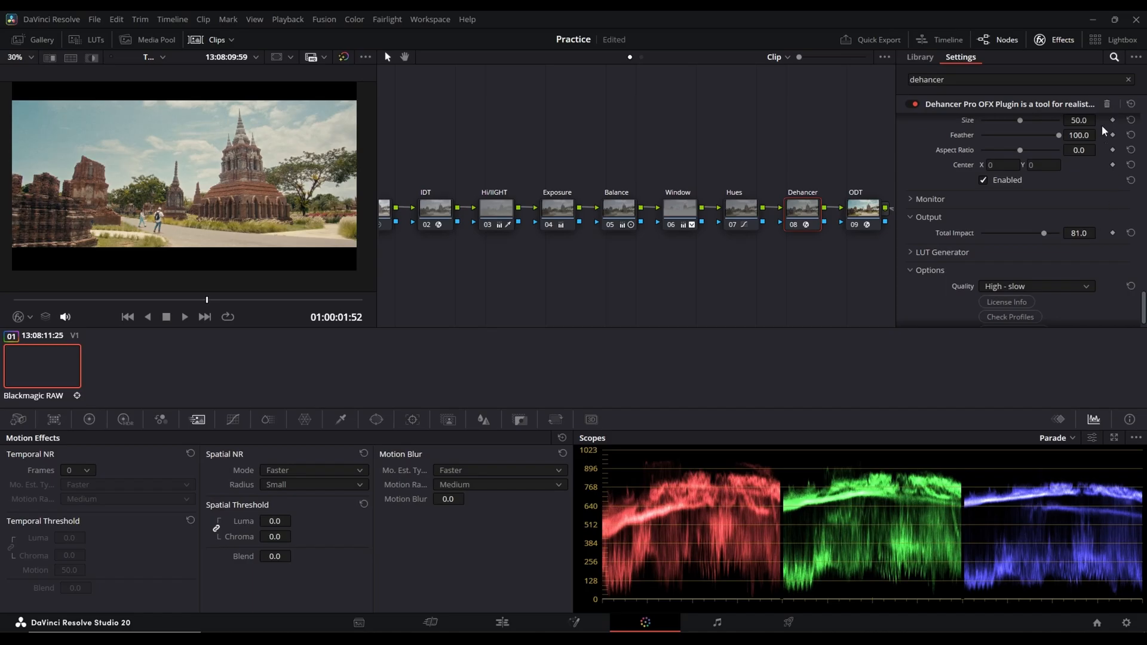